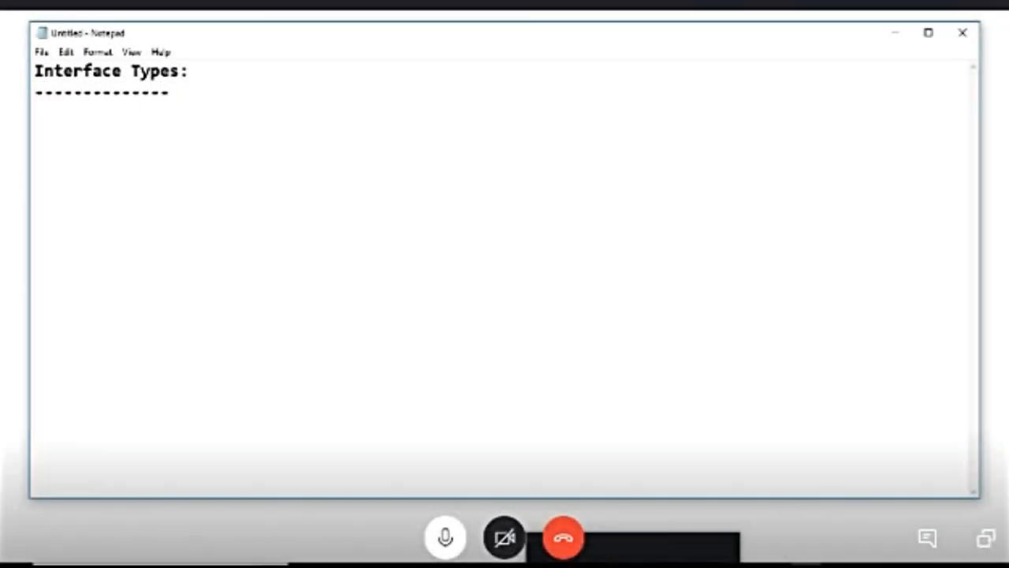
Step: List the first two interface types: 1. Tap Mode and 2. Vwire Mode
text(1.)
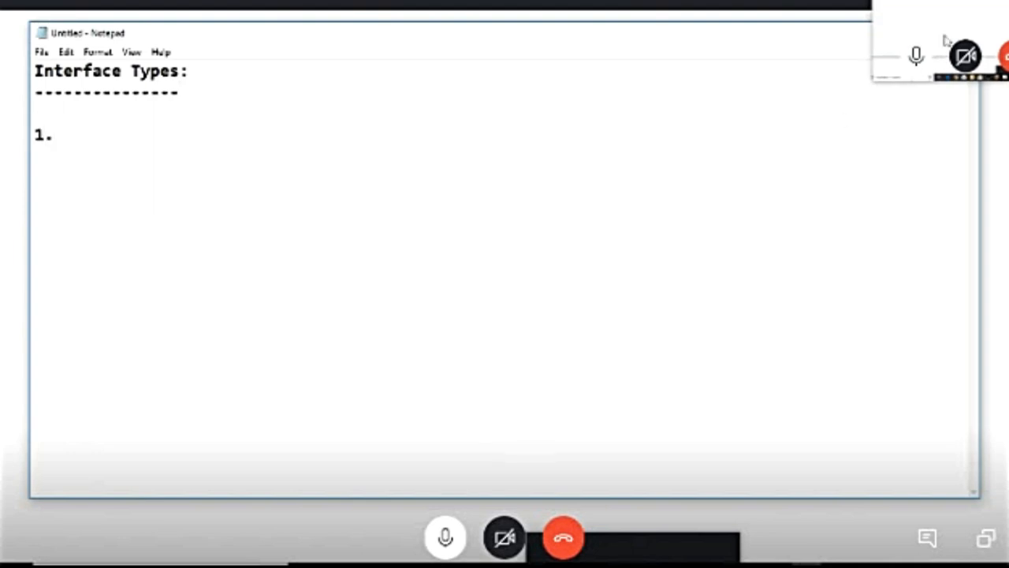
text(tap)
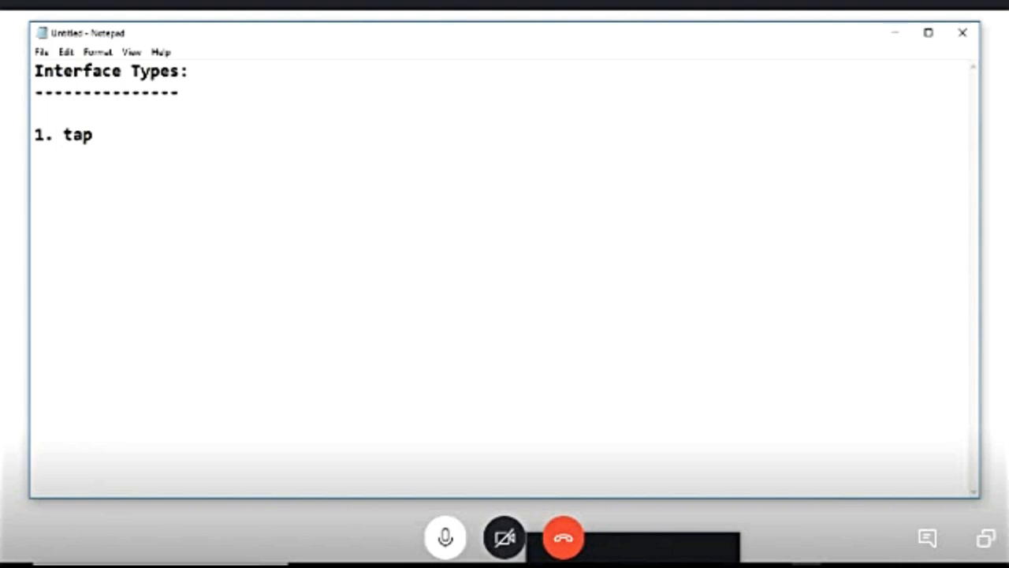
text(M)
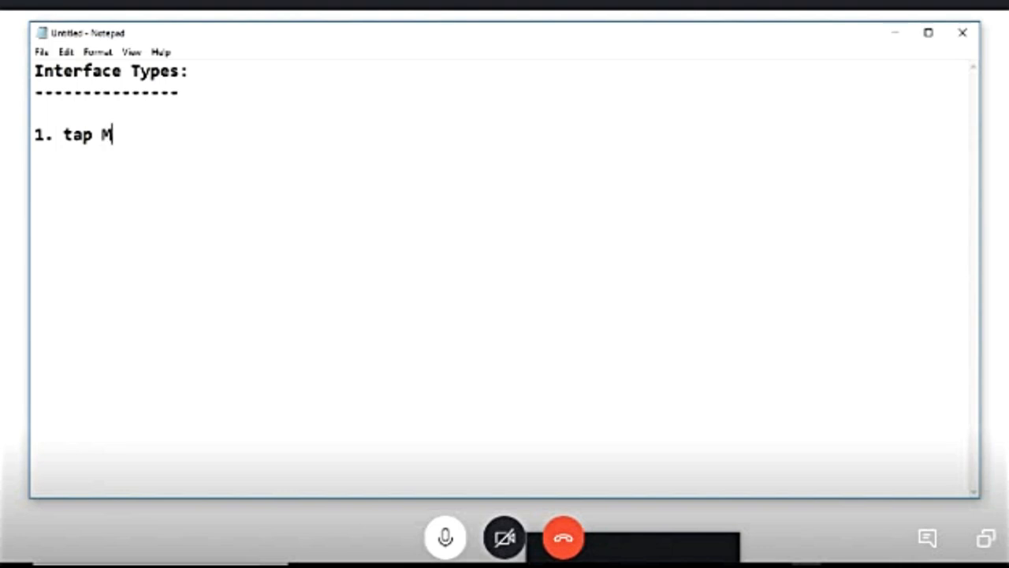
text(ode)
text(2.)
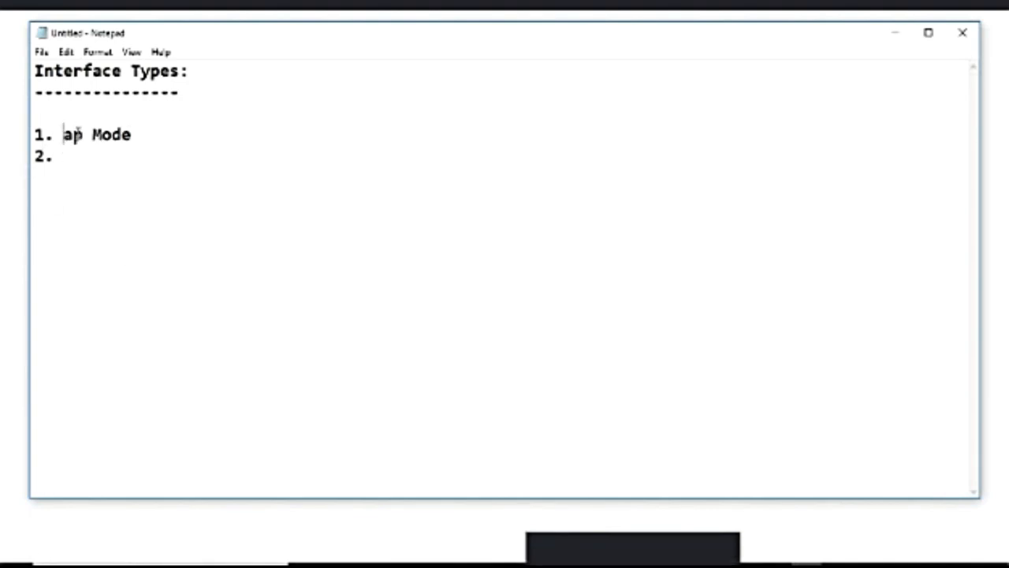
text(T)
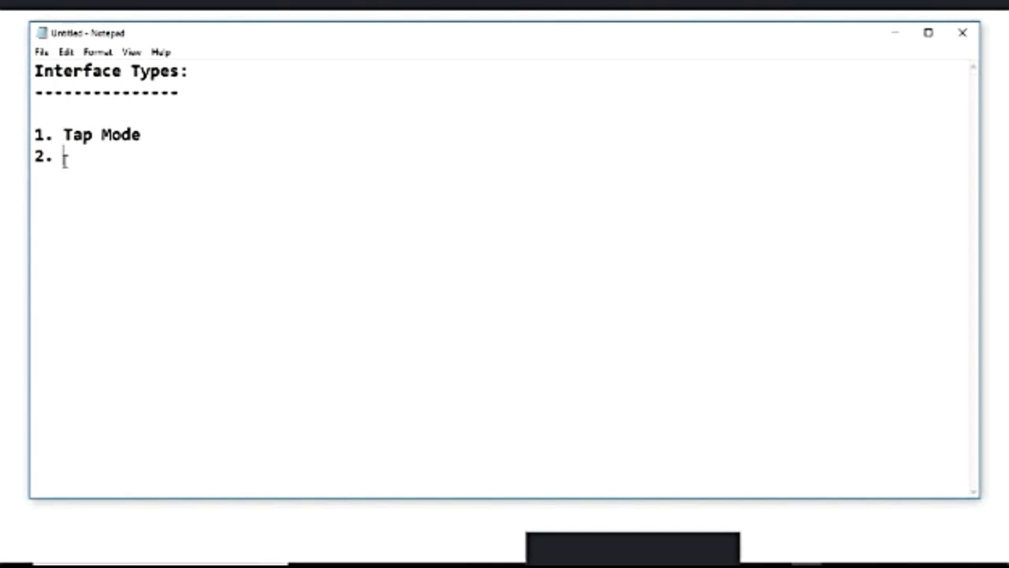
text(Vw)
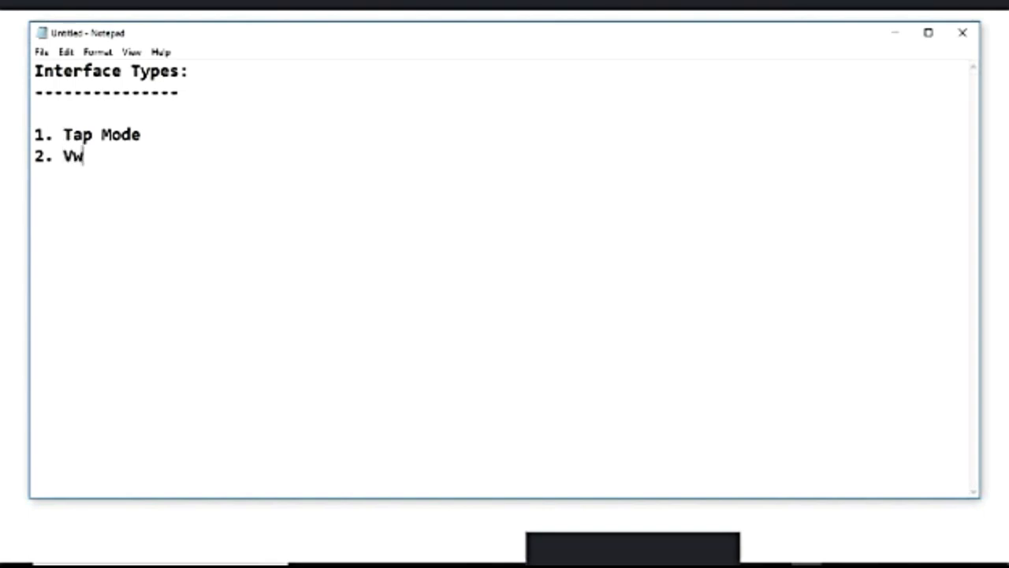
text(ir)
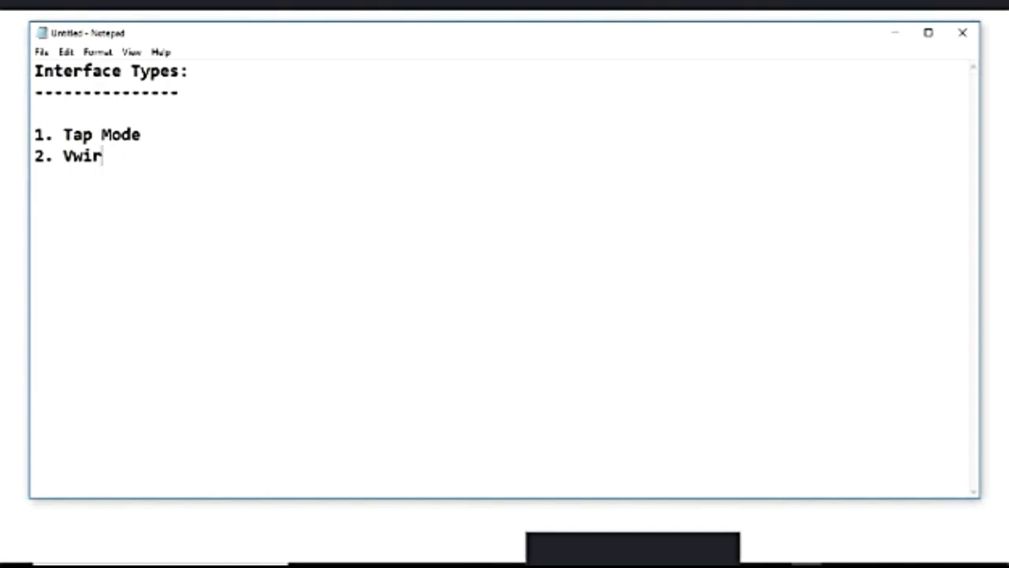
text(e Mode)
text(3. l)
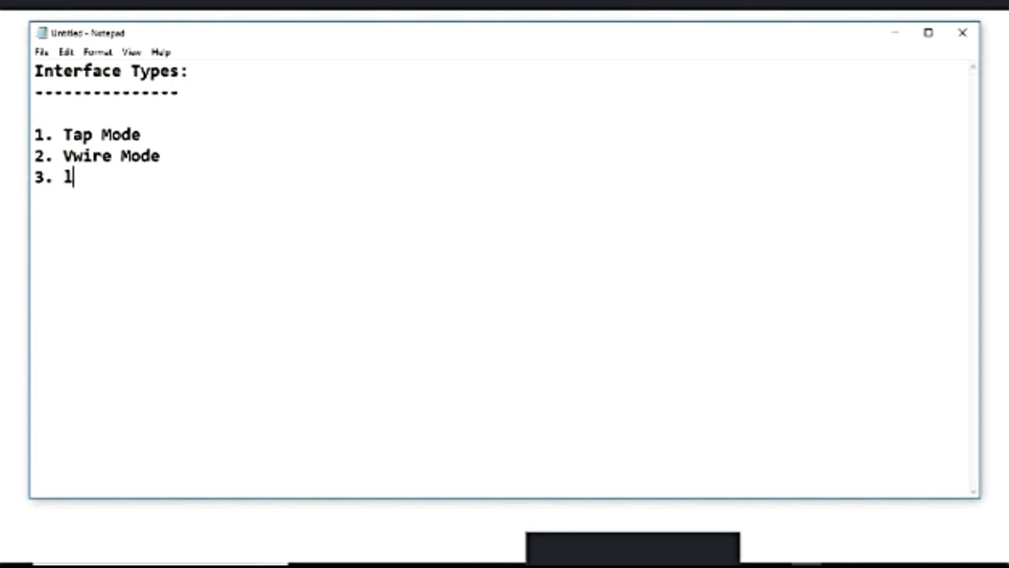
Step: Add 3. Layer 2 Mode, 4. Layer 3 Mode and 5. HA Mode to the list
text(ayer 2 M)
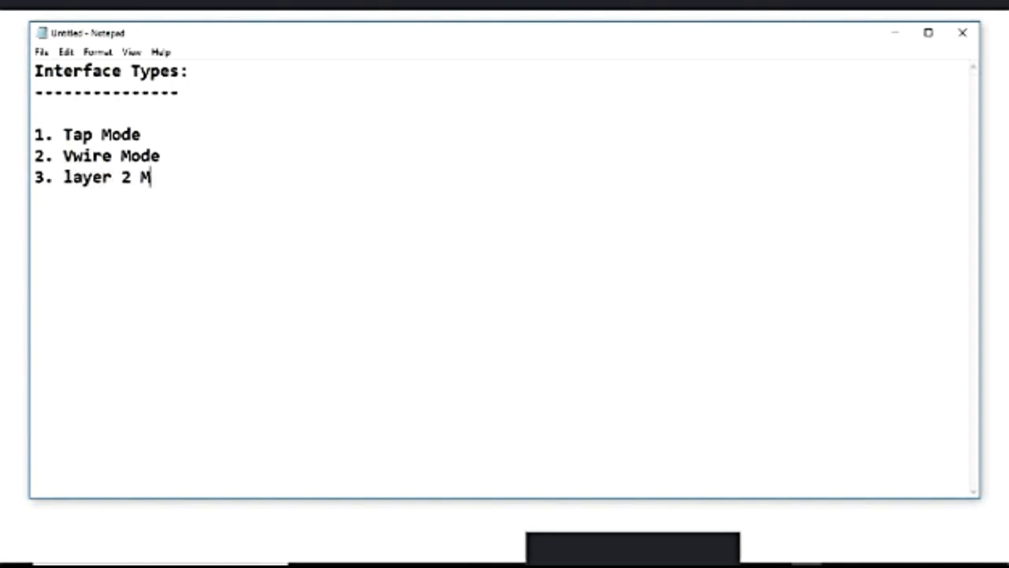
text(ode)
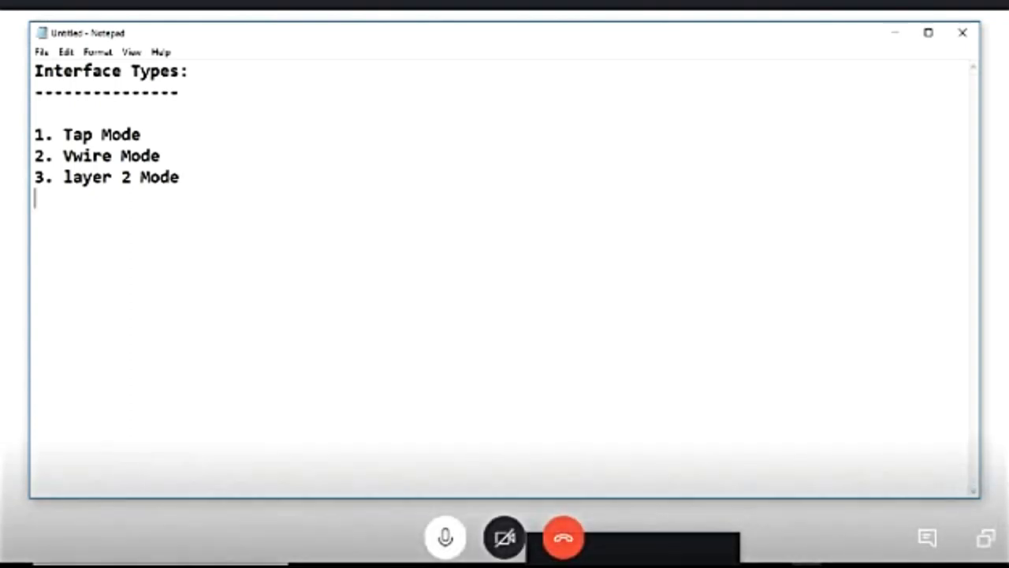
text(4. L)
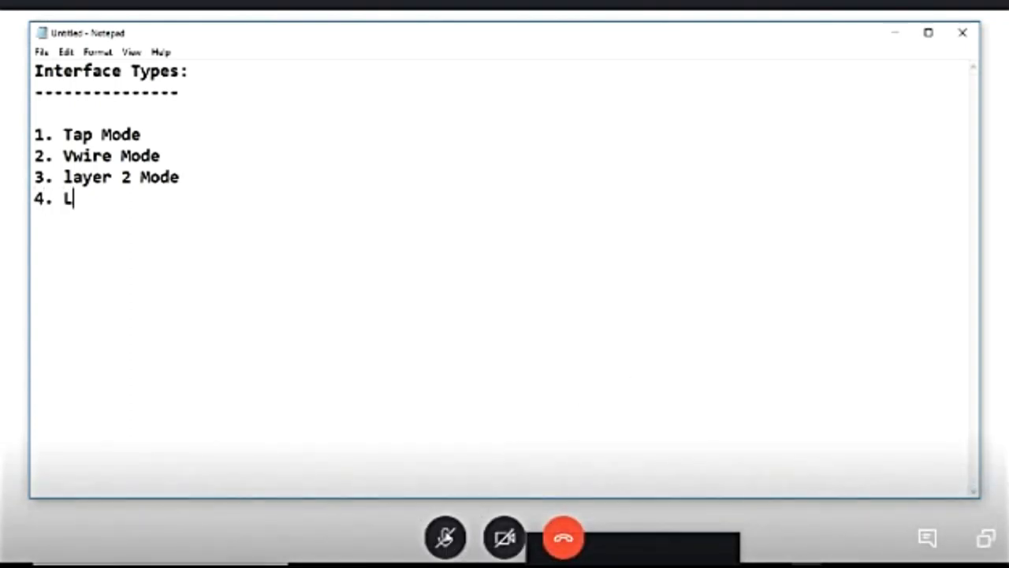
text(ayer 3)
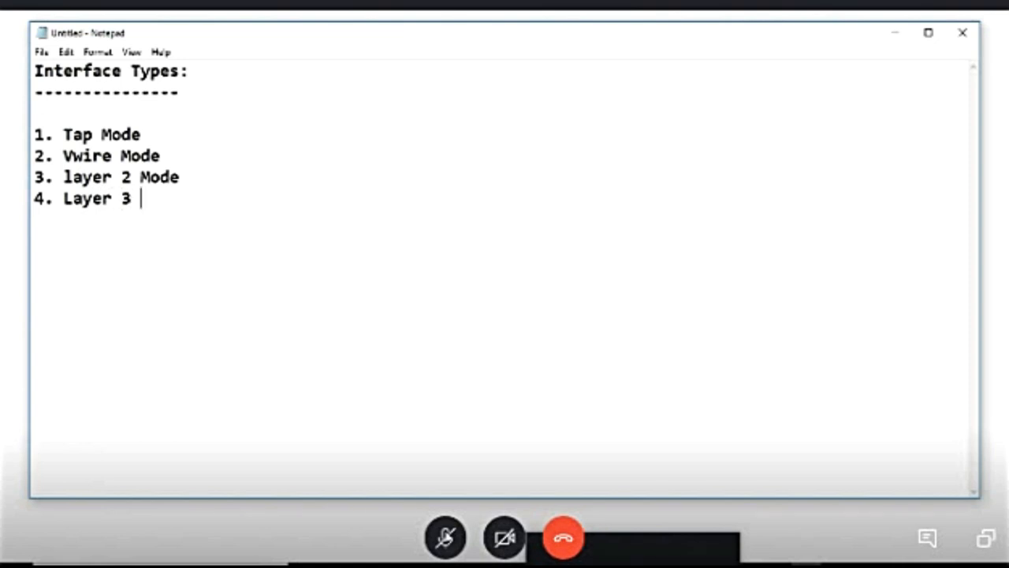
text(Mo)
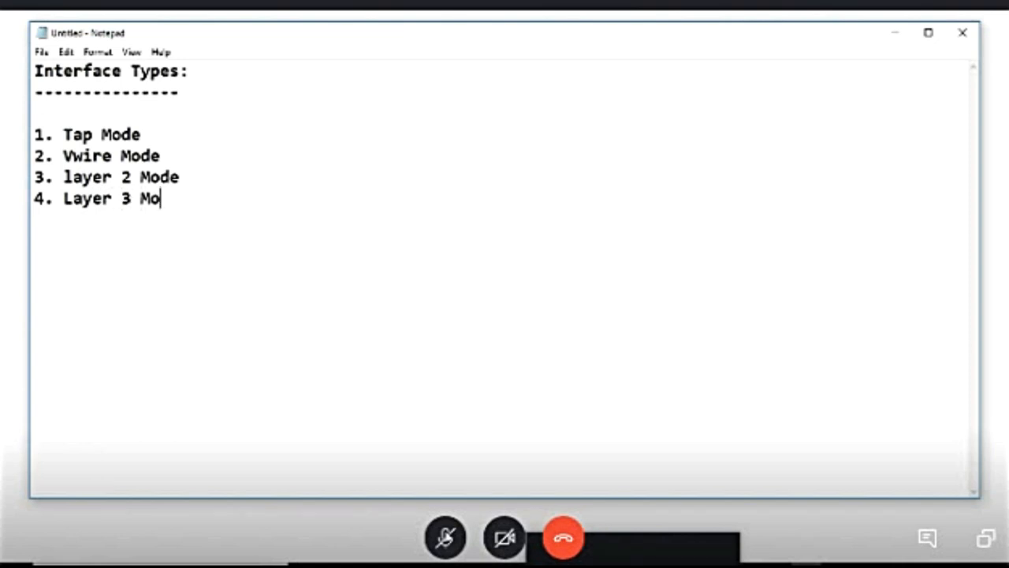
text(de)
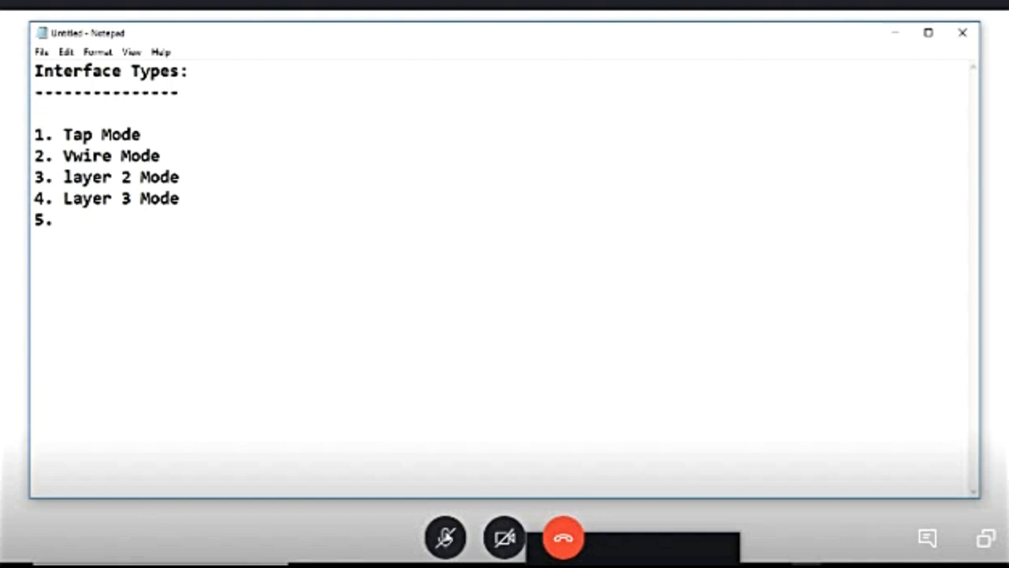
text(HA)
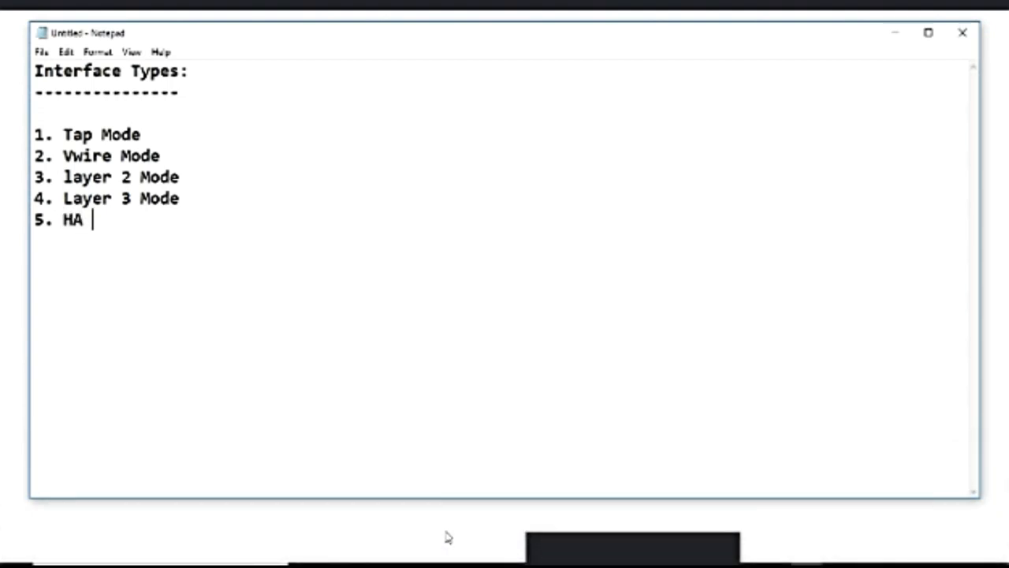
text(Mode)
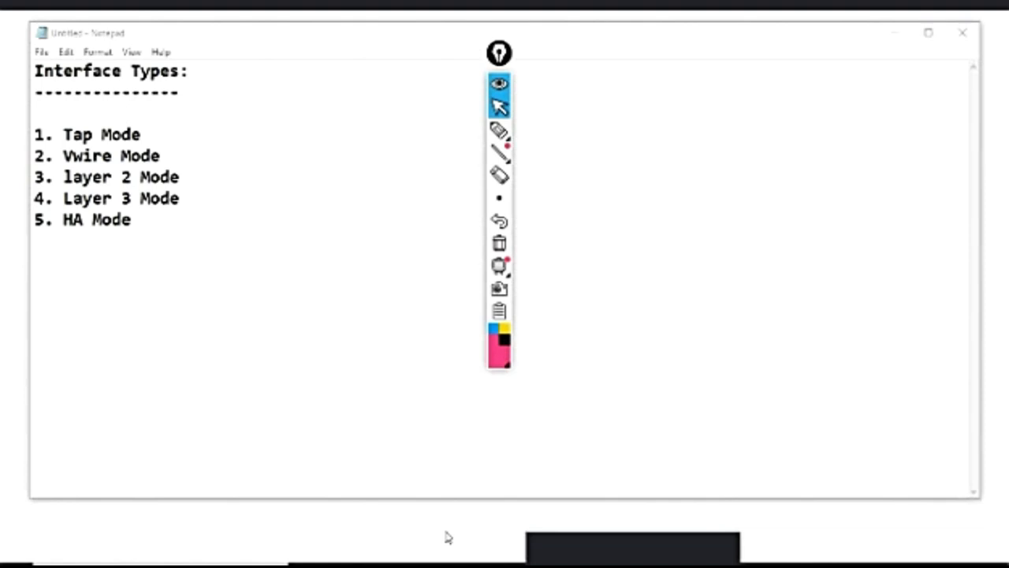
mouse_move(501, 55)
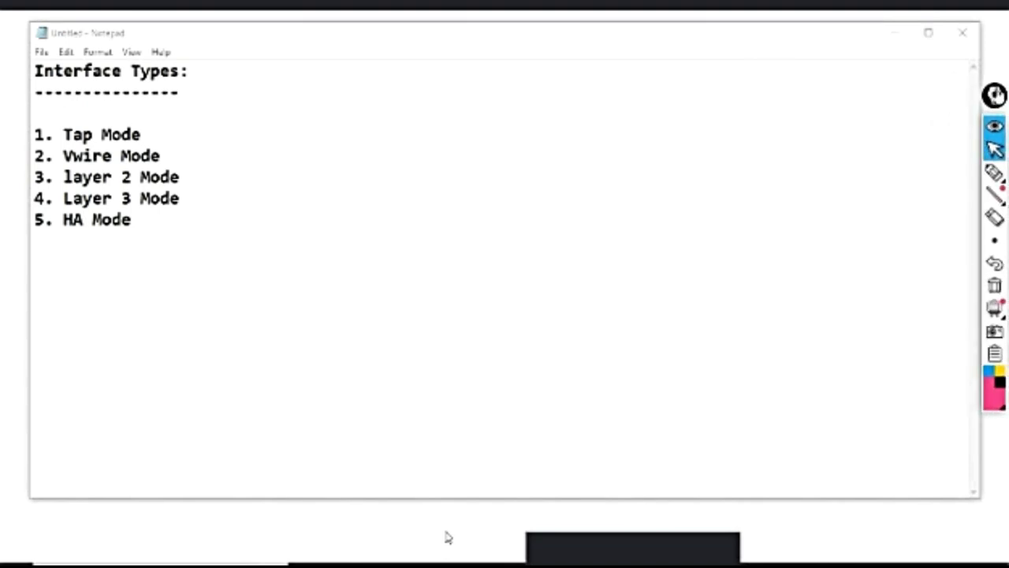
mouse_move(508, 41)
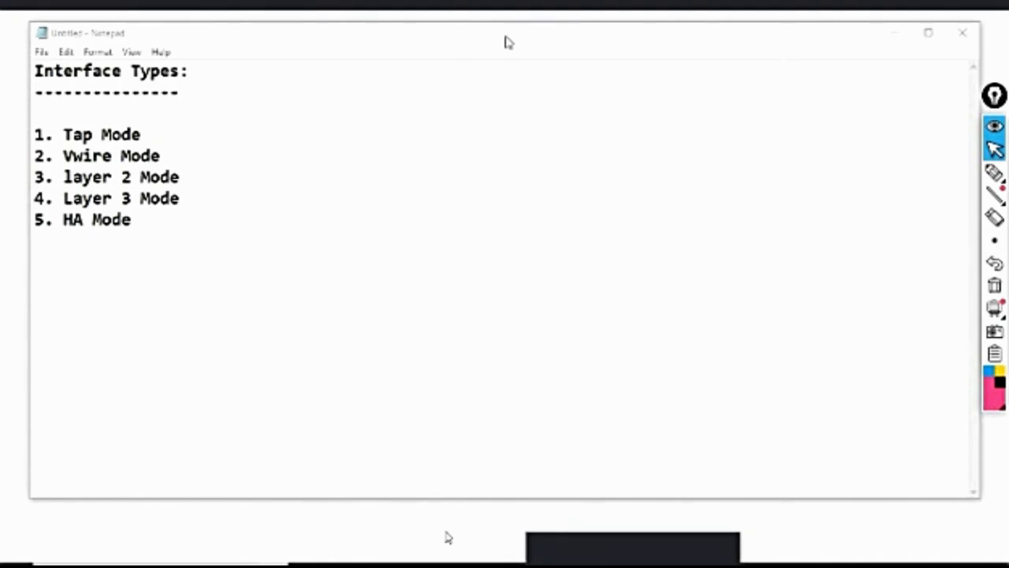
click(139, 219)
text(R)
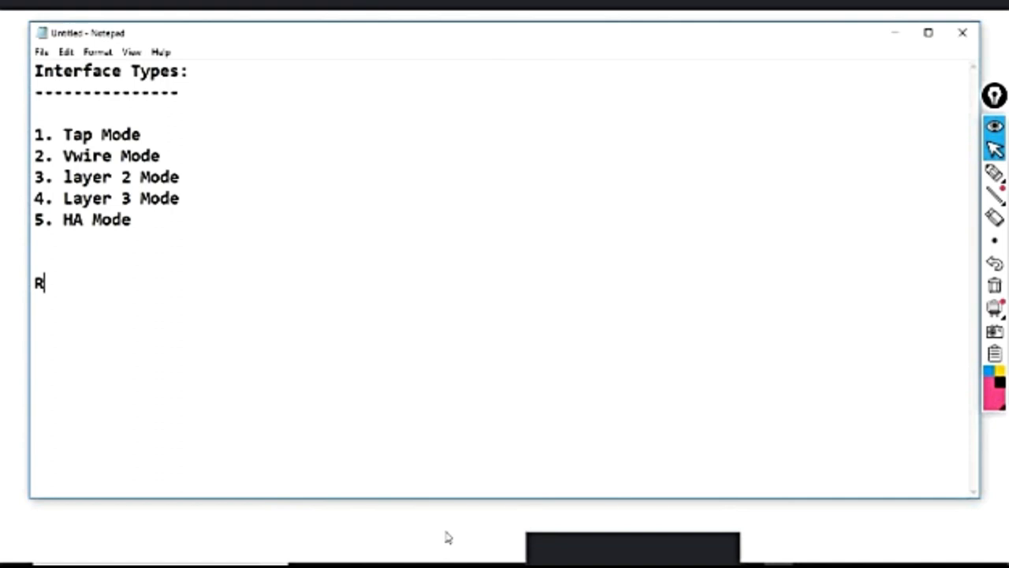
Step: Write the line 'Routing : Default static Route' below the interface types
text(outing)
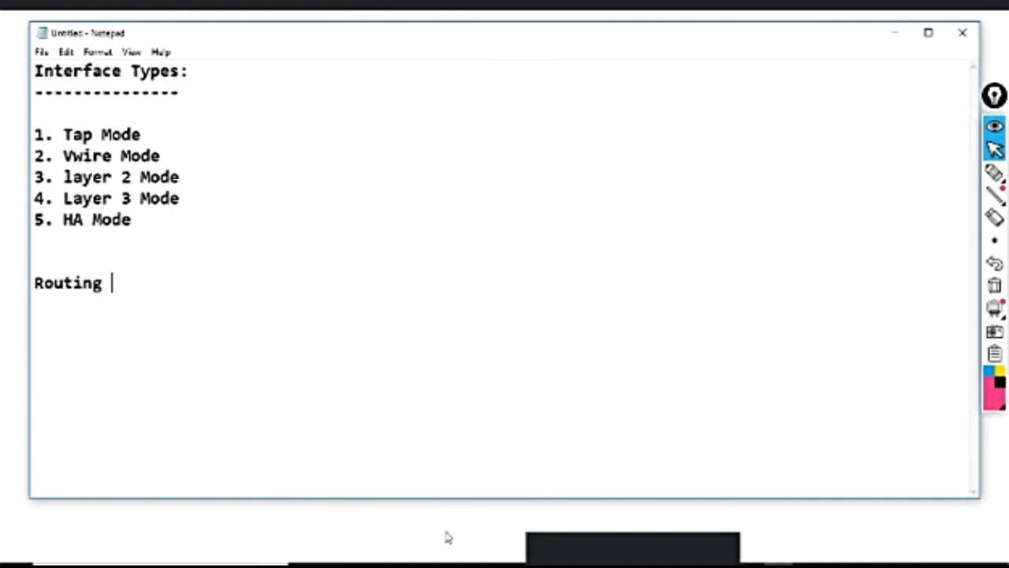
text(:)
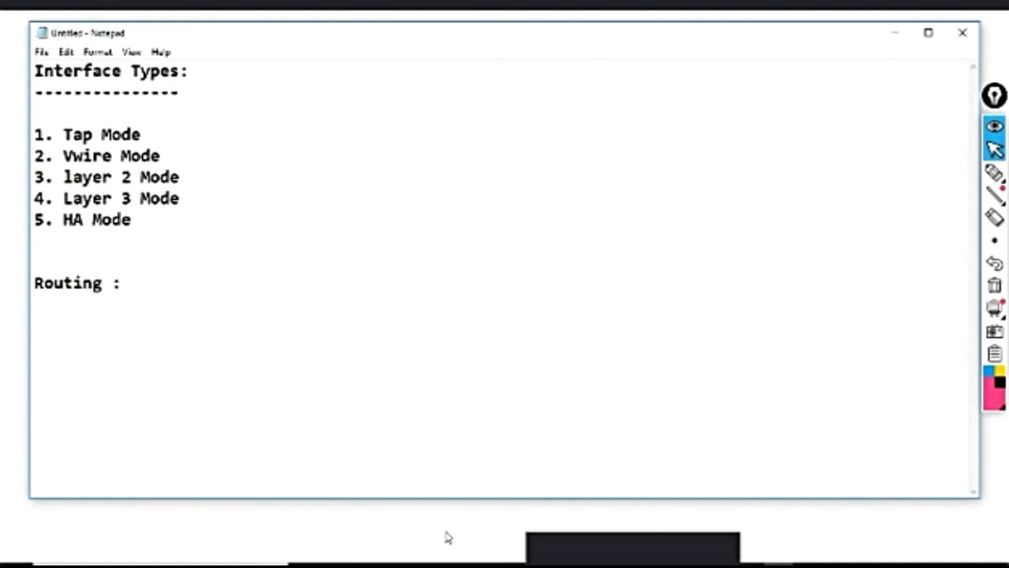
text(Defa)
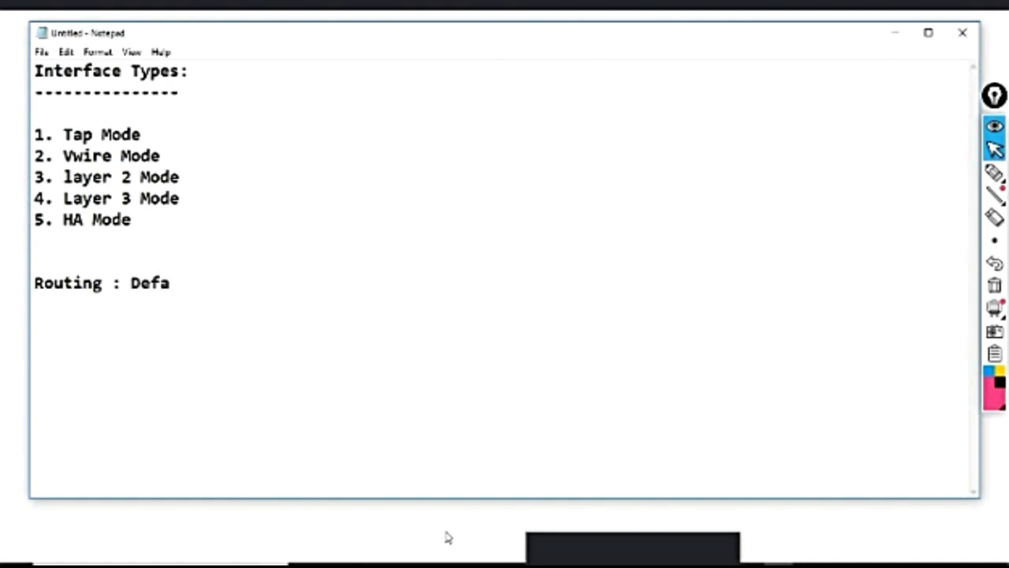
text(ult st)
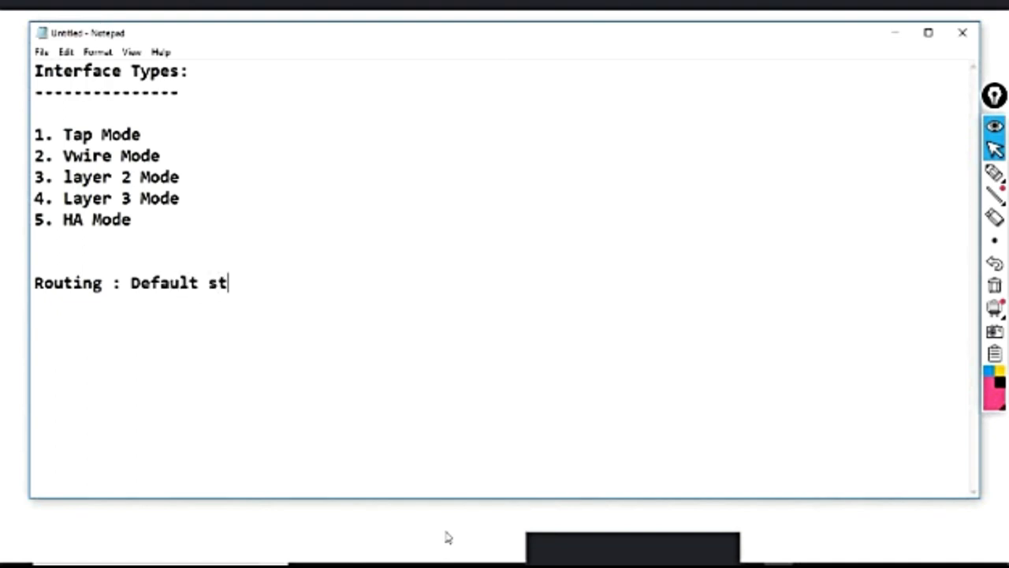
text(atic Rou)
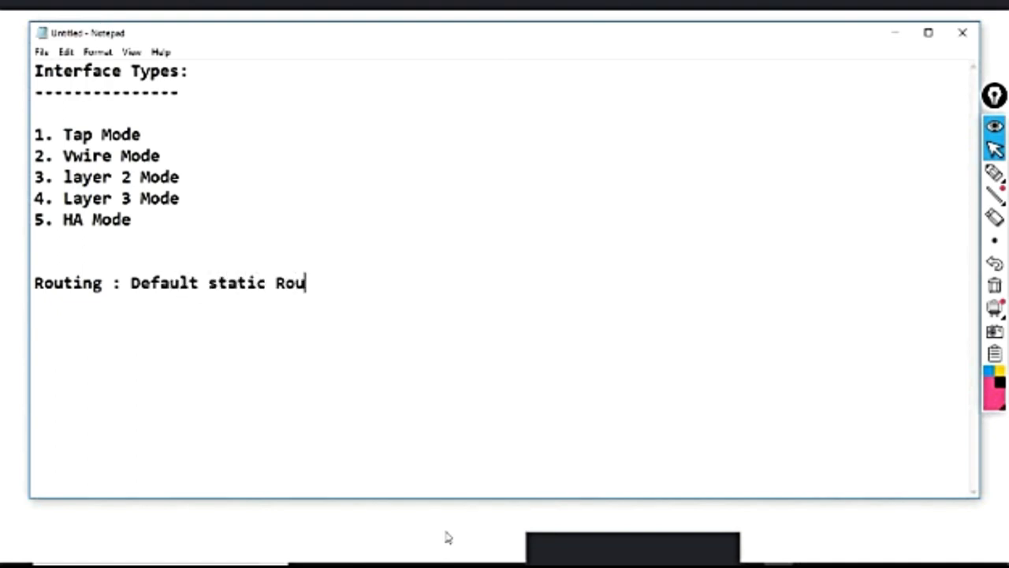
text(te)
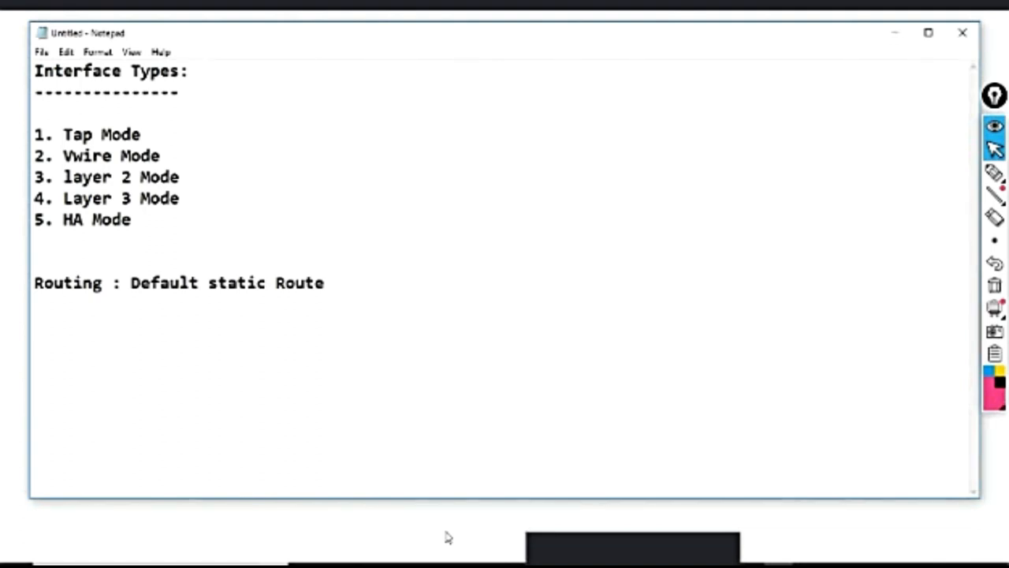
Step: Append '[Virtual Router - Default]' to the Routing line and start a new indented line
click(331, 282)
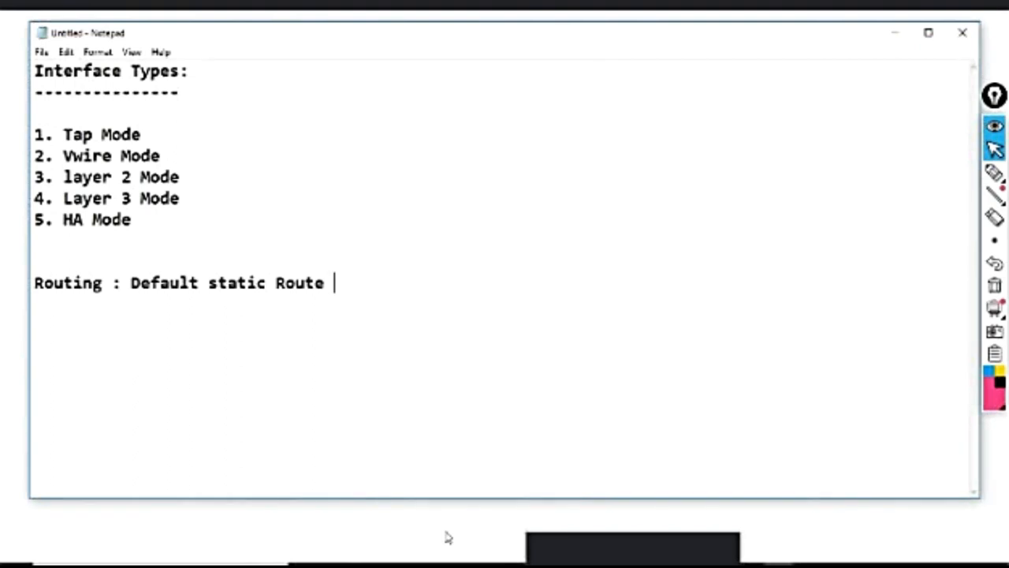
text([)
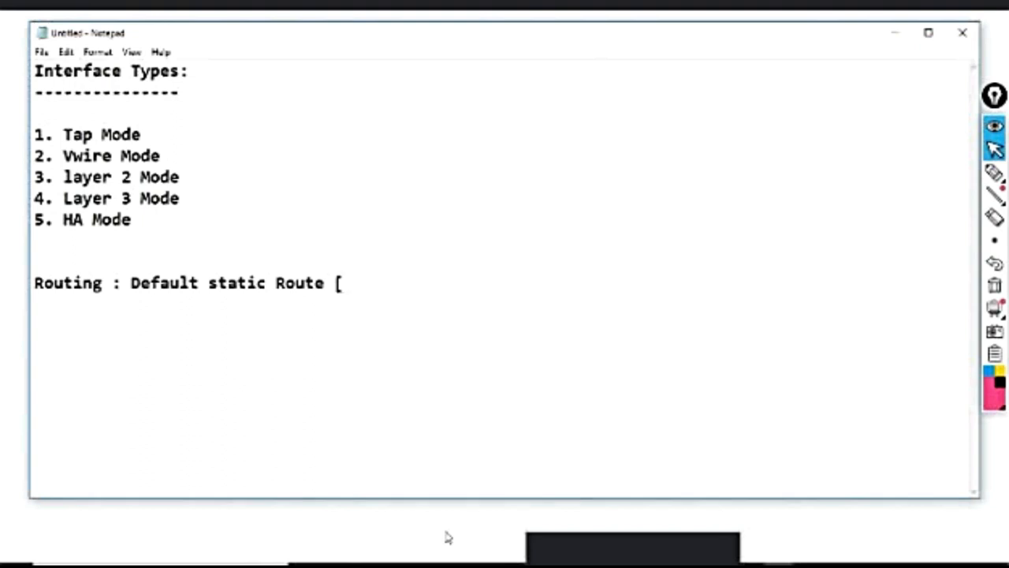
text(V)
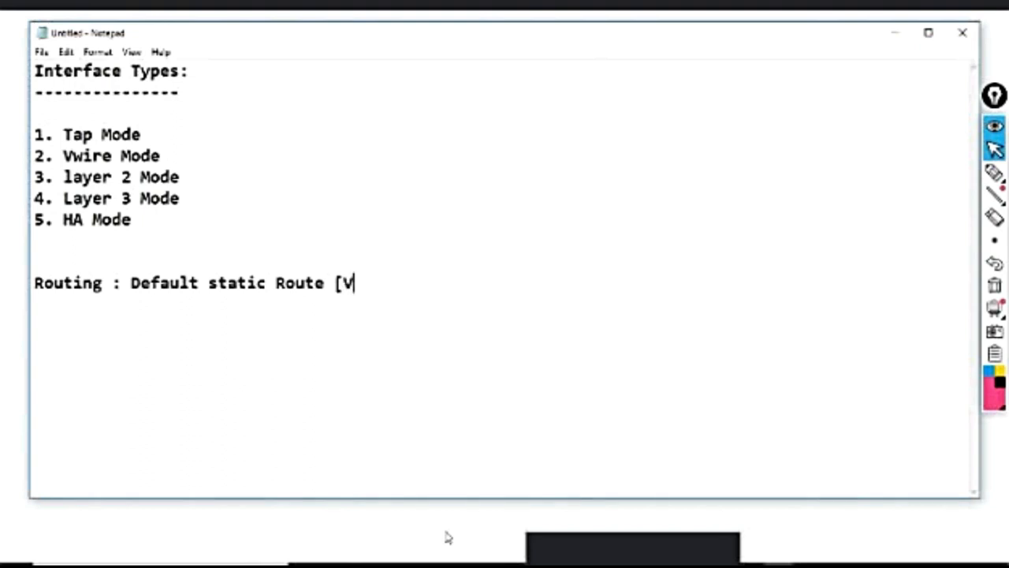
text(irtual)
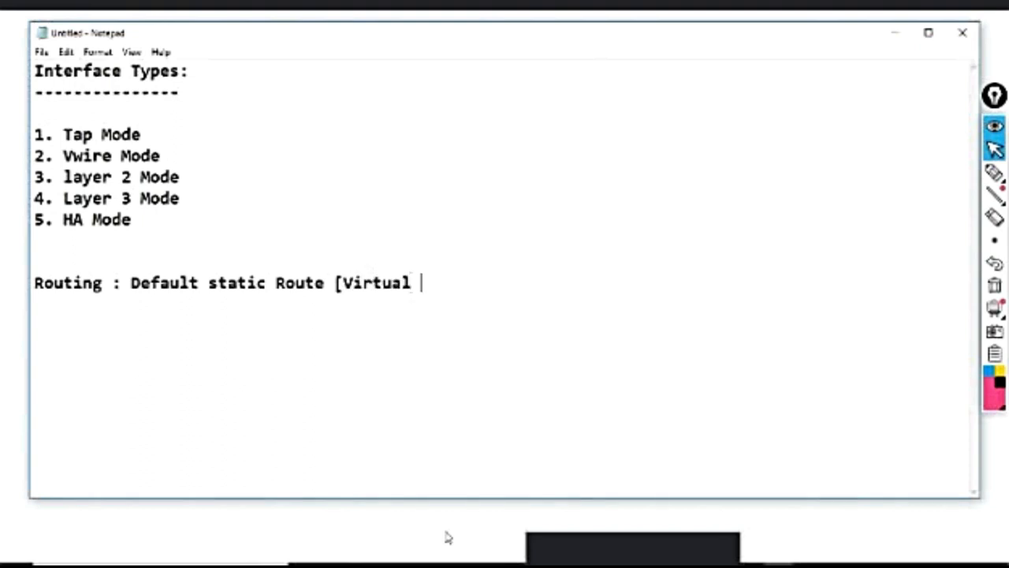
text(Router)
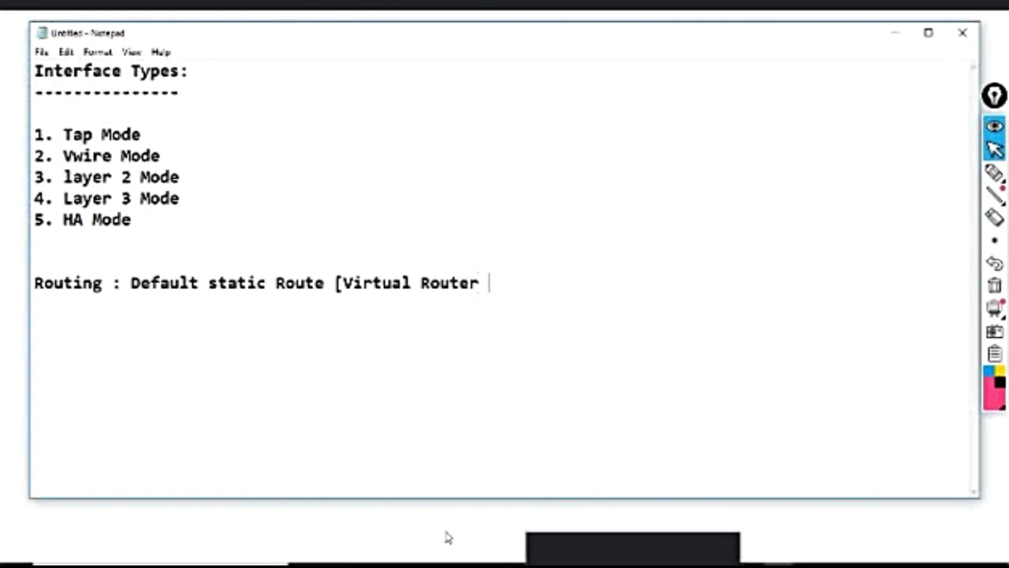
text(- Defa)
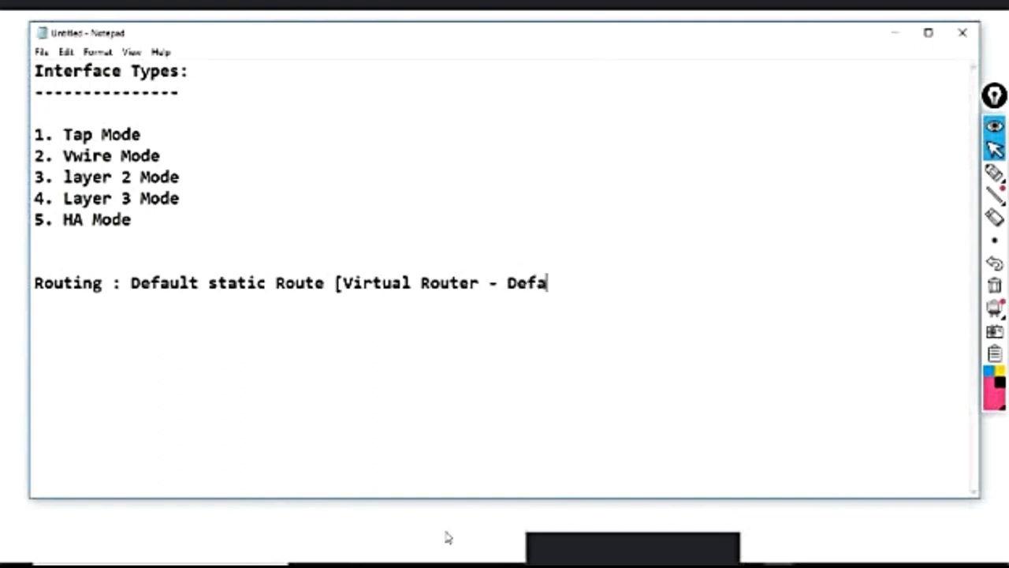
text(ult])
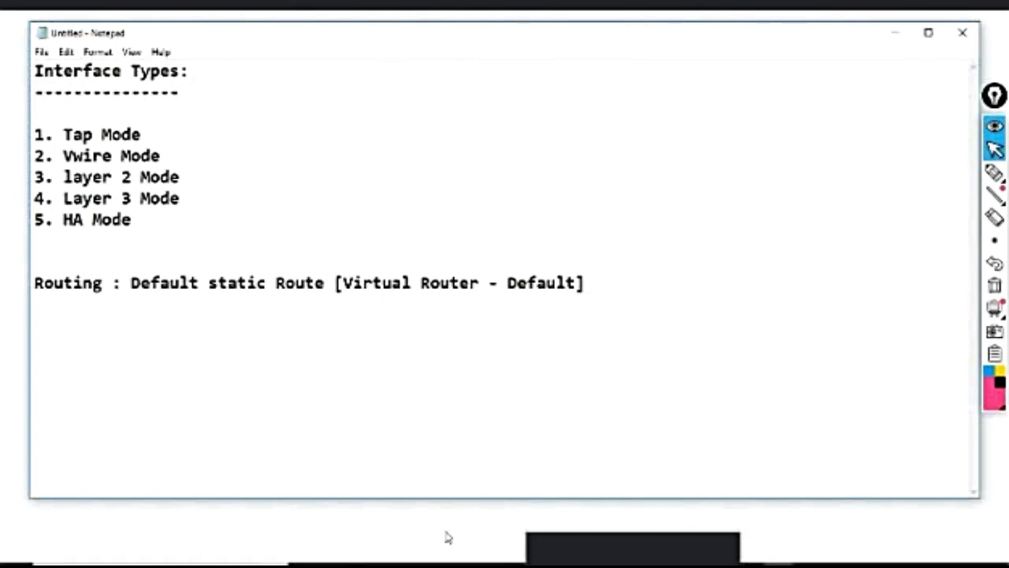
click(585, 282)
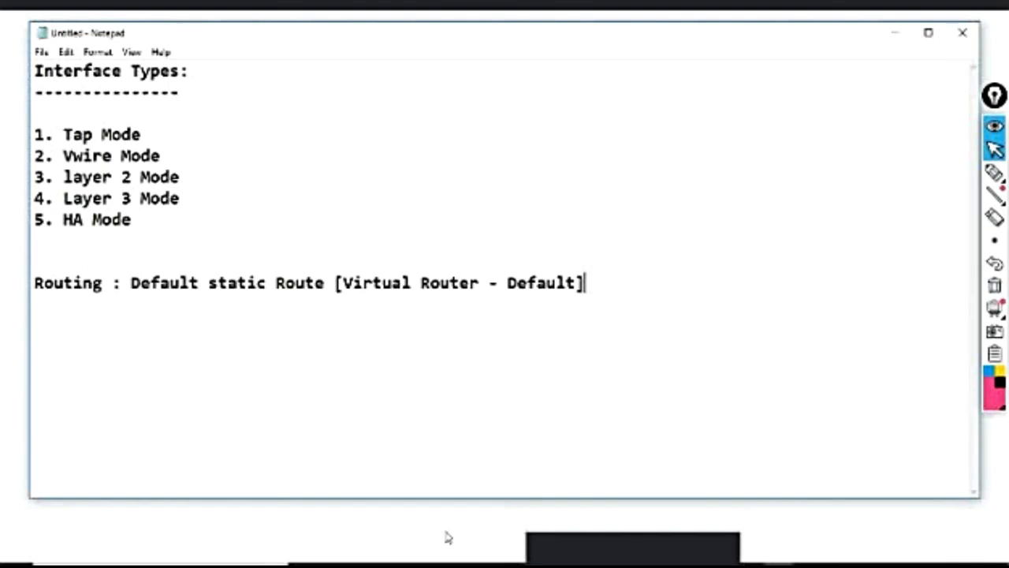
key(Return)
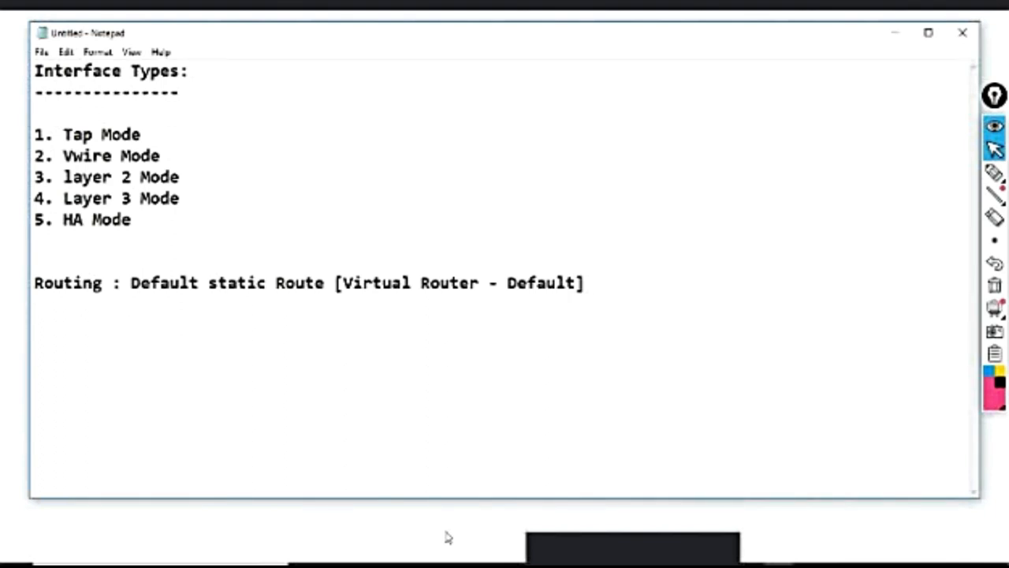
Step: List the route fields Name, Dest 0.0.0.0/0 and Exit Interface : e1/2
text(Naq)
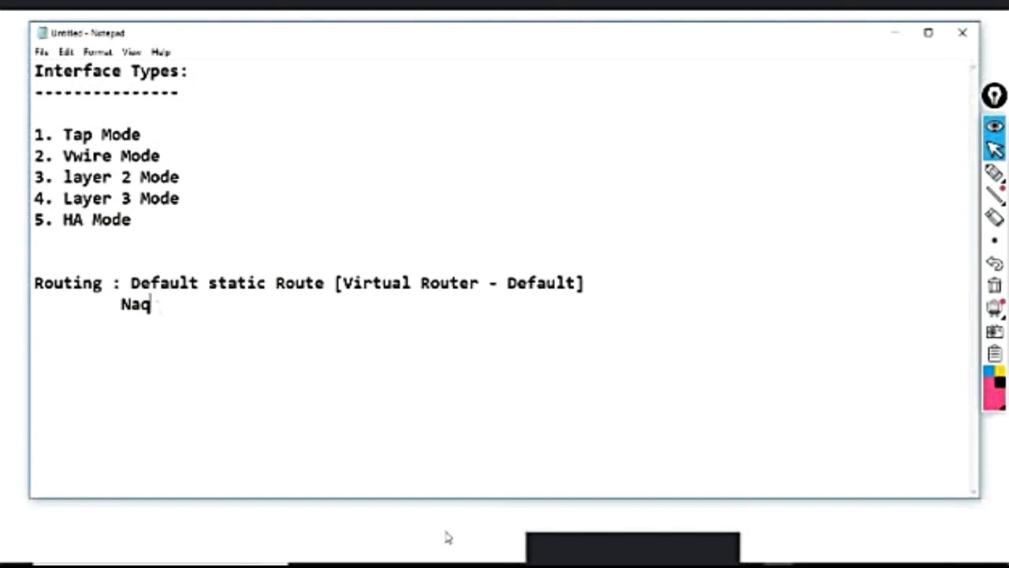
text(Name:)
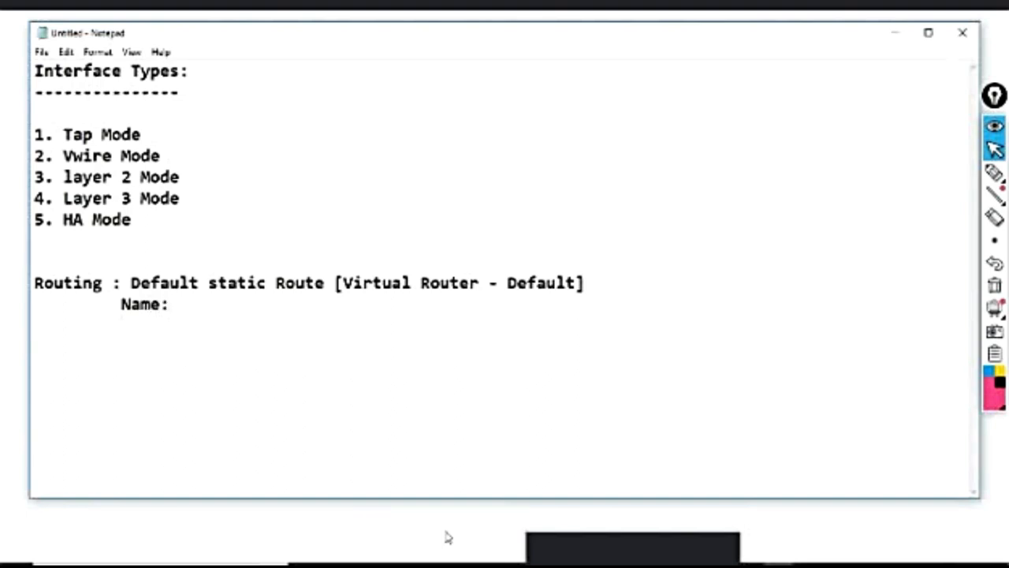
text(Desr)
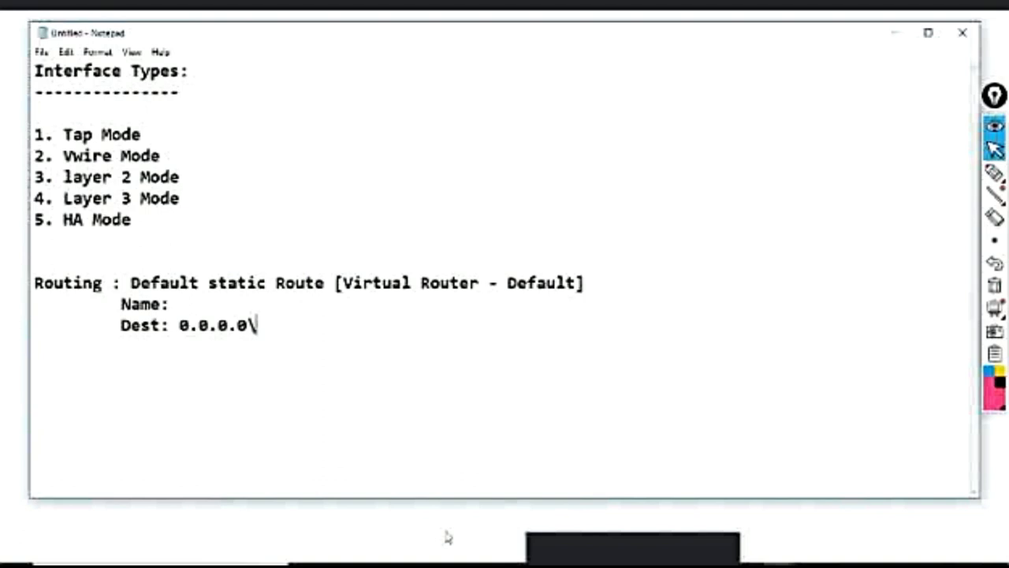
text(/0)
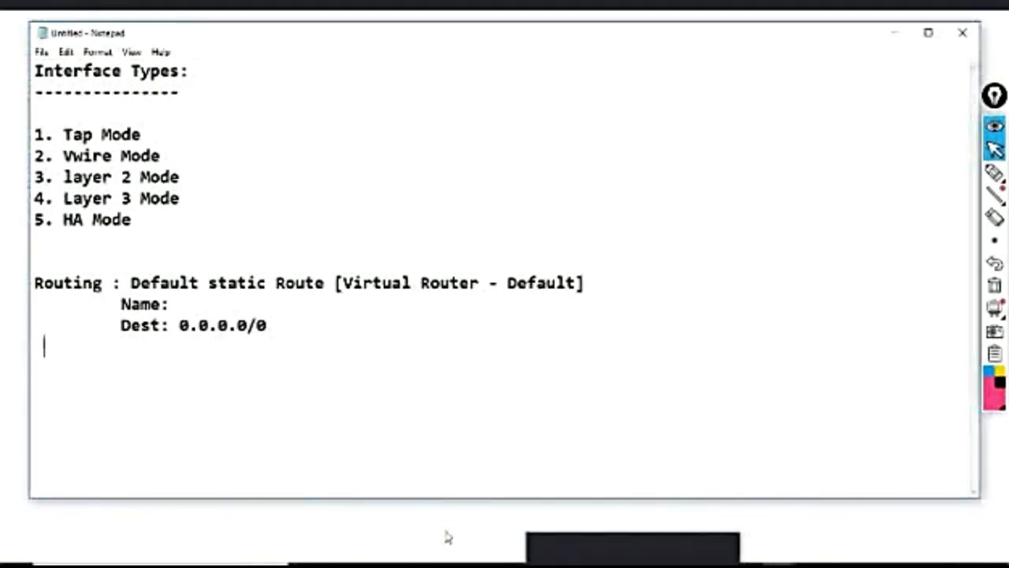
text(Ex)
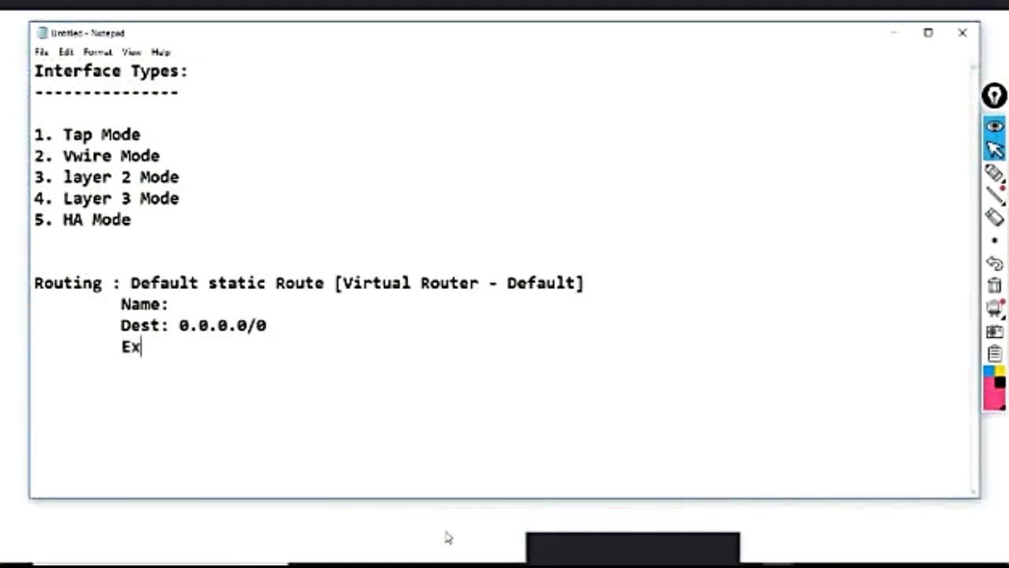
text(it Int)
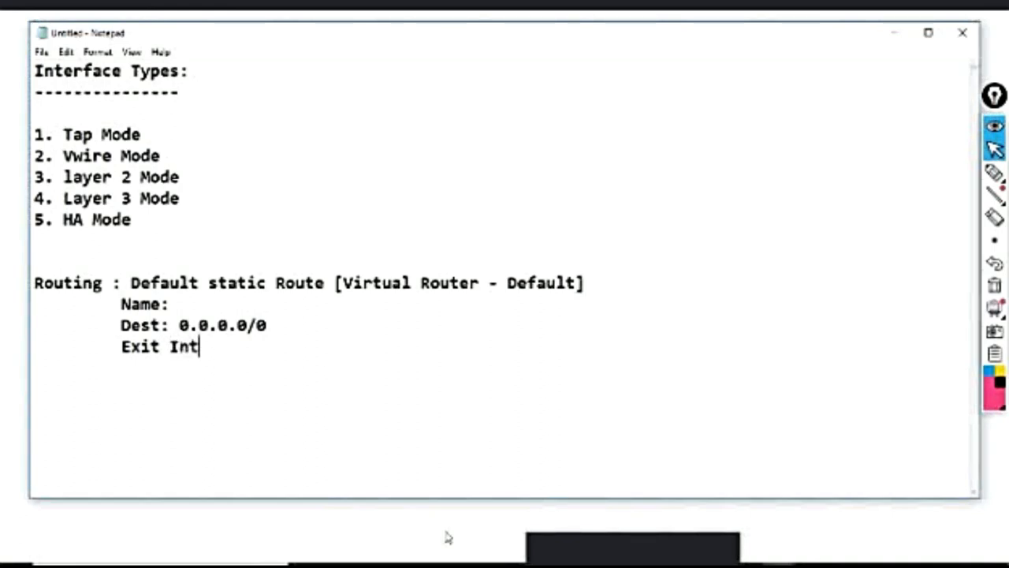
text(erface :)
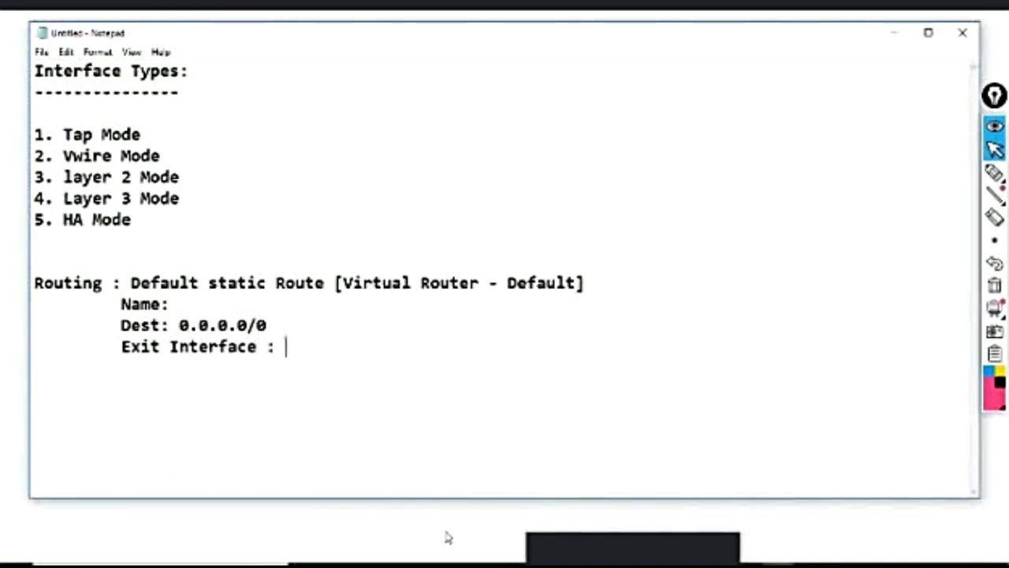
text(e1/2)
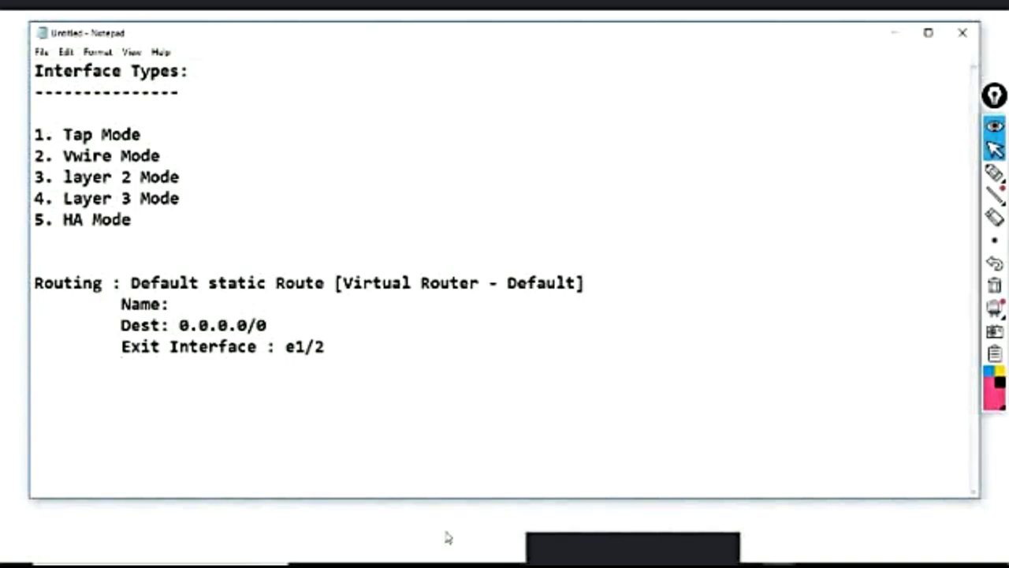
Step: Add Next Hop IP : x.x.x.x and AD value : Default, then close with a row of equals signs
text(Next)
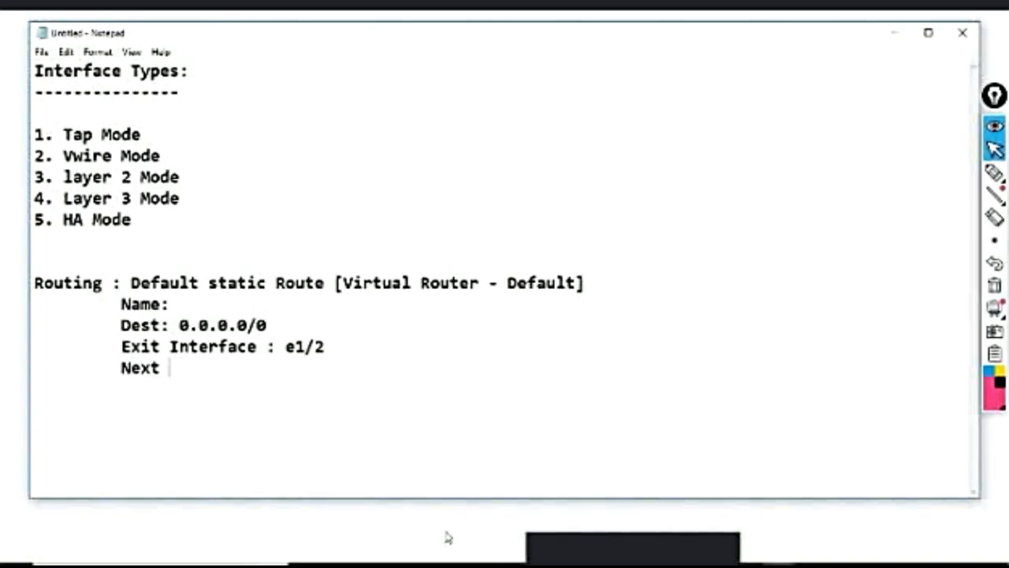
text(Hop Ip)
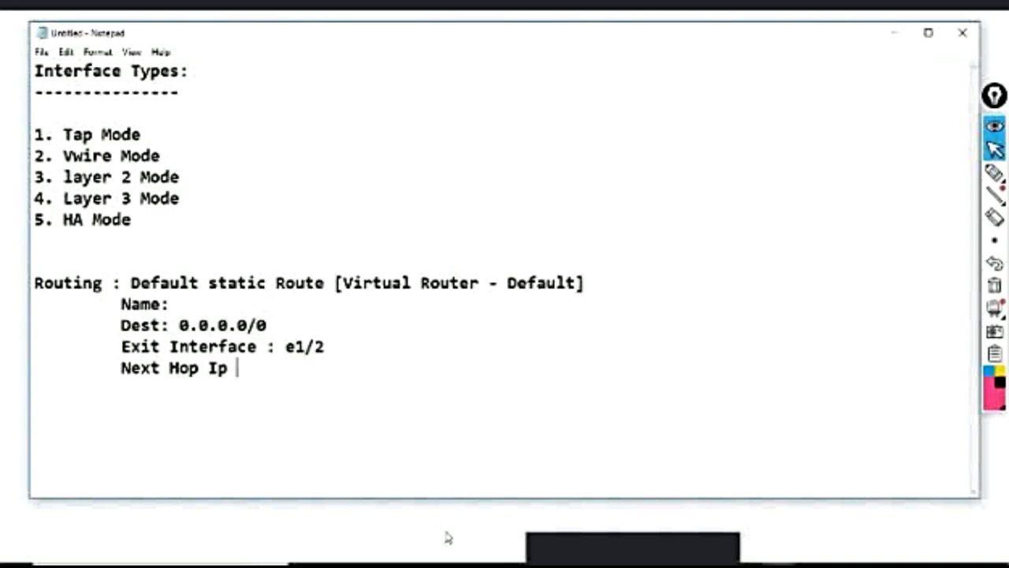
text(P)
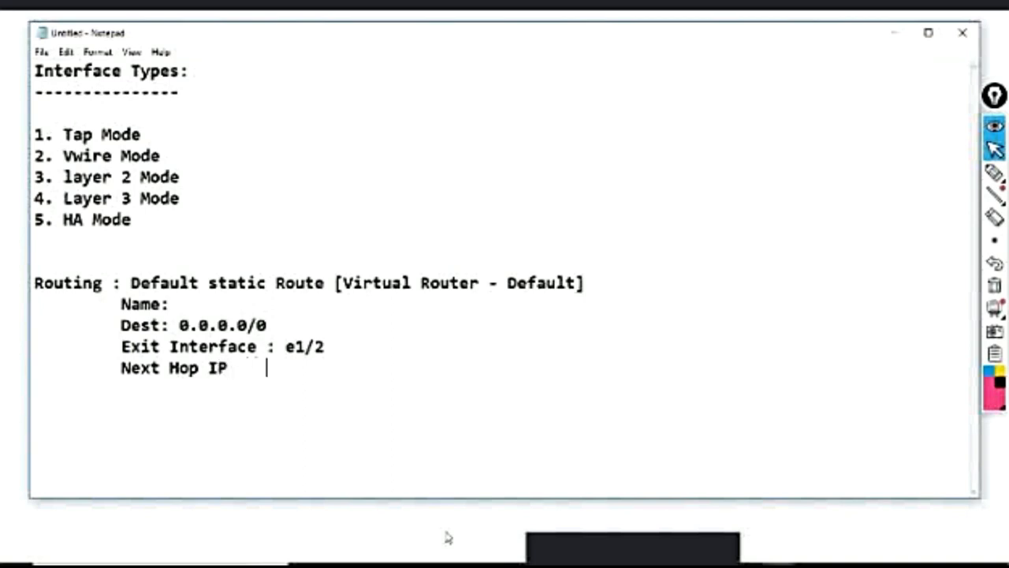
text(: x.x.x.x)
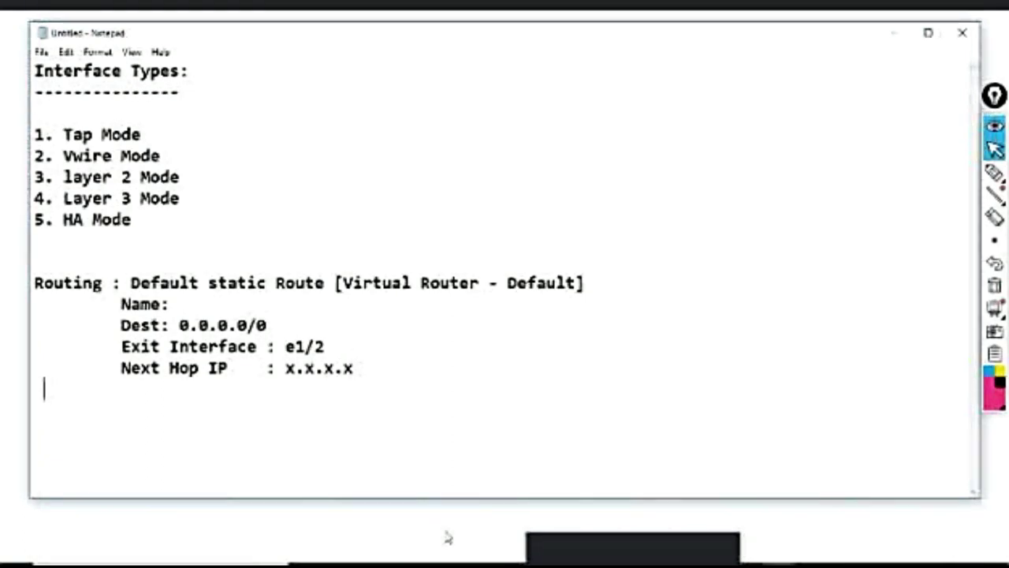
text(Ad)
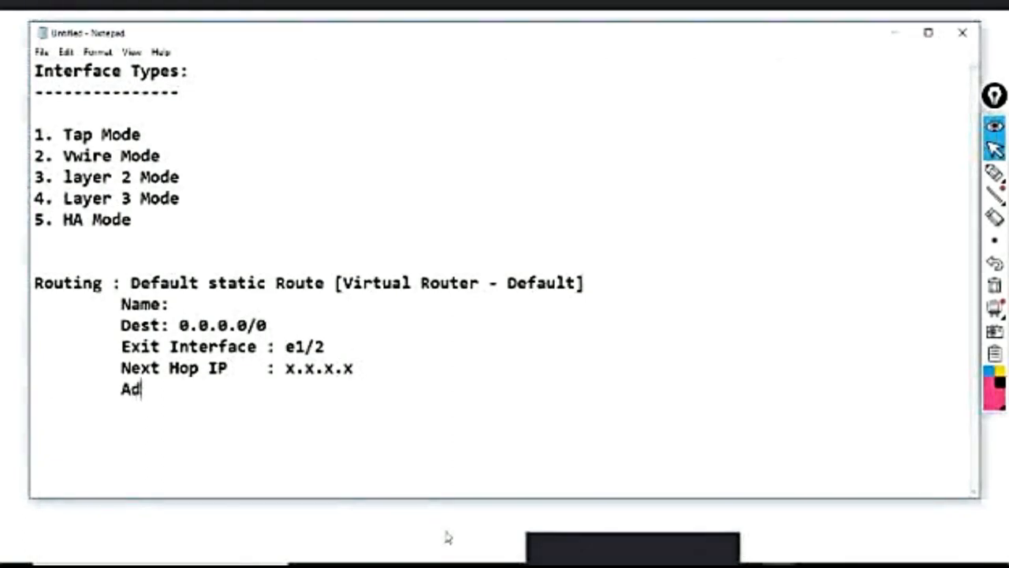
text(D v)
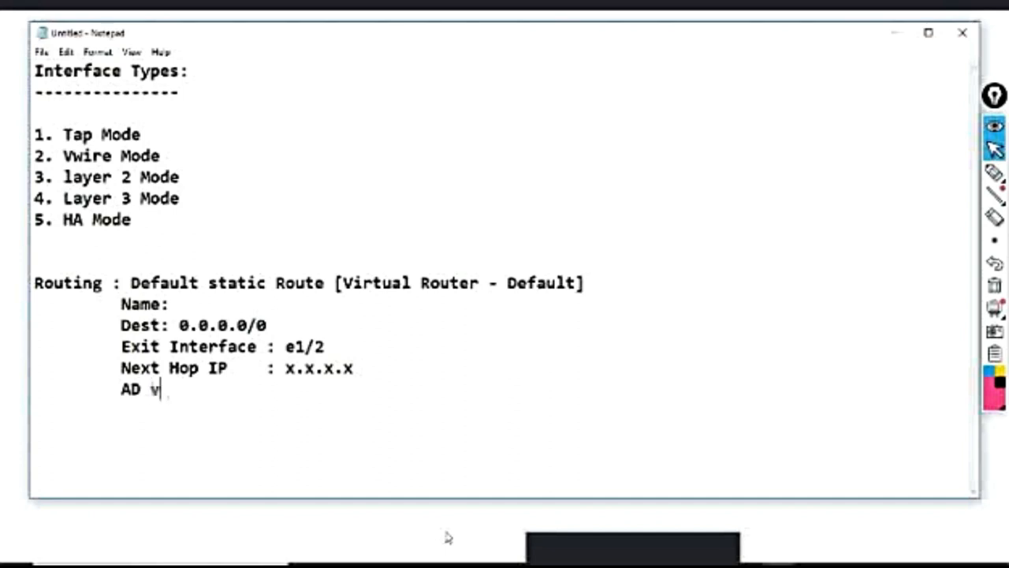
text(alue)
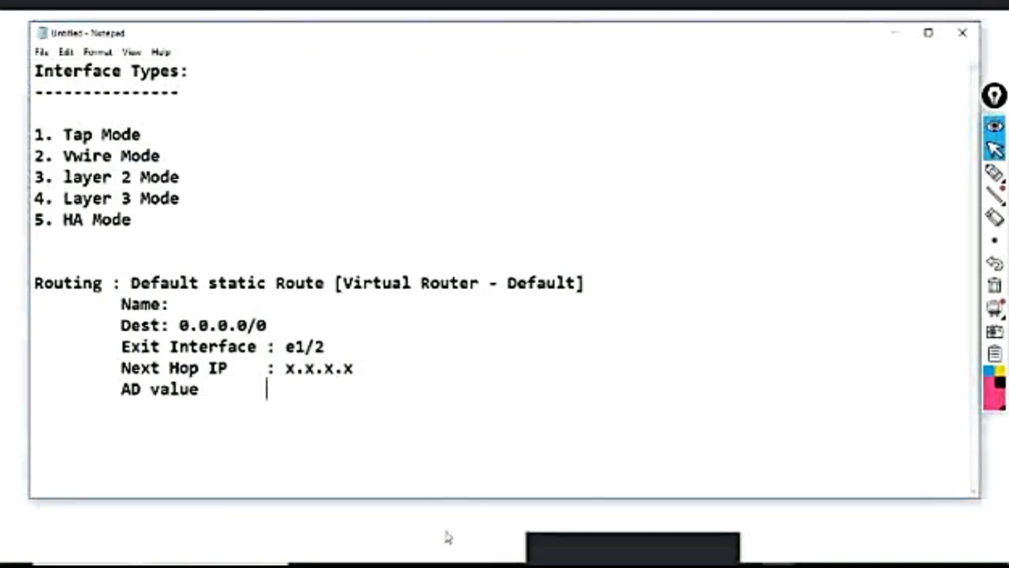
text(:)
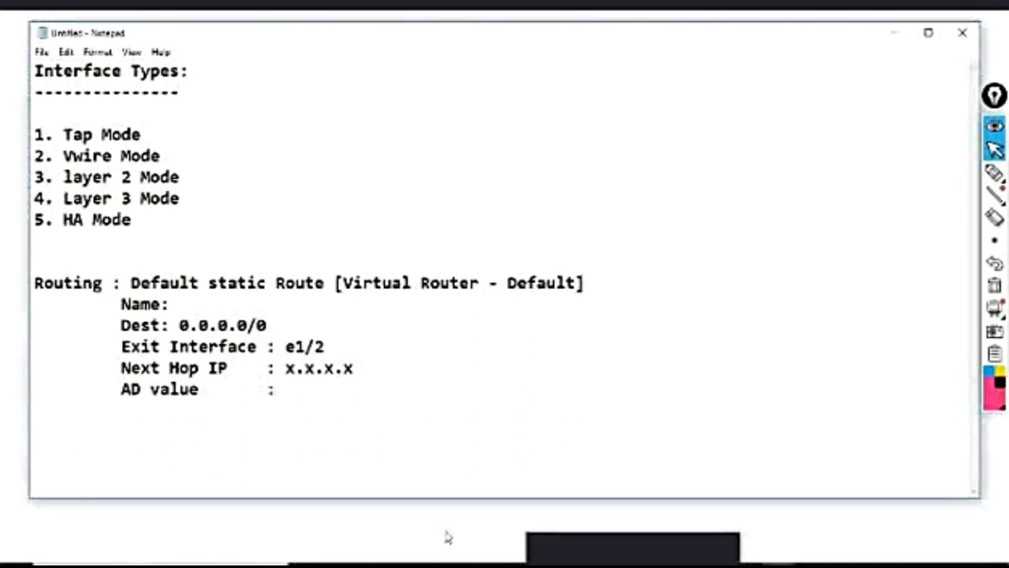
text(Defa)
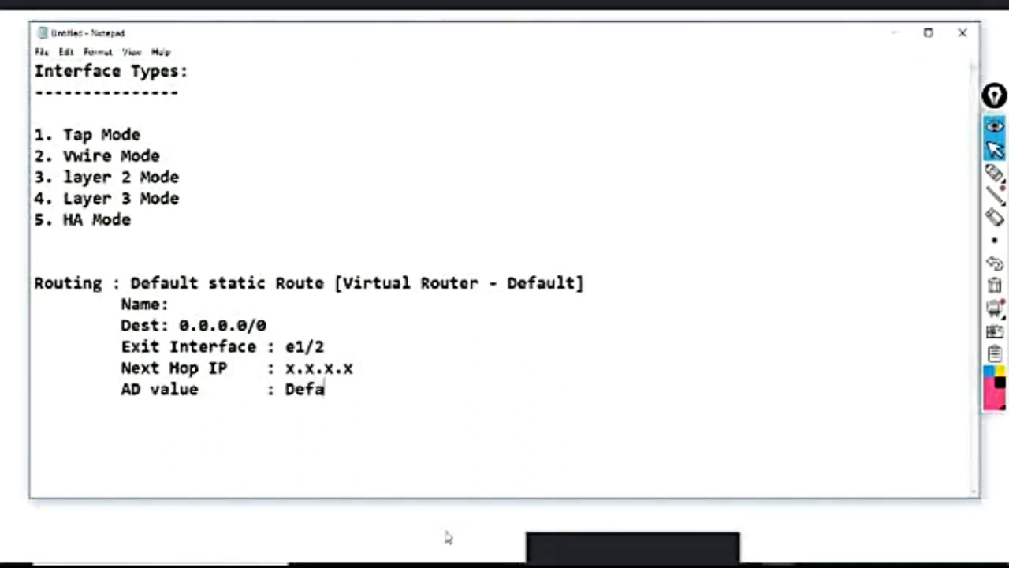
text(ult)
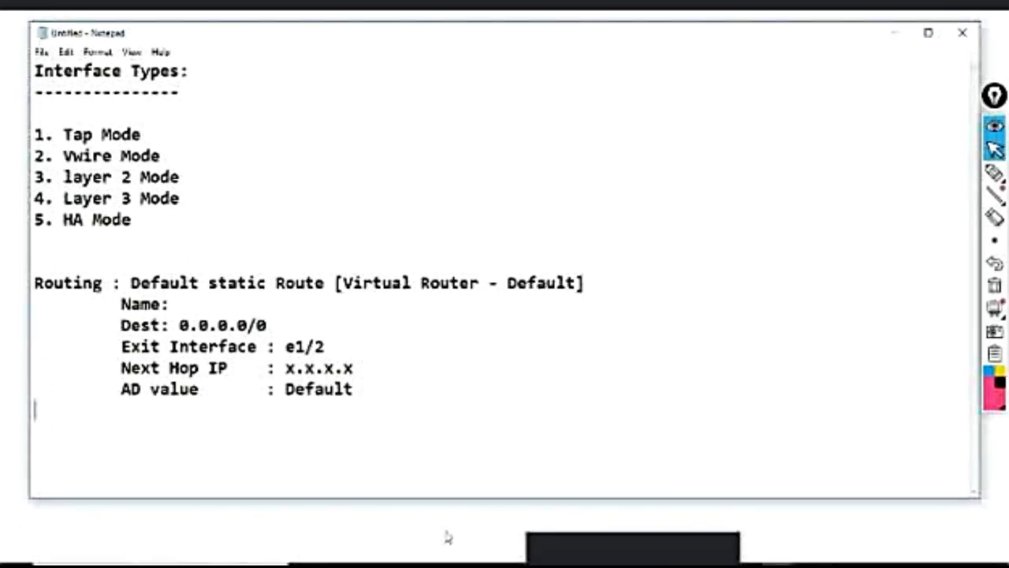
text(============================================================================================)
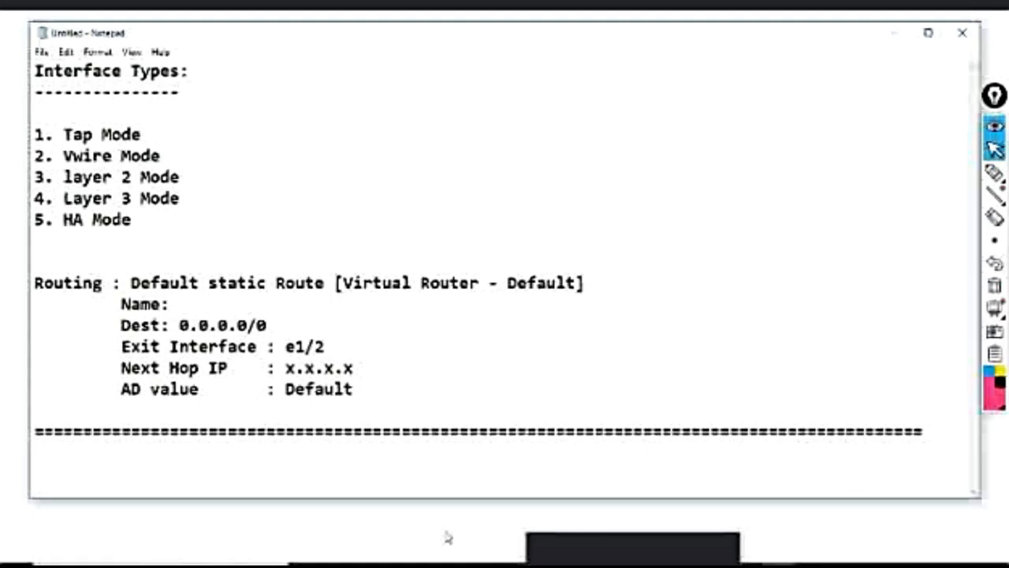
Step: Write the SECURITY POLICY heading under the separator line
scroll(down, 3)
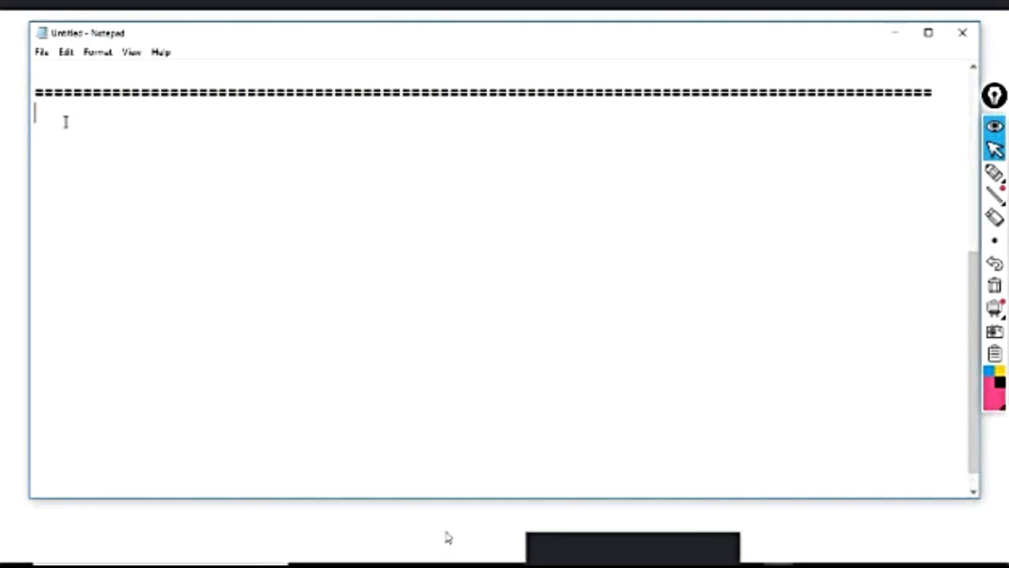
text(s)
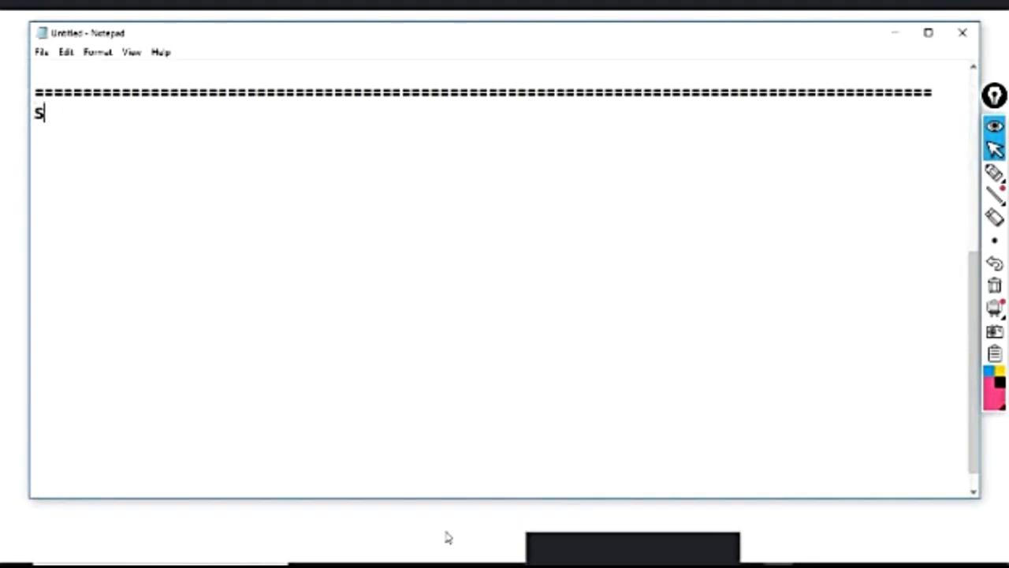
text(ECUT)
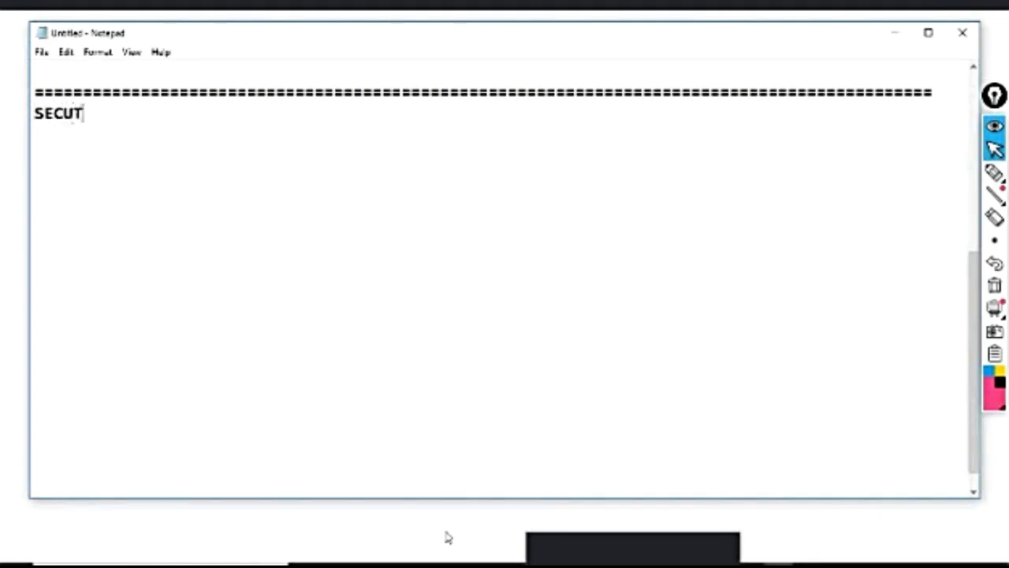
text(RI)
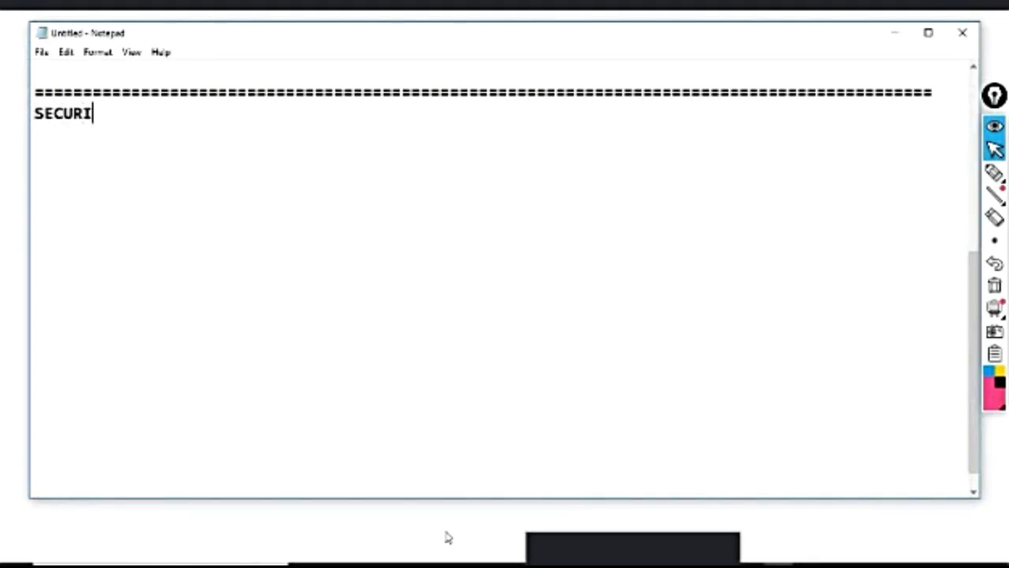
text(TY POLICY)
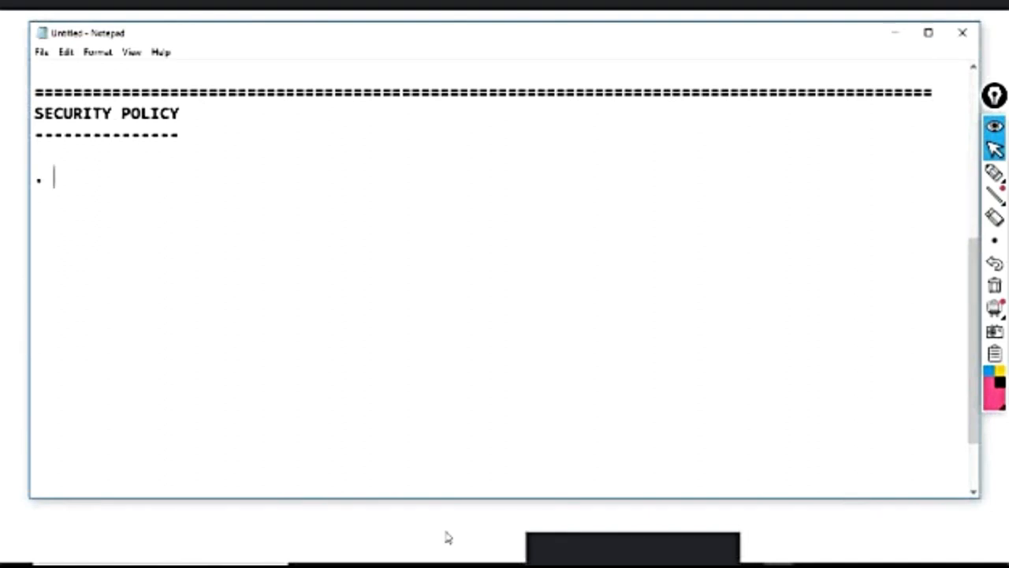
Step: Note there are two types of security policy; Implicit Policy => created by default and can not be deleted
text(There ar)
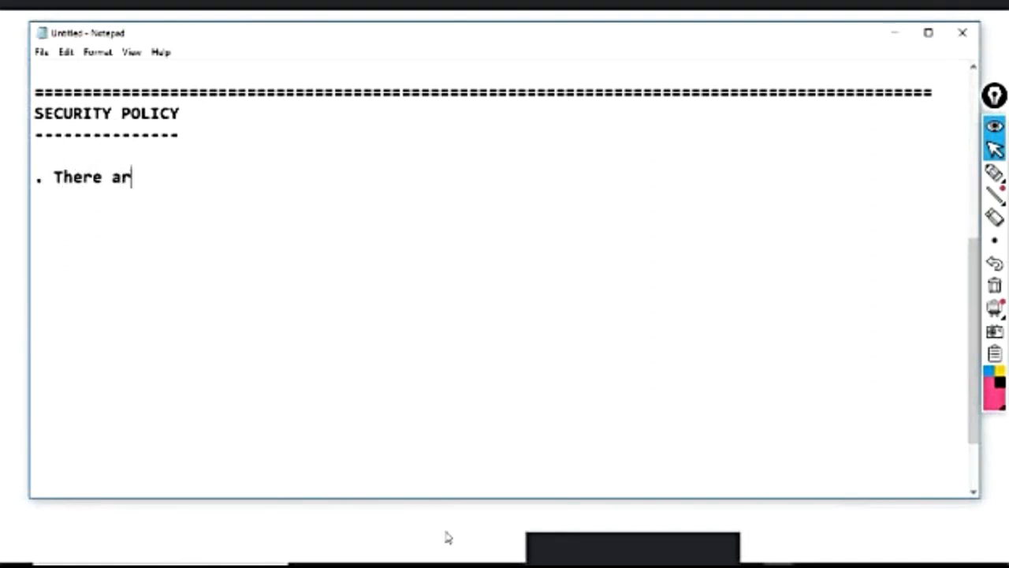
text(e two ty)
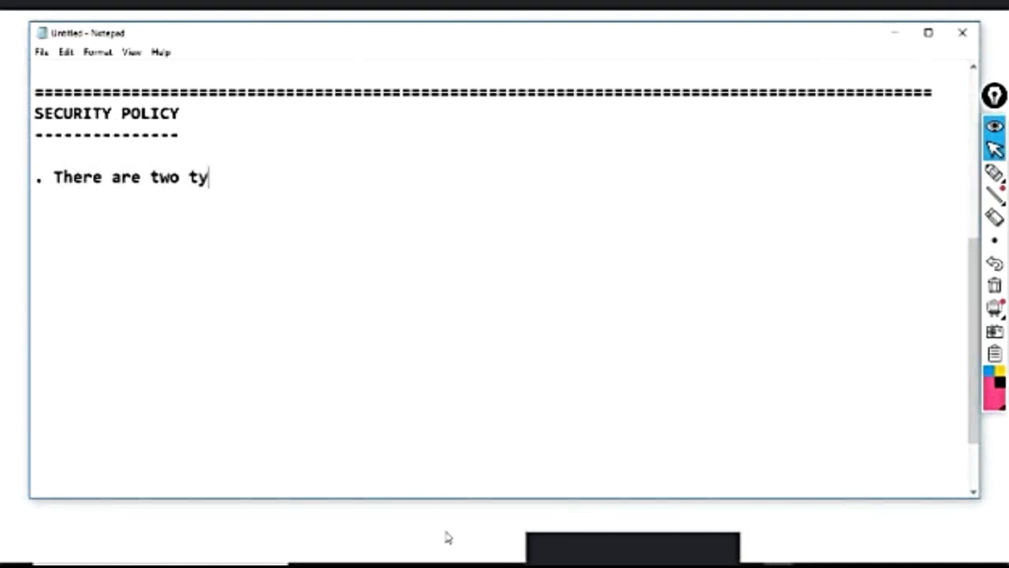
text(pes of s)
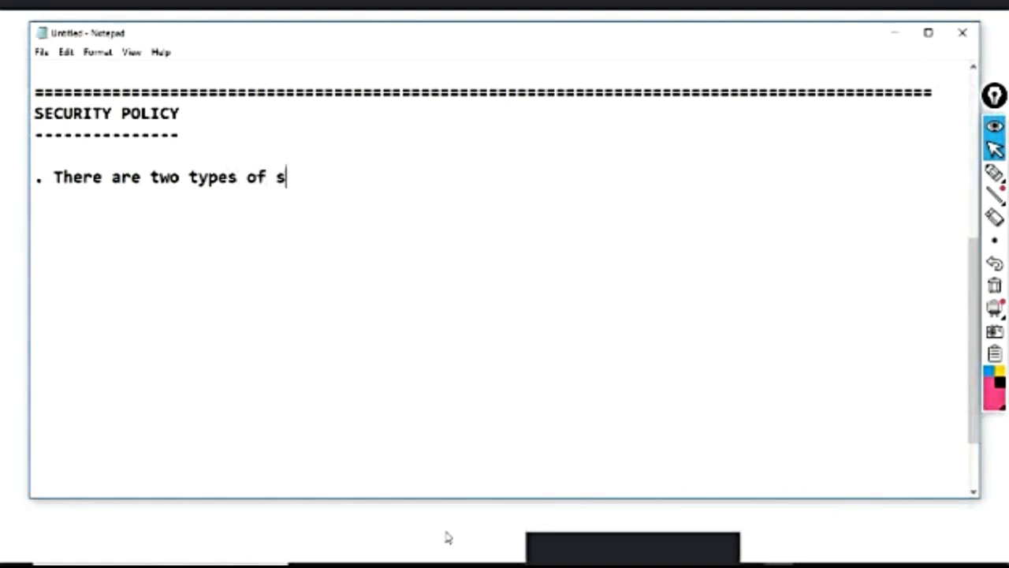
text(ecurity policy)
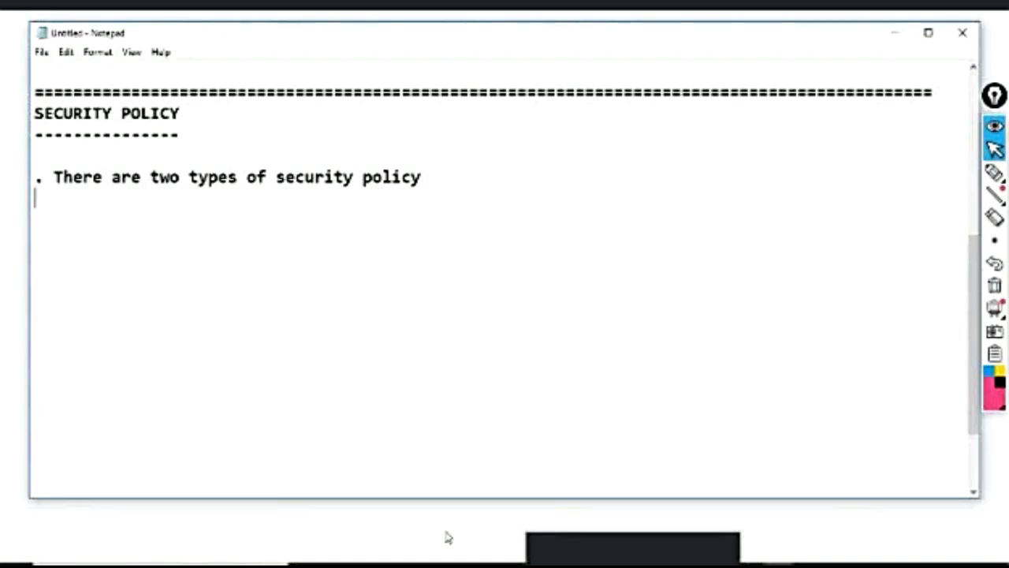
text(Im)
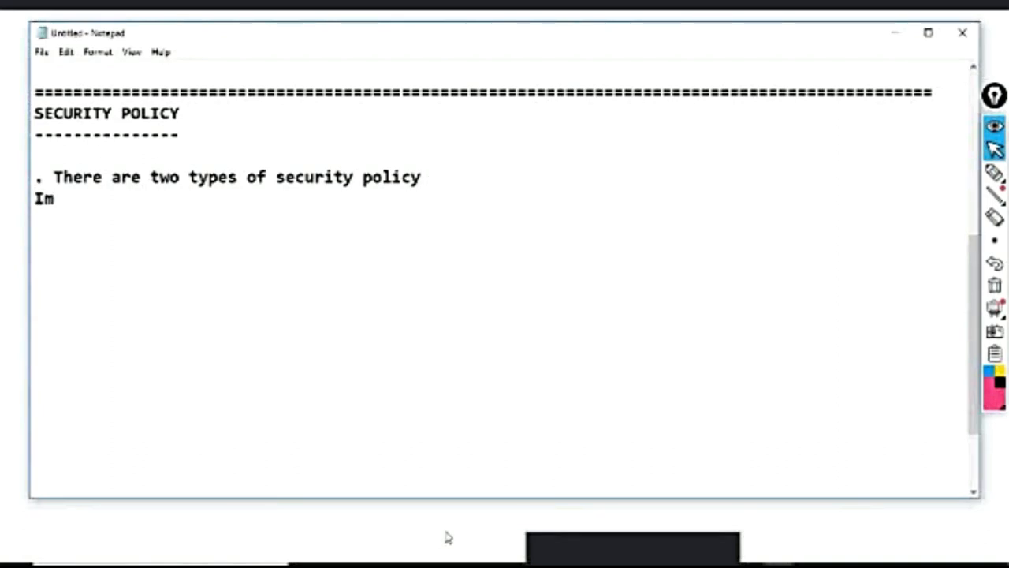
text(plici)
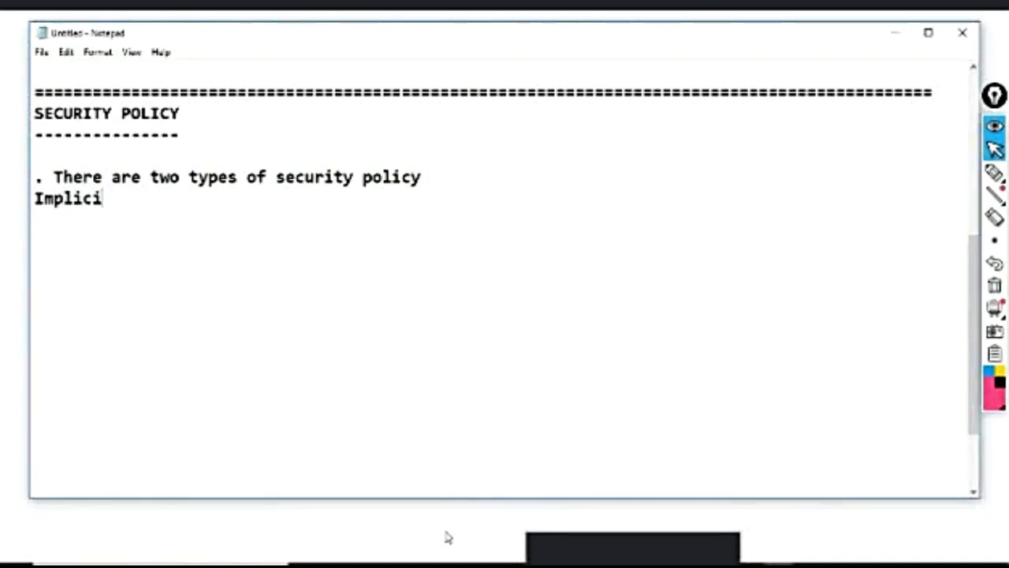
text(t Polic)
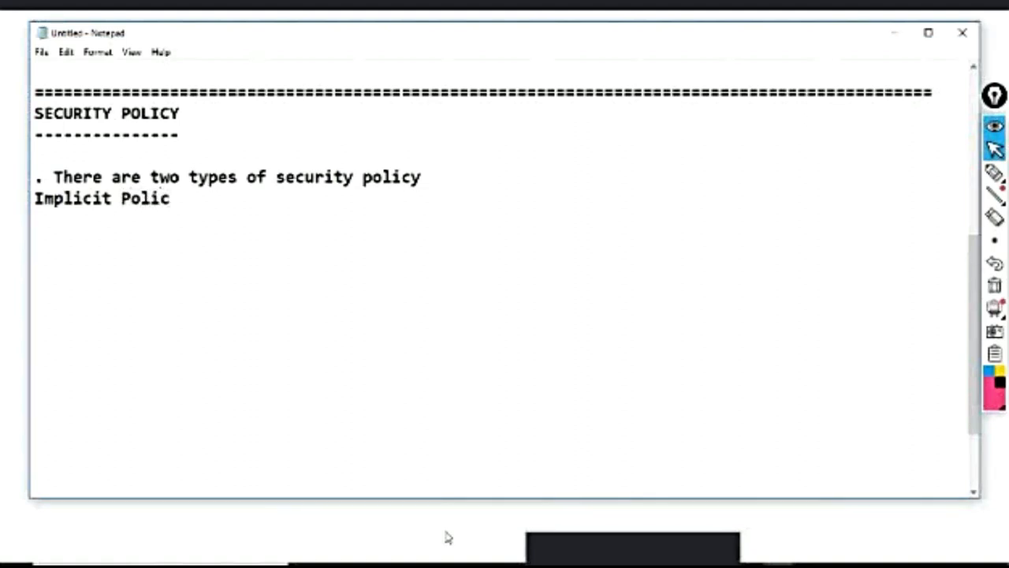
text(y =>)
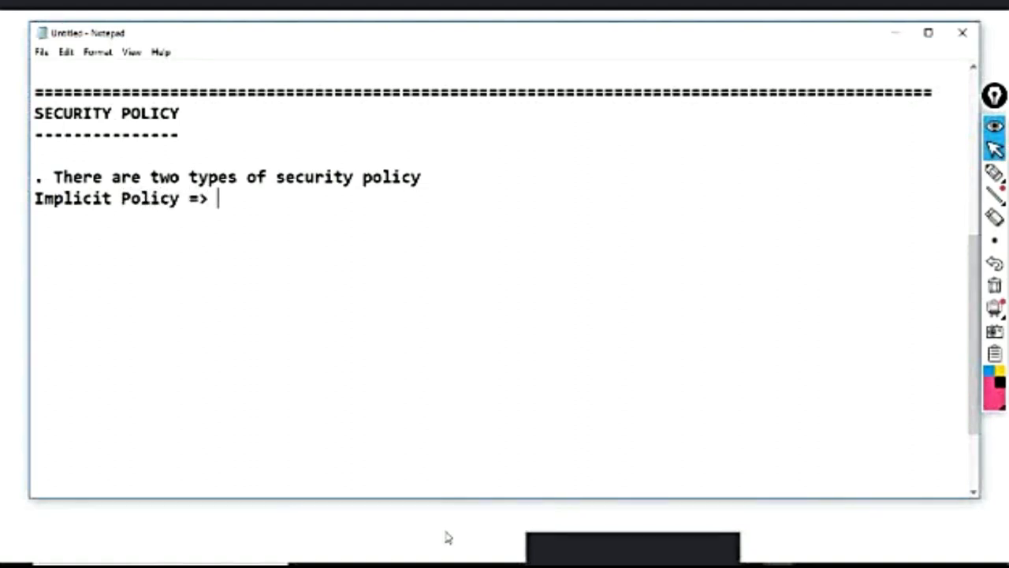
text(created)
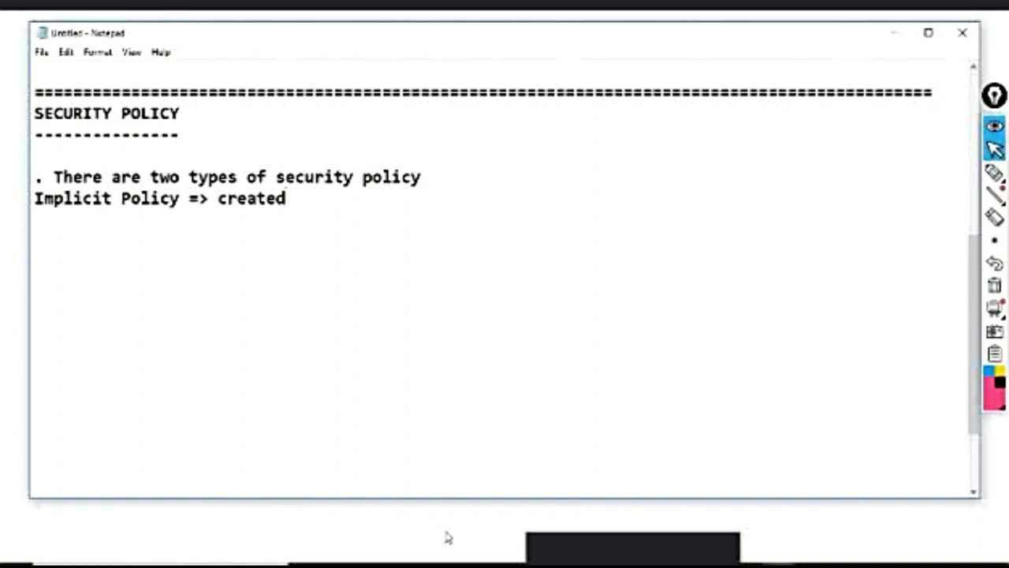
text(by)
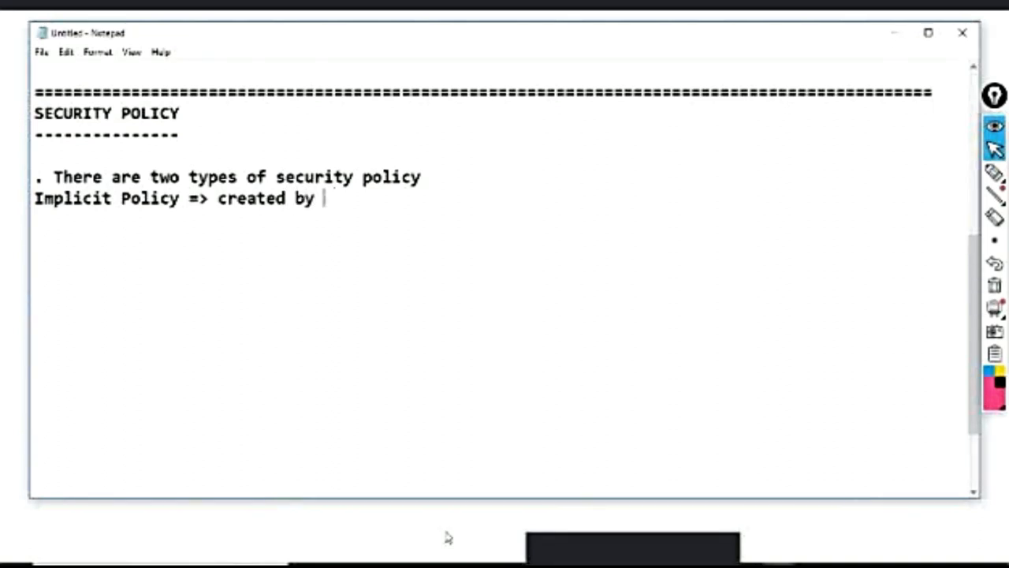
text(default)
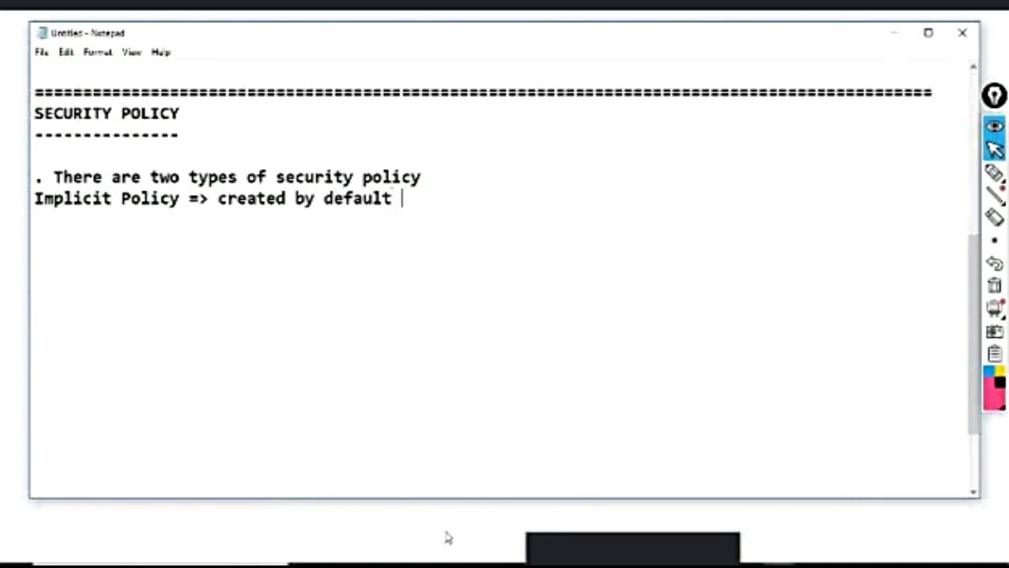
text(and can no)
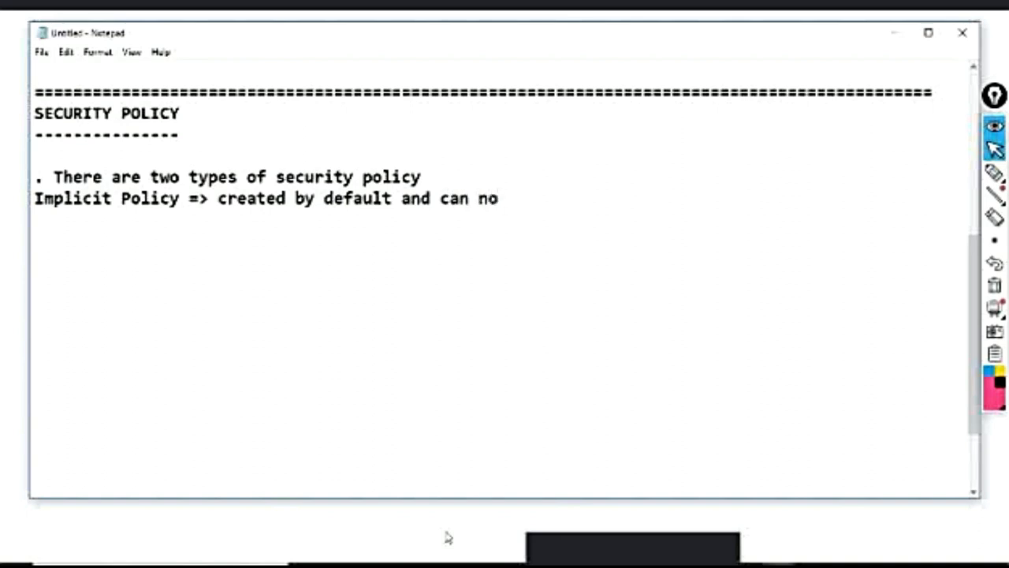
text(t be dele)
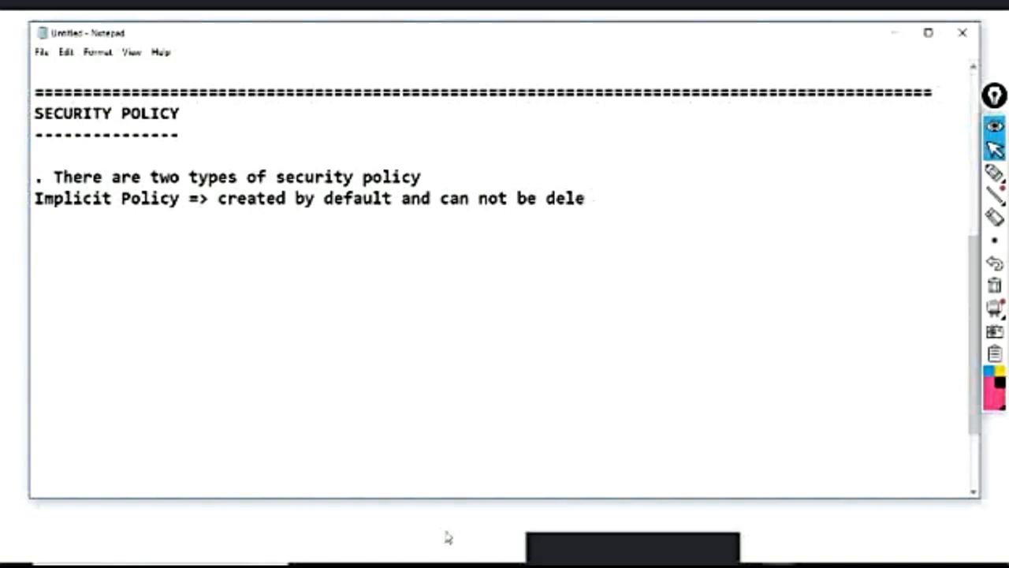
text(ted)
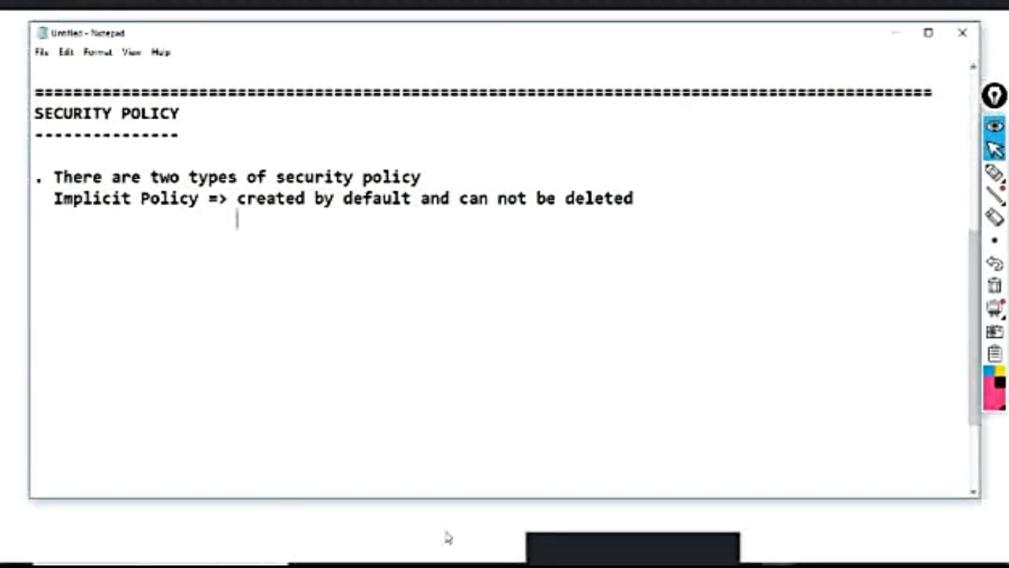
Step: Add 'We may override Default policy settings' and the rule a. IntraZone => Allowed
text(We may)
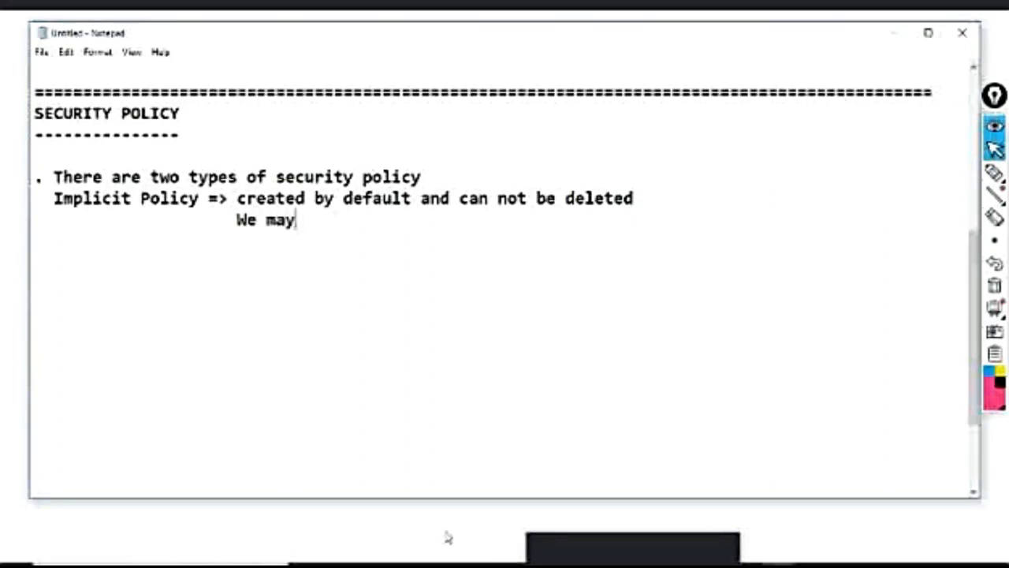
text(overr)
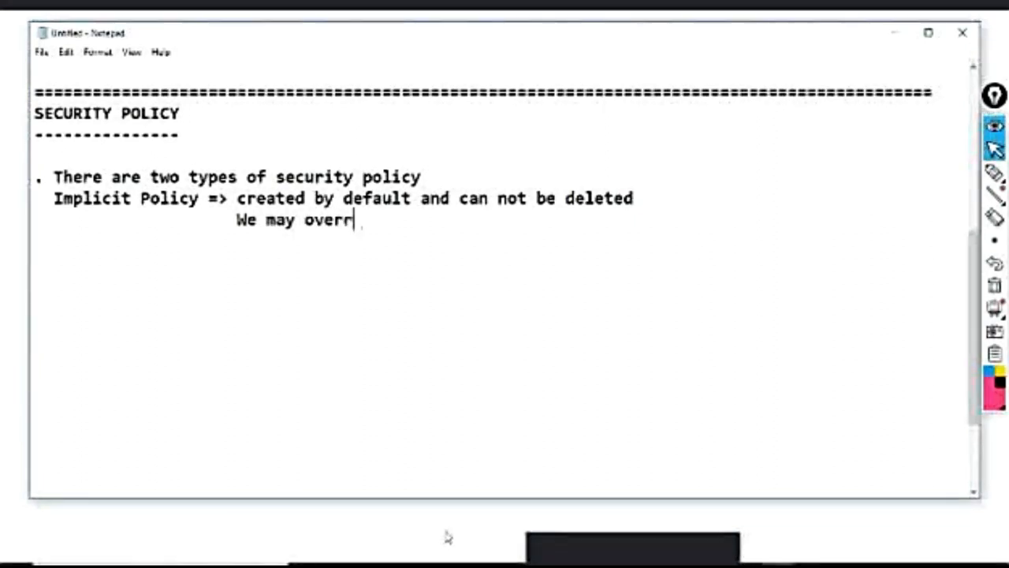
text(ide De)
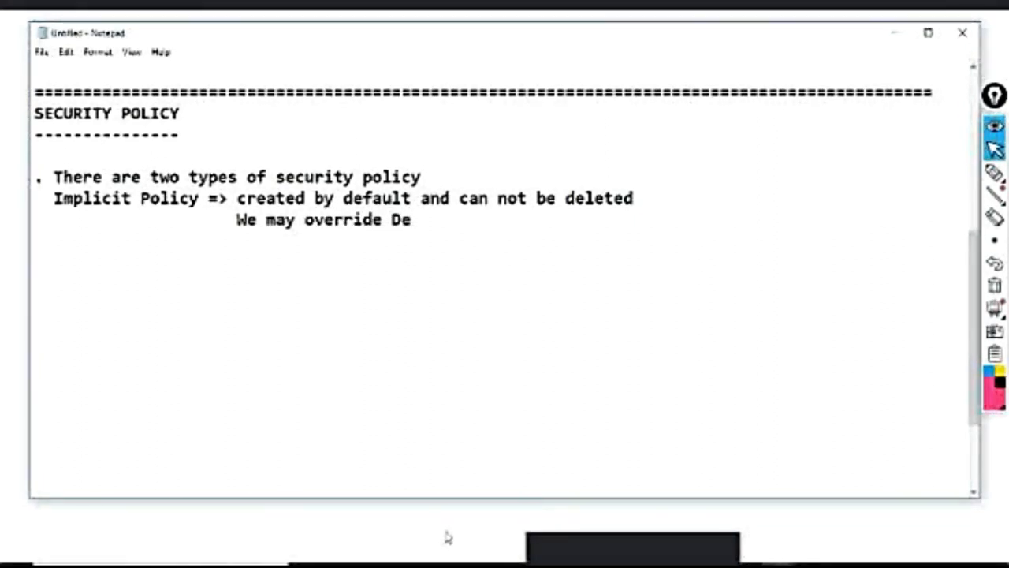
text(fault)
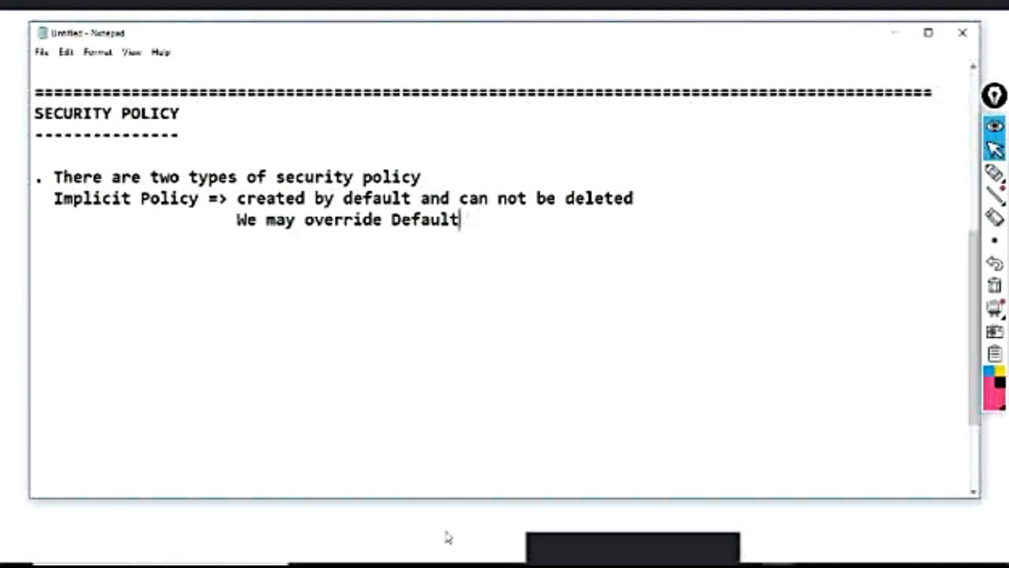
text(policy s)
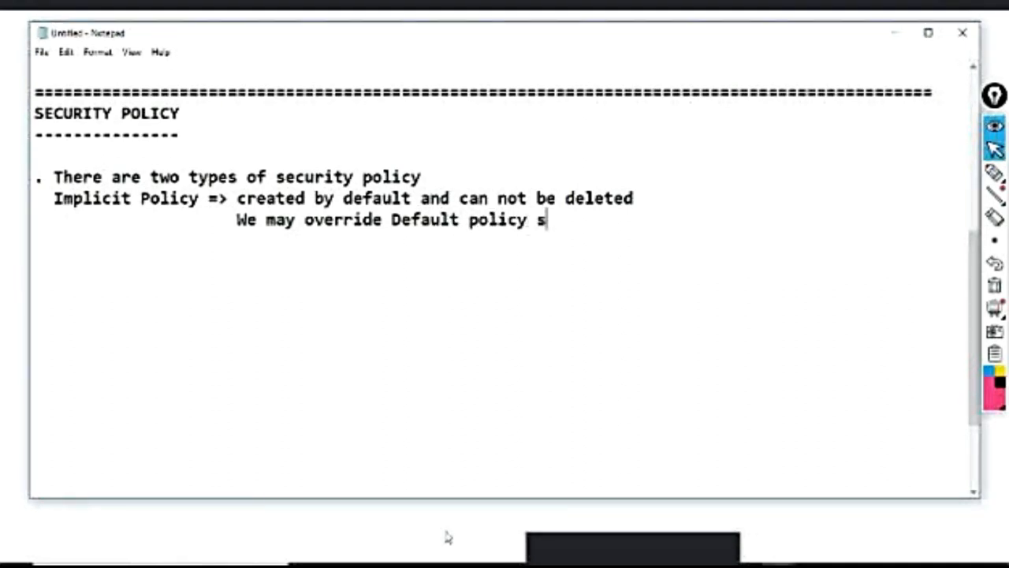
text(ettings)
text(a. I)
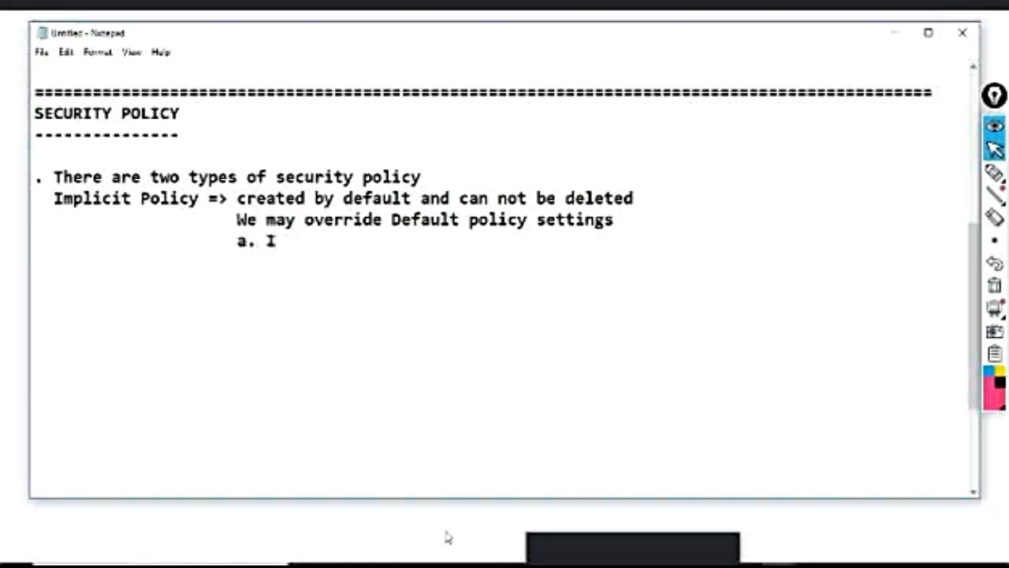
text(ntr)
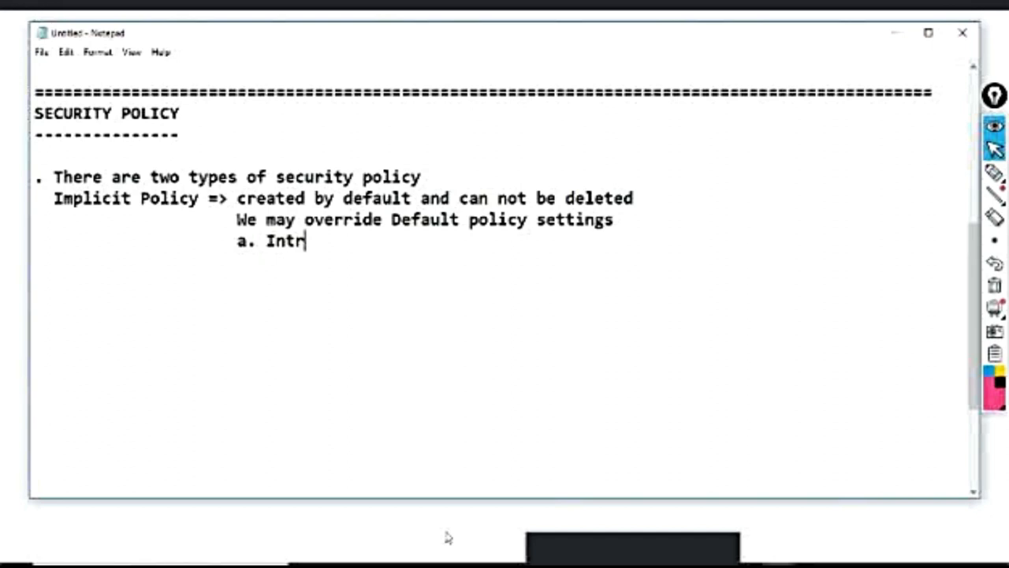
text(aZone =>)
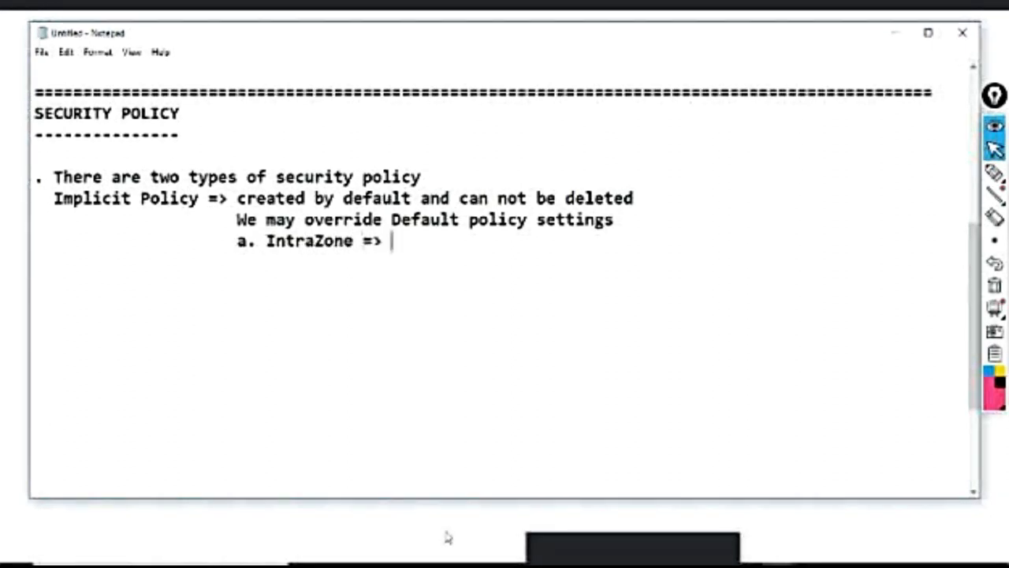
text(D)
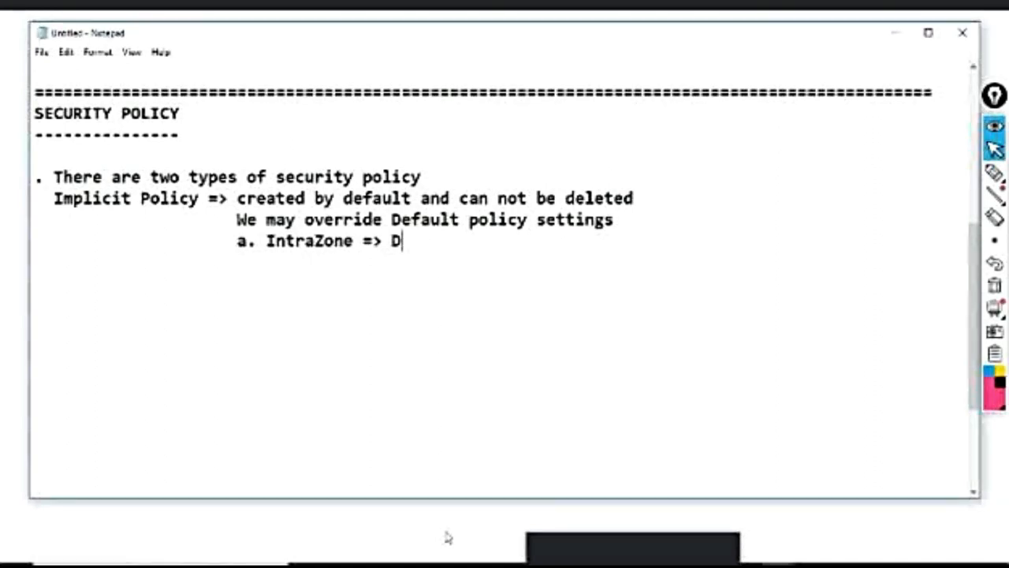
text(Allowe)
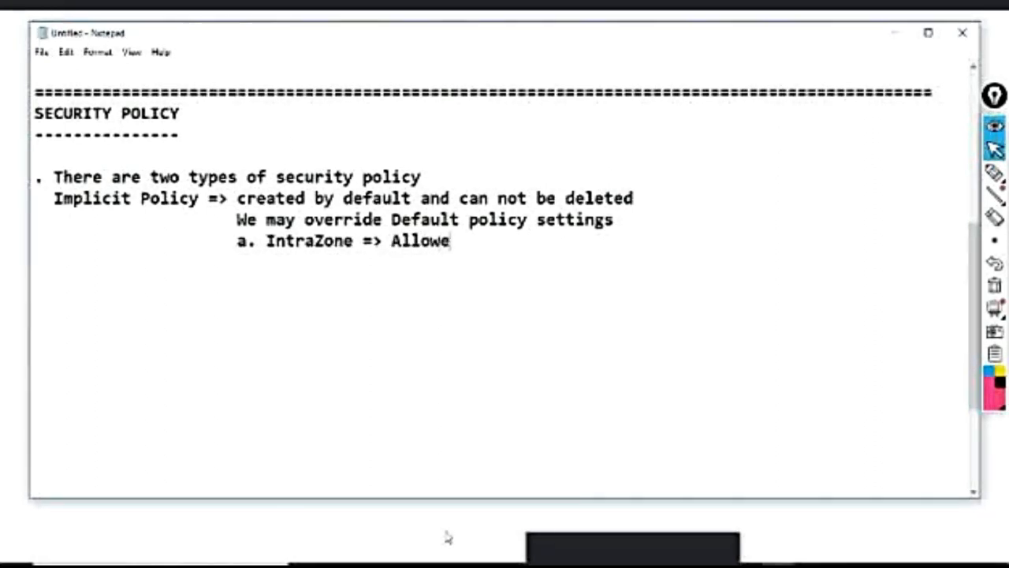
text(d)
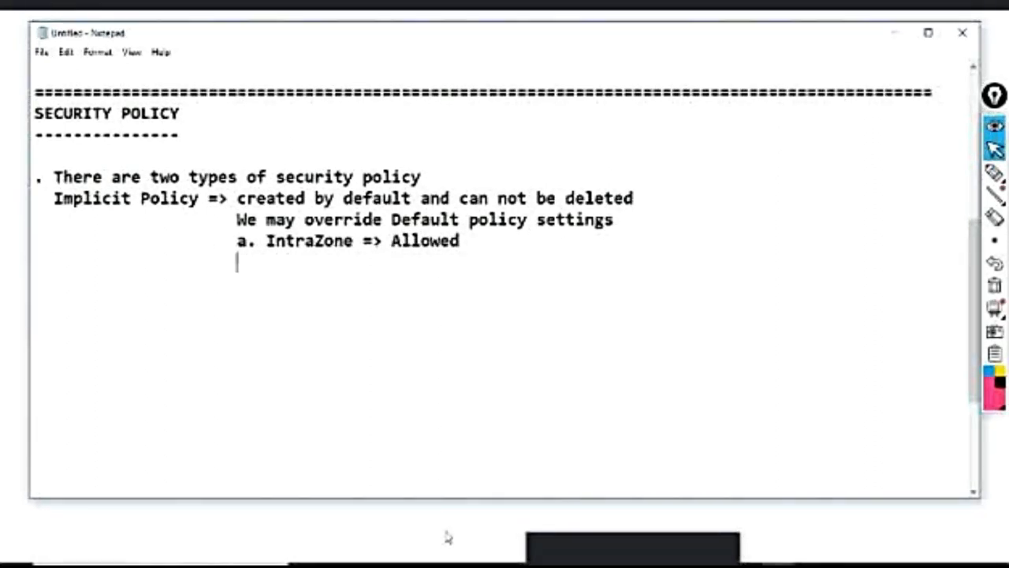
Step: Add the rule b. Interzone => Denied [ By default no logging]
text(b.)
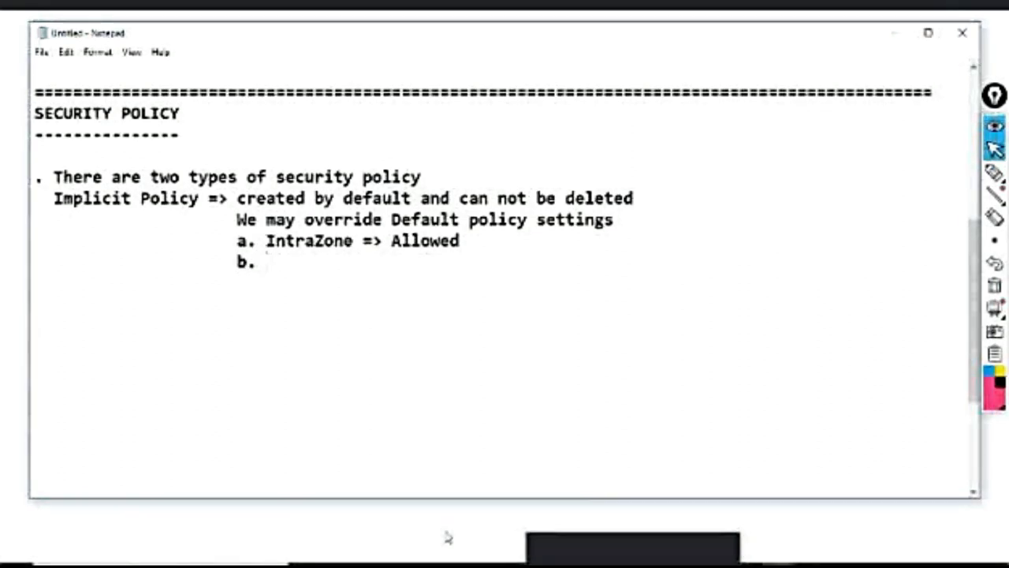
text(Interzone =>)
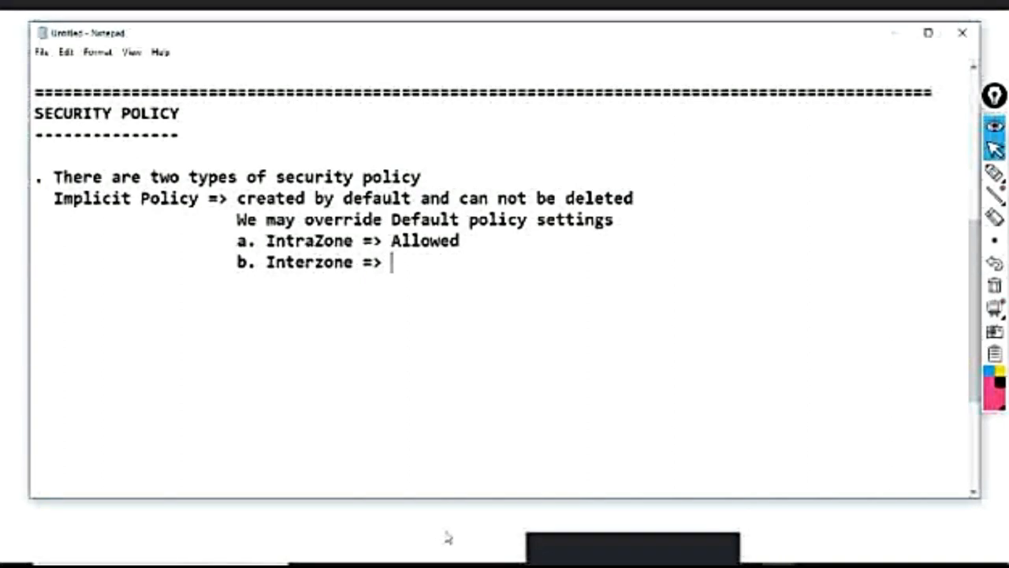
text(Denie)
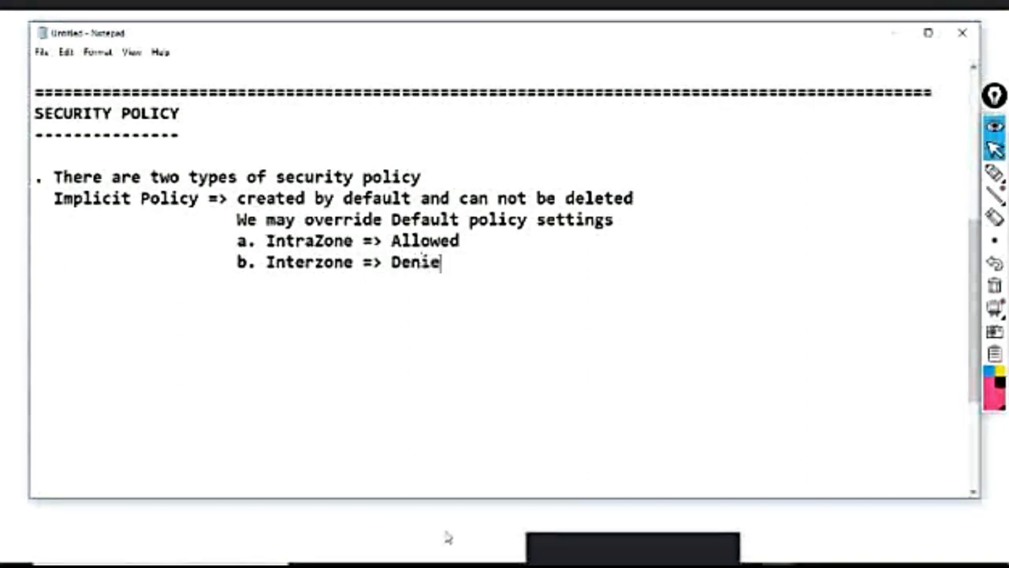
text(d)
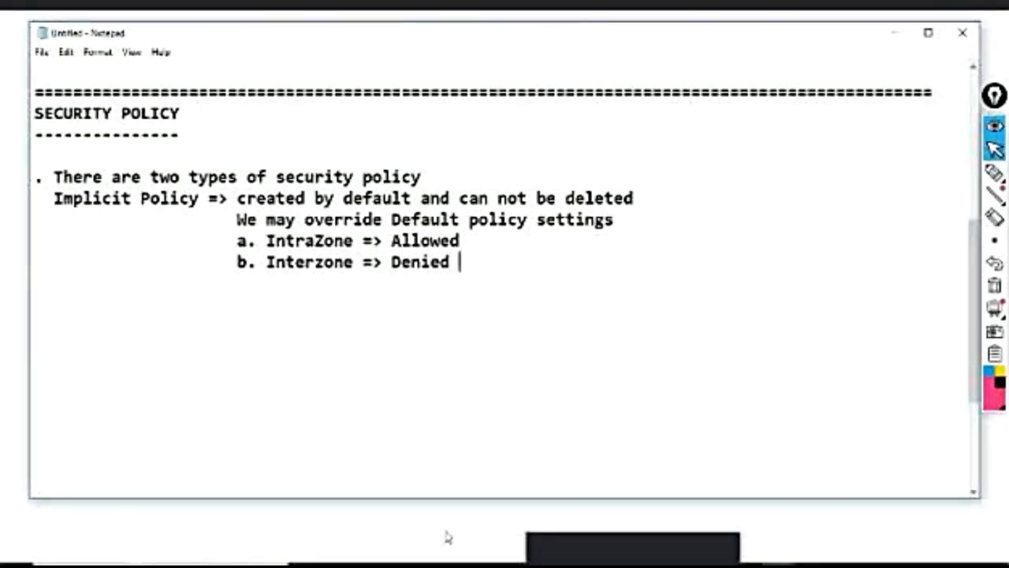
text([)
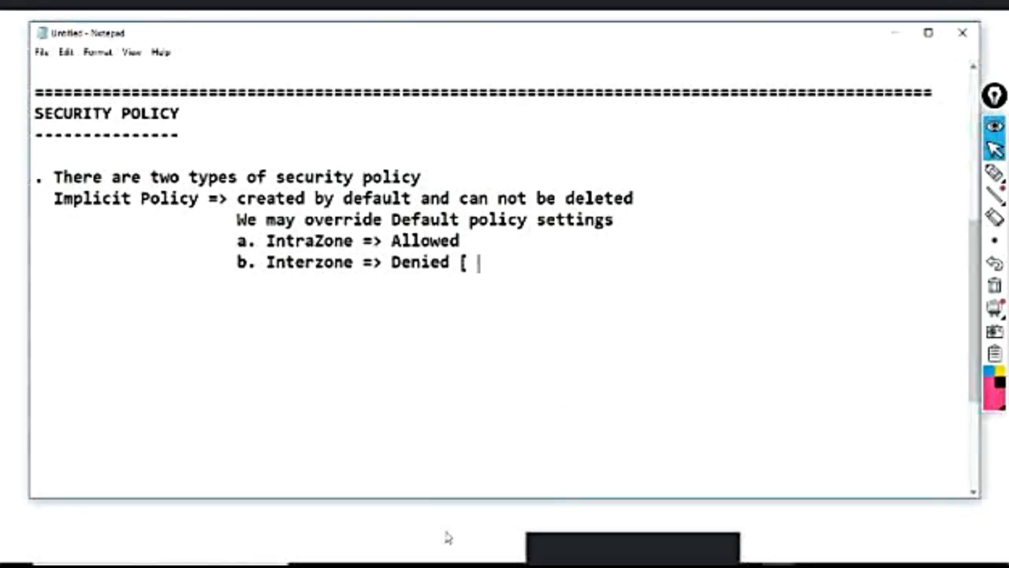
text(By de)
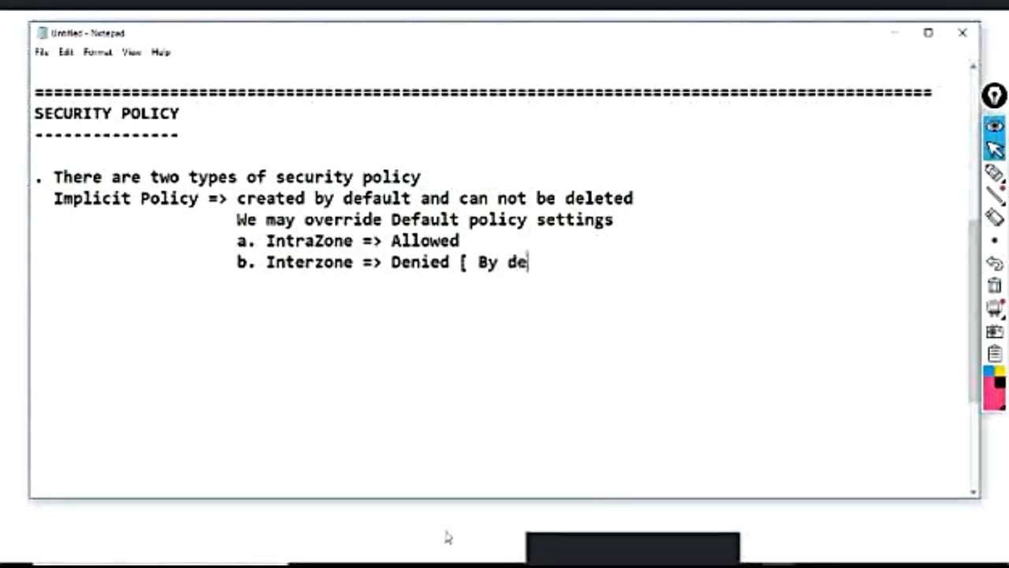
text(fault)
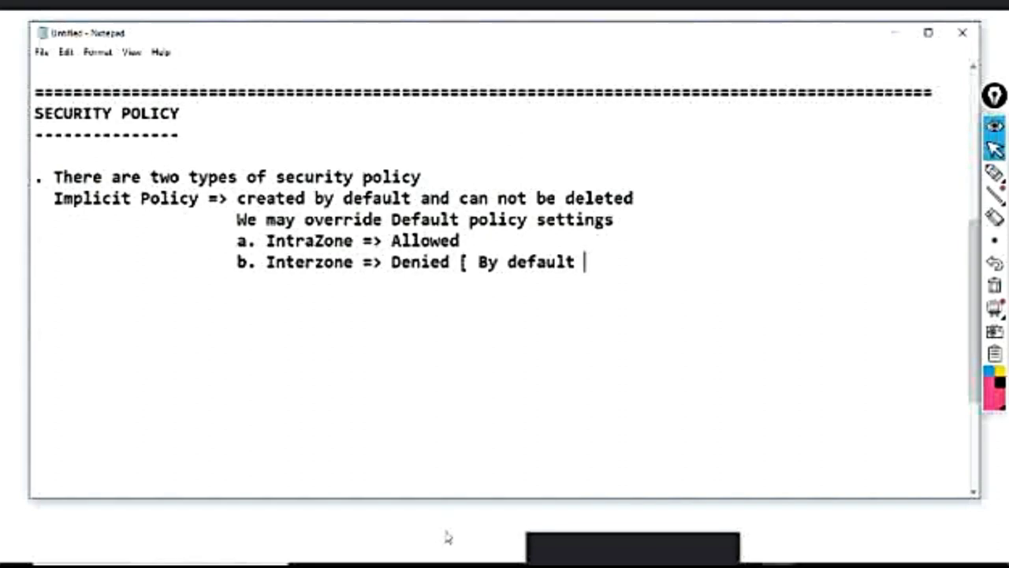
text(no logging)
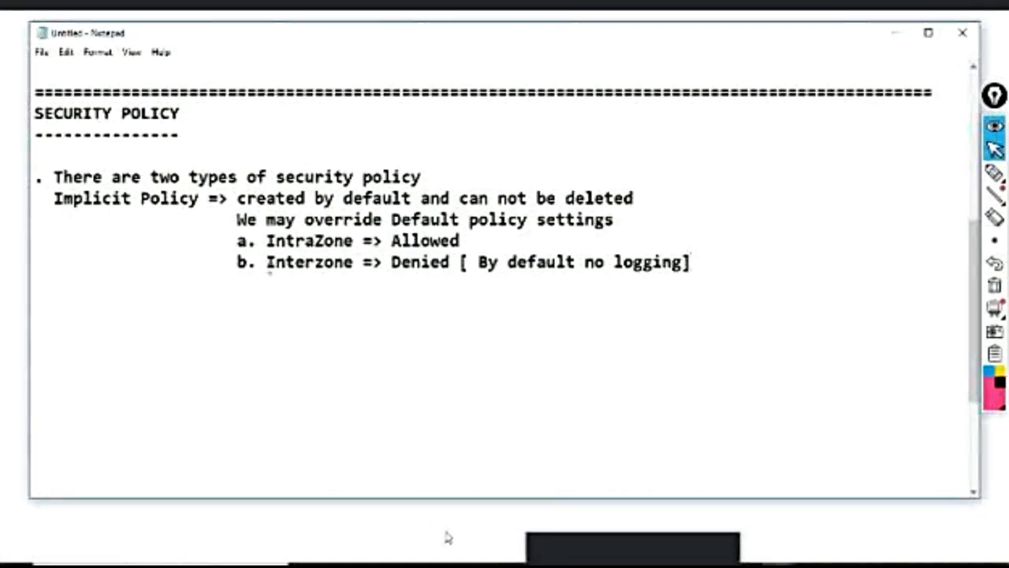
double_click(309, 262)
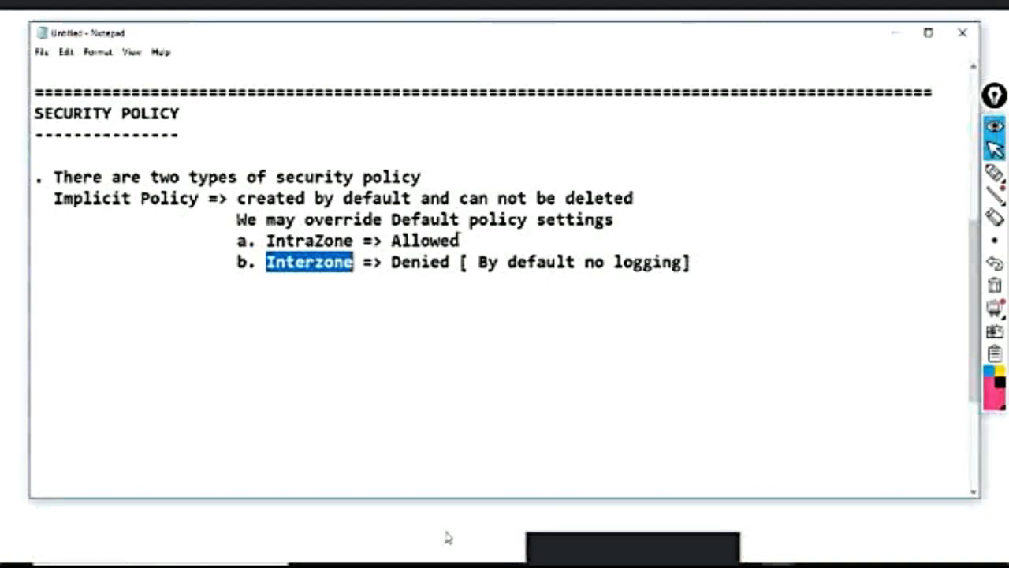
click(697, 261)
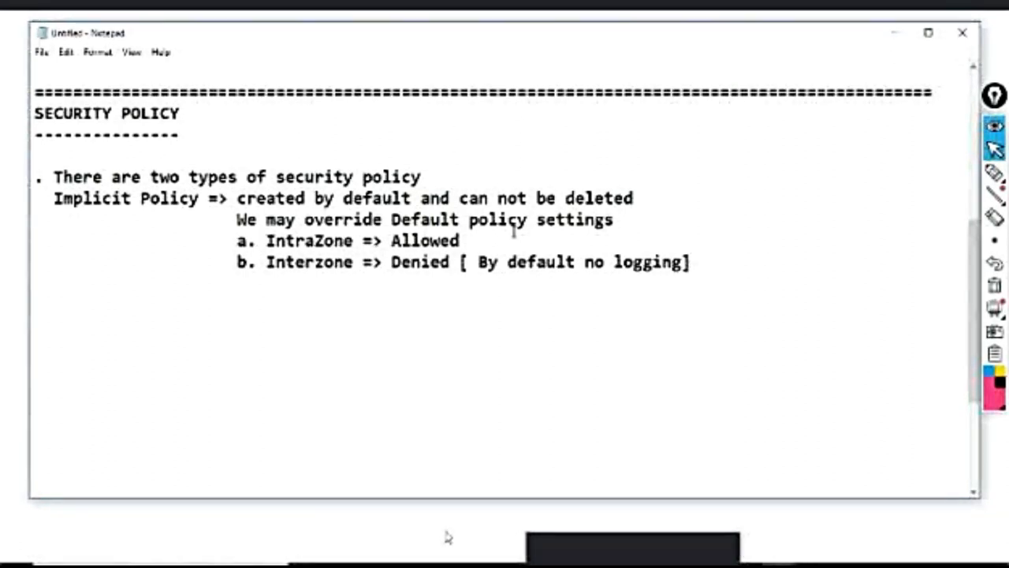
click(687, 262)
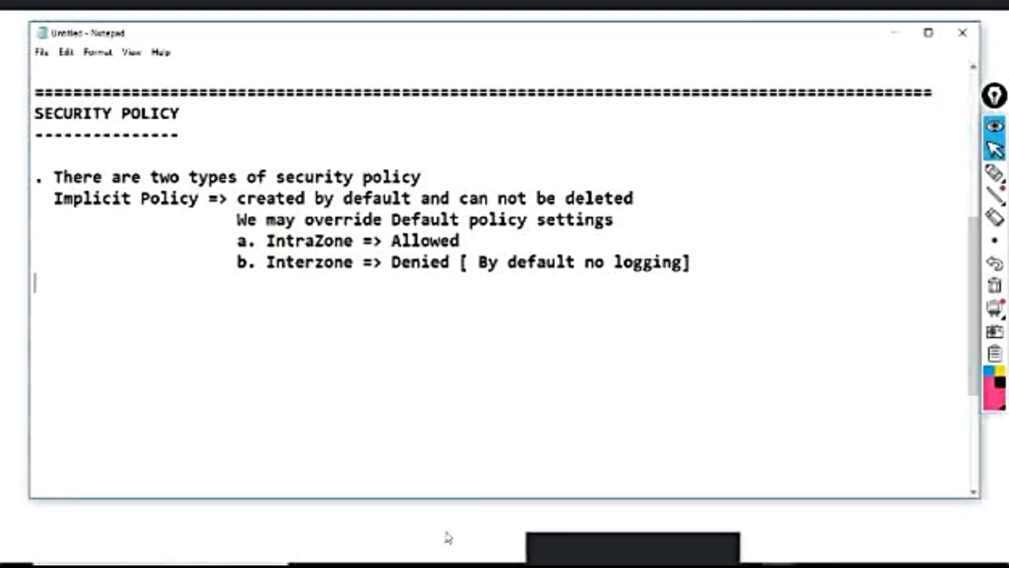
Step: Write 'Explicit Policy => Created by administrator'
text(Explici)
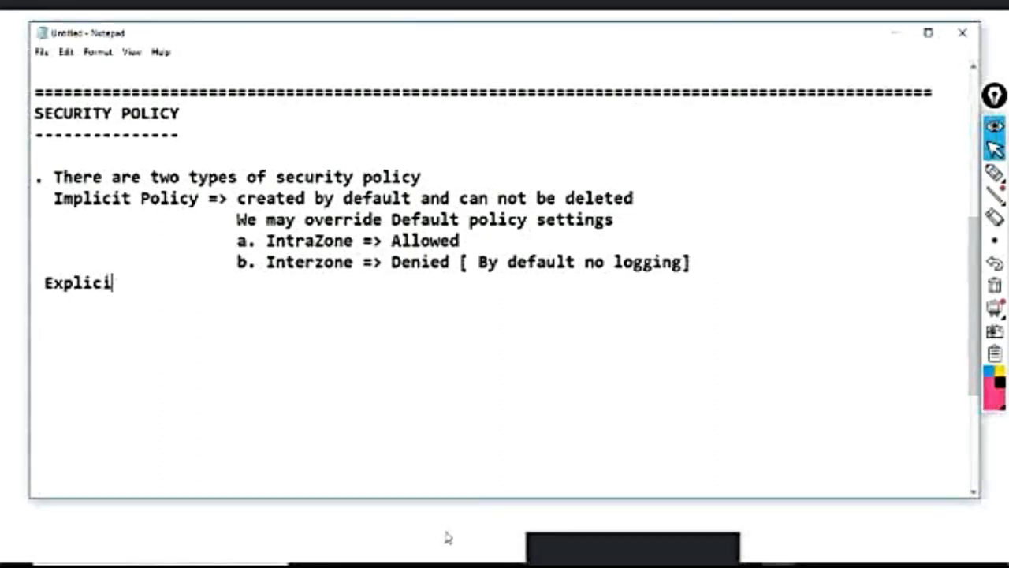
text(t Poli)
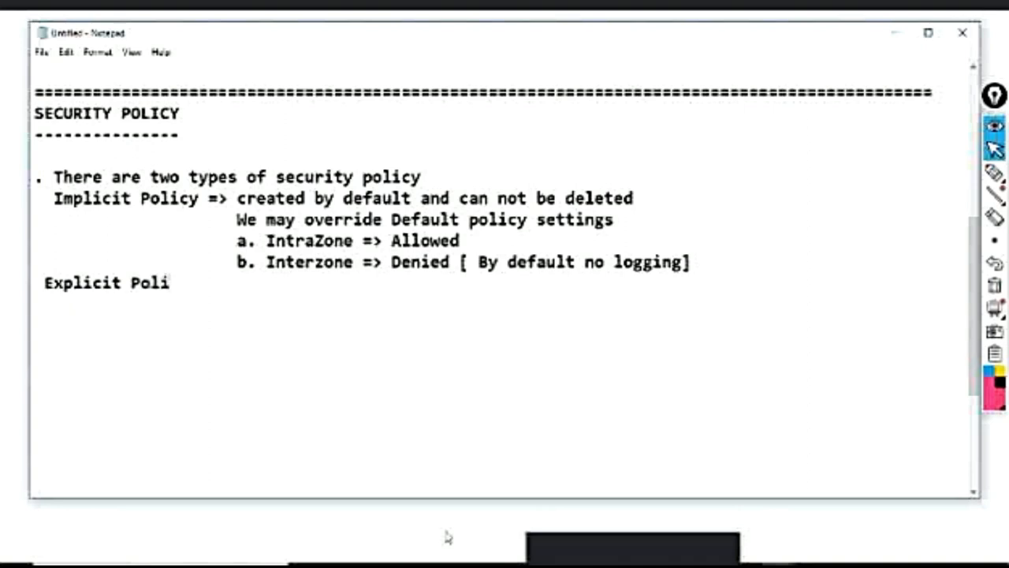
text(cy)
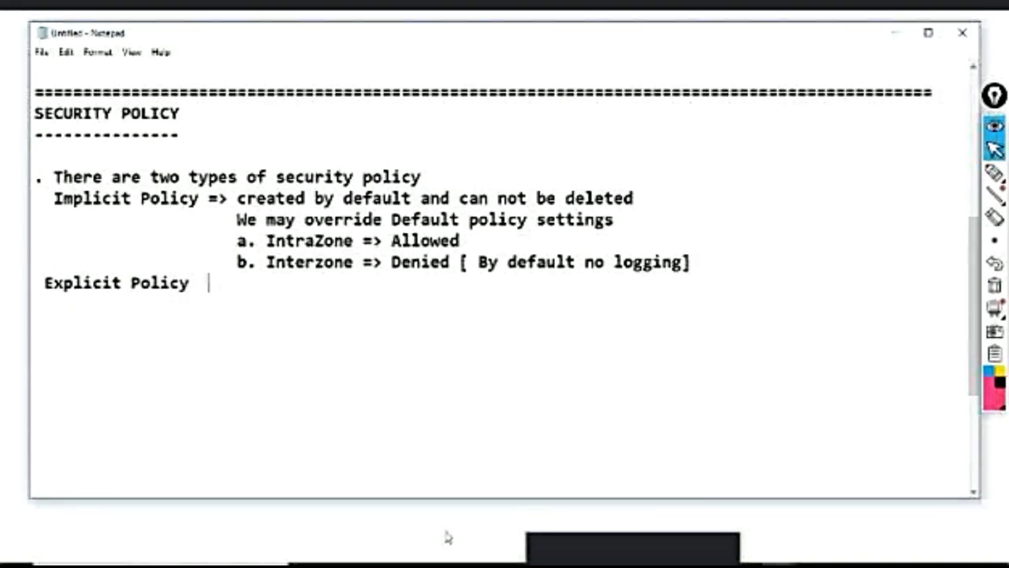
text(=>)
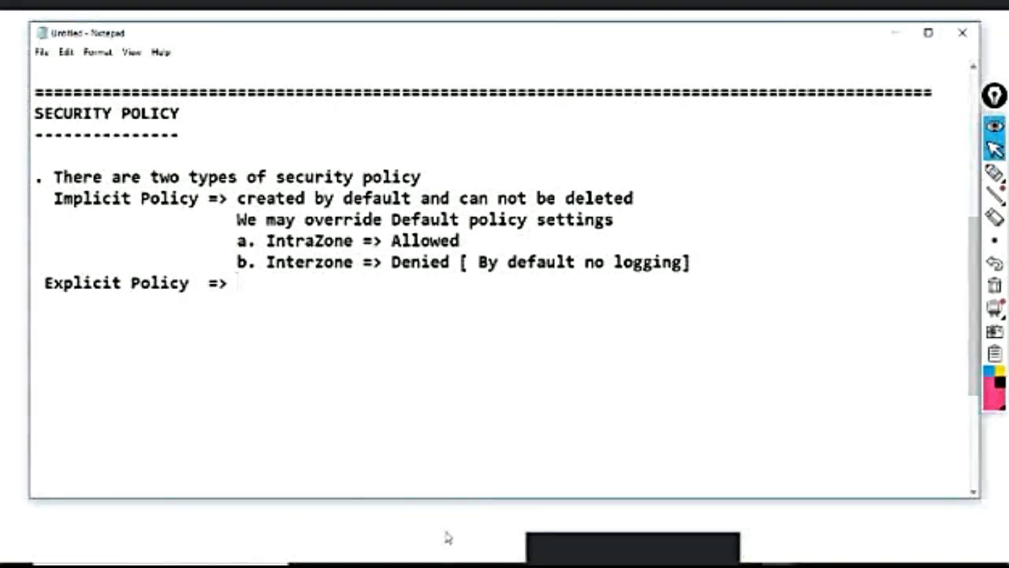
text(Creat)
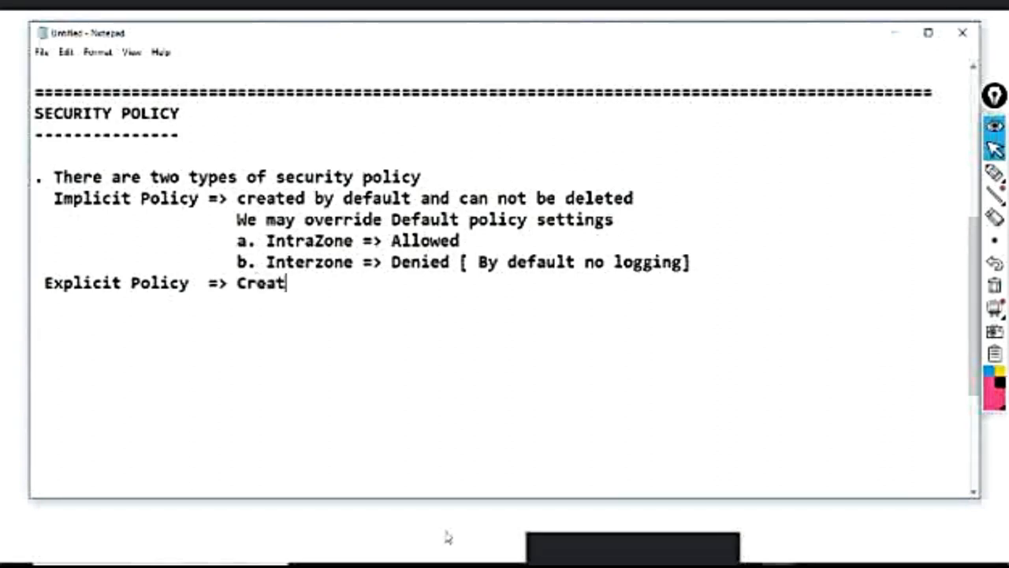
text(ed by ad)
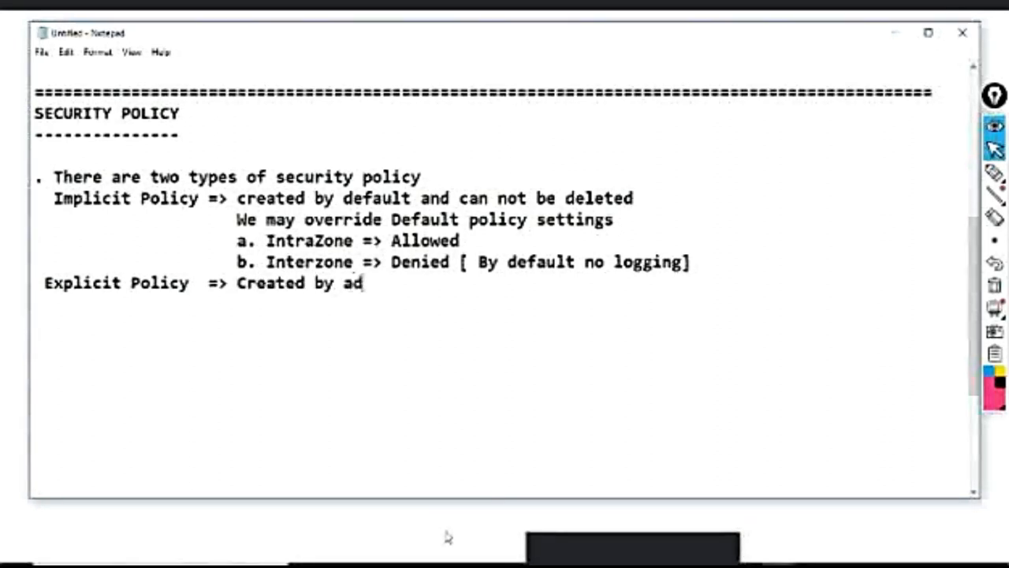
text(ministrat)
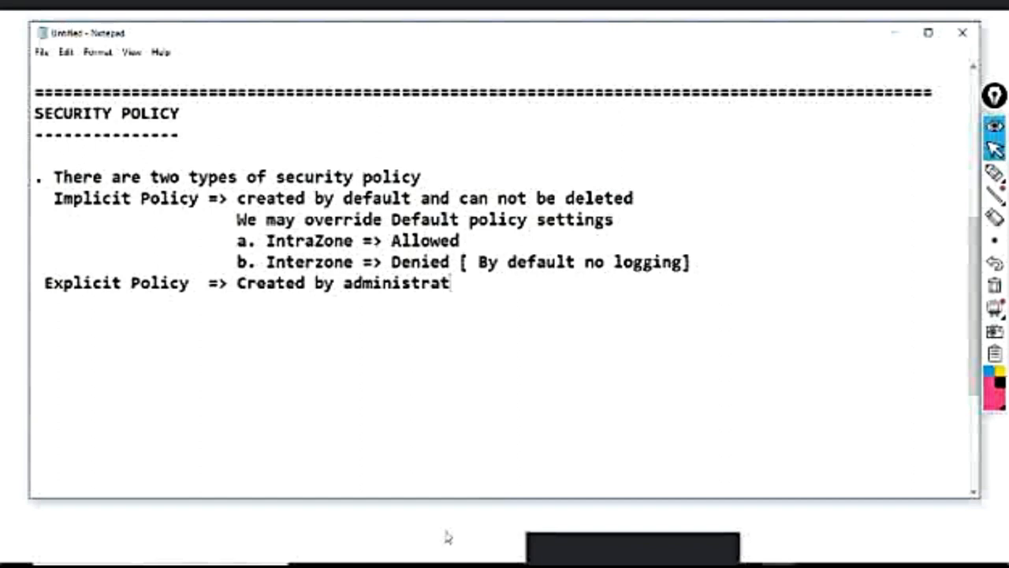
text(or)
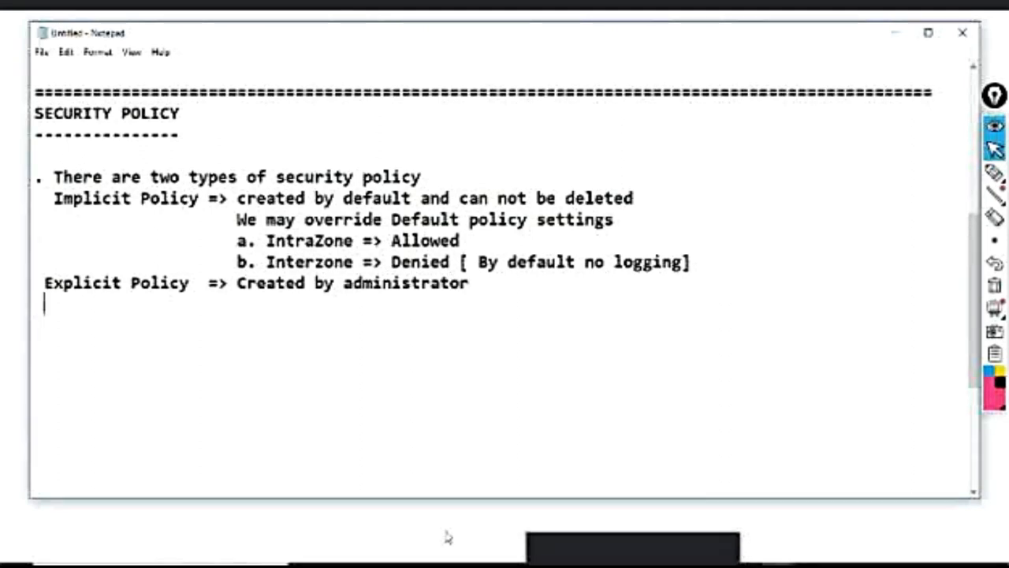
Step: Add 'Can be Fully customized.' and line up Explicit Policy under Implicit Policy
text(Can b)
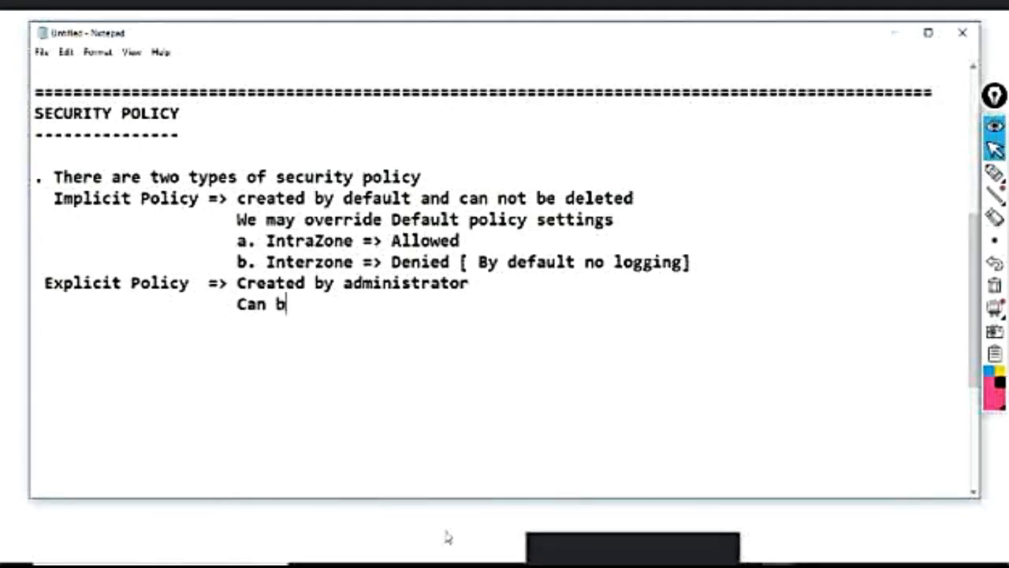
text(e Full)
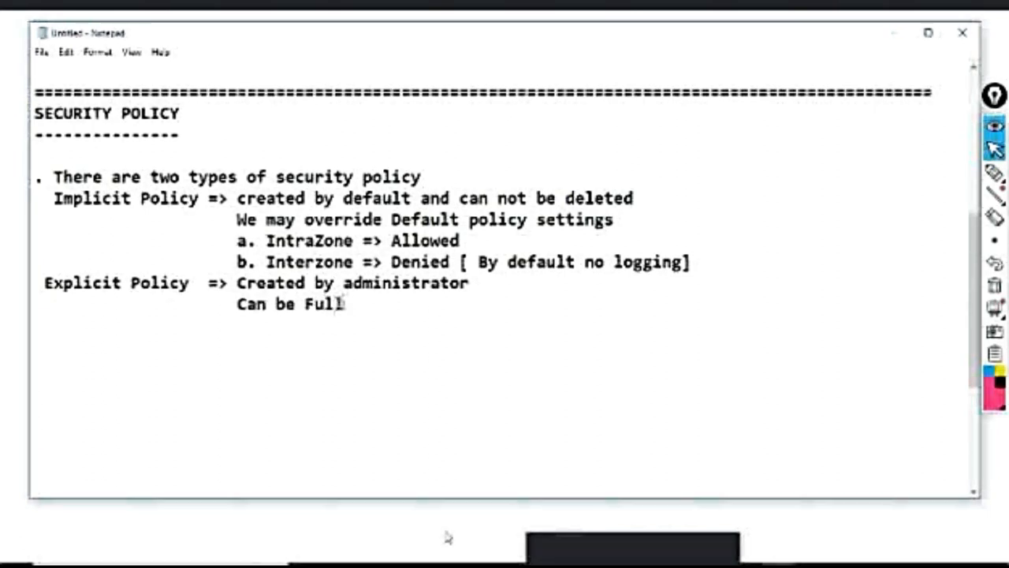
text(ly custo)
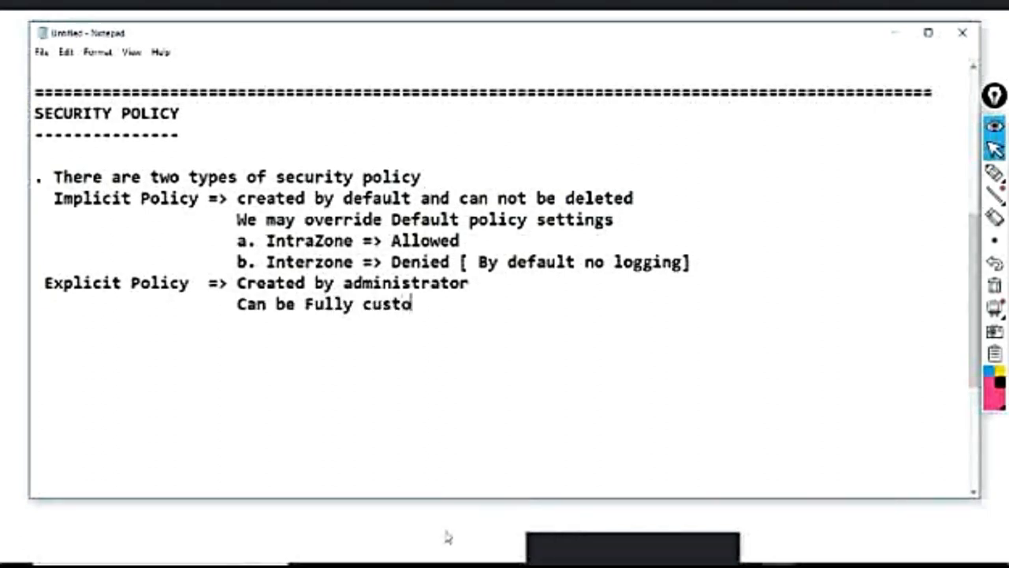
text(mized)
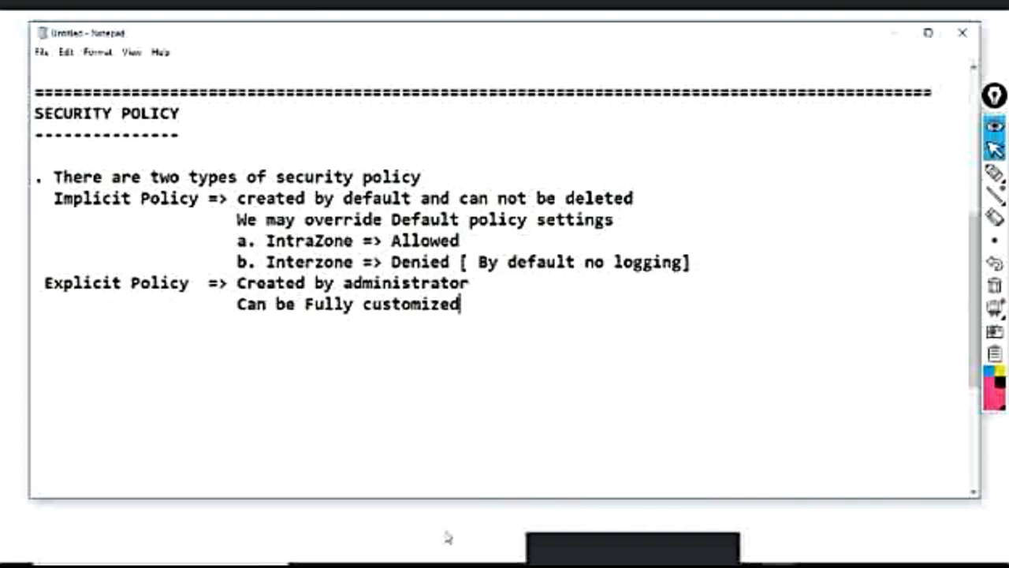
text(.)
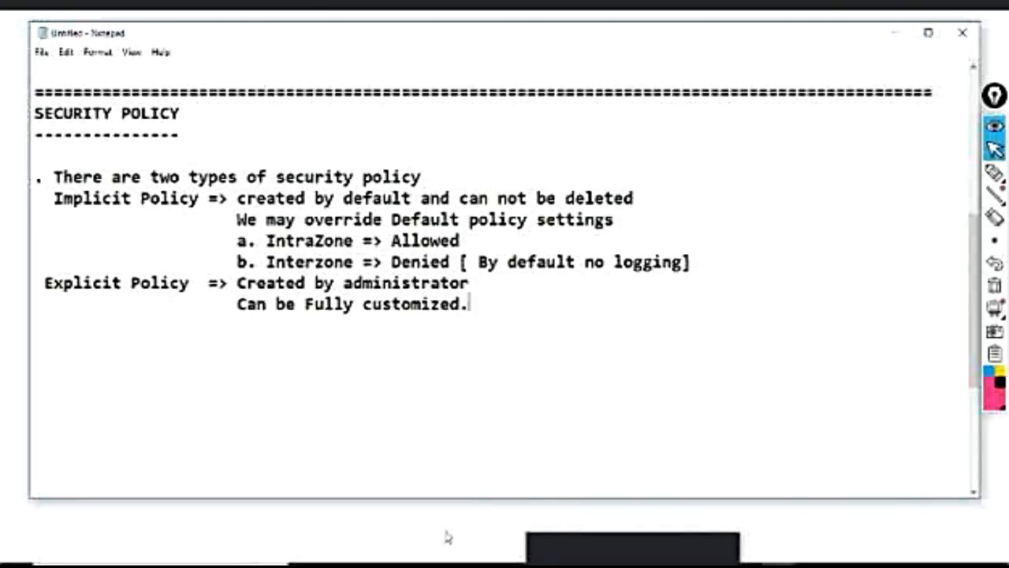
click(70, 294)
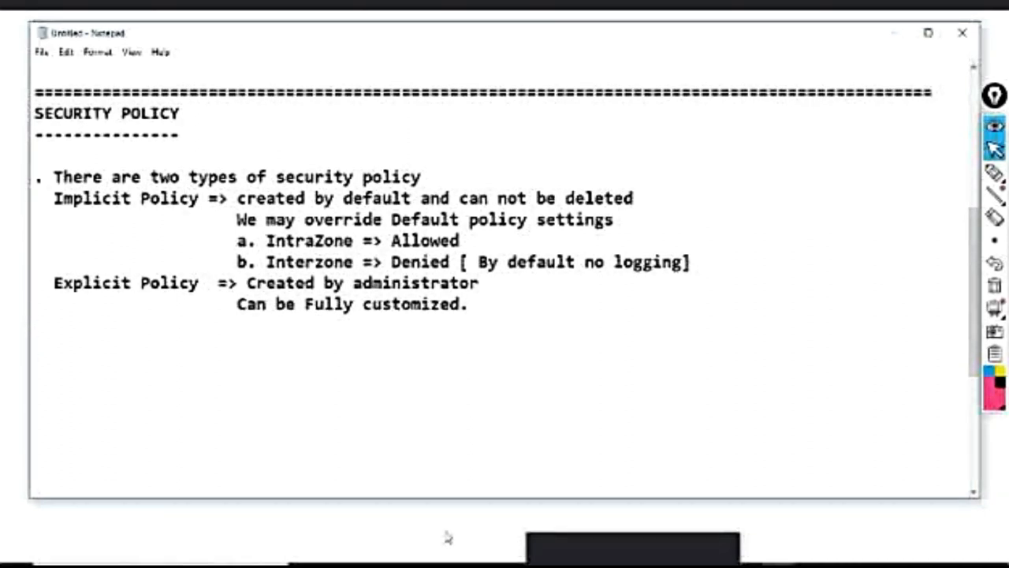
Step: Write the 'EXPLICIT POLICY:' heading with a dashed underline beneath it
text(EXPLICIT POLICY)
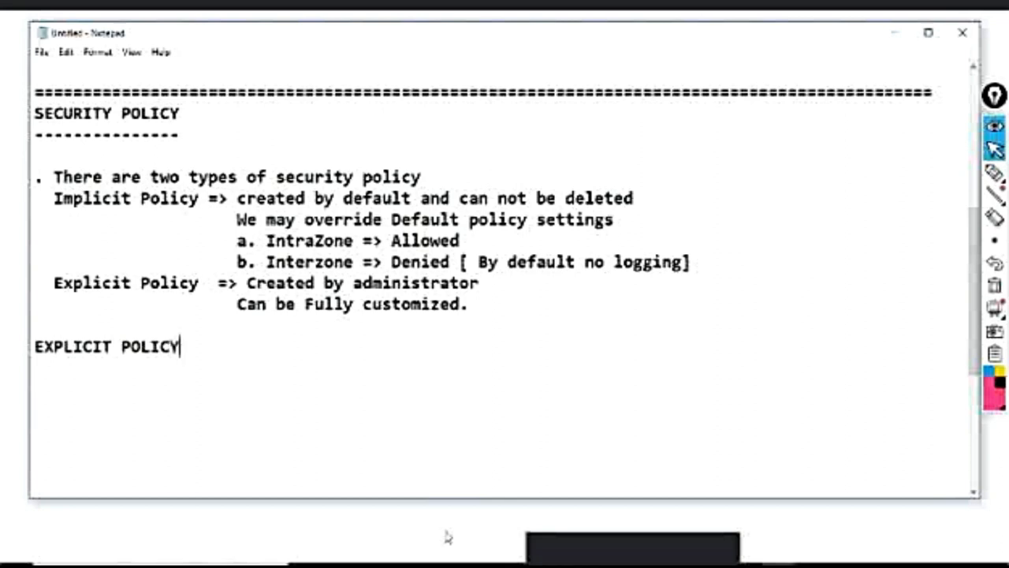
text(:)
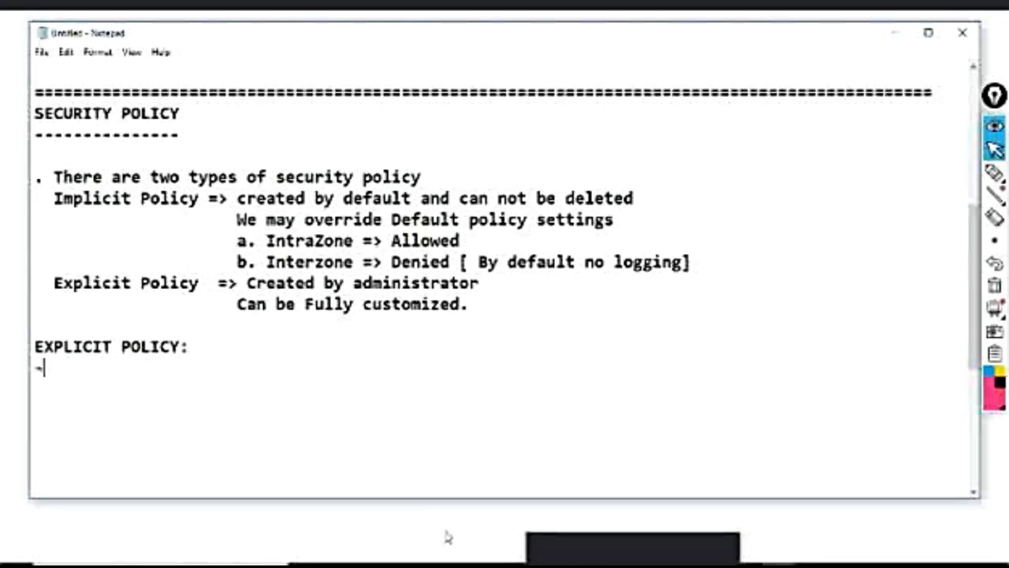
text(---------------)
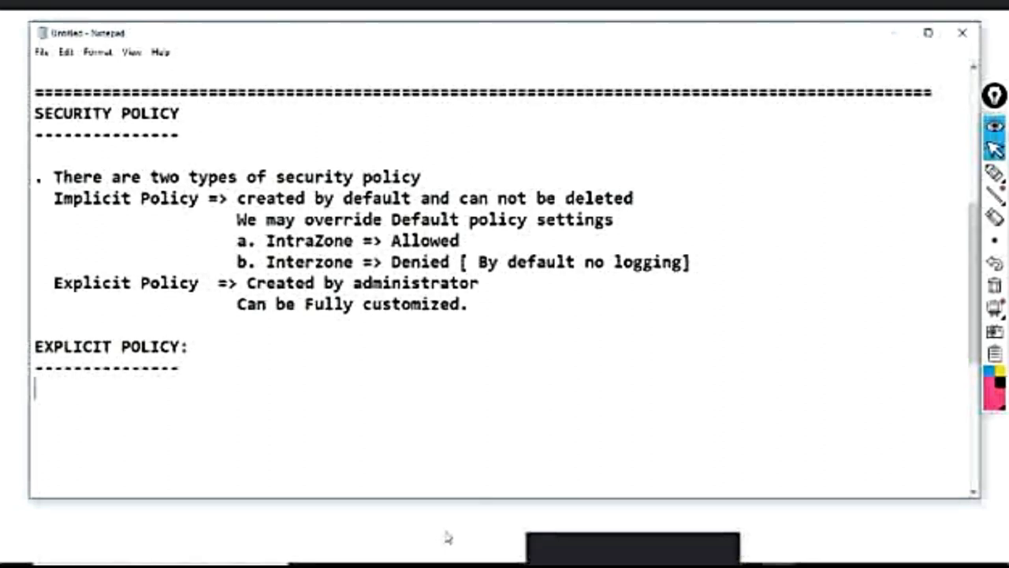
Step: Start the Elements list: 1. Name and 2. Type - Intrazone, Interzone or Universal
text(Ele)
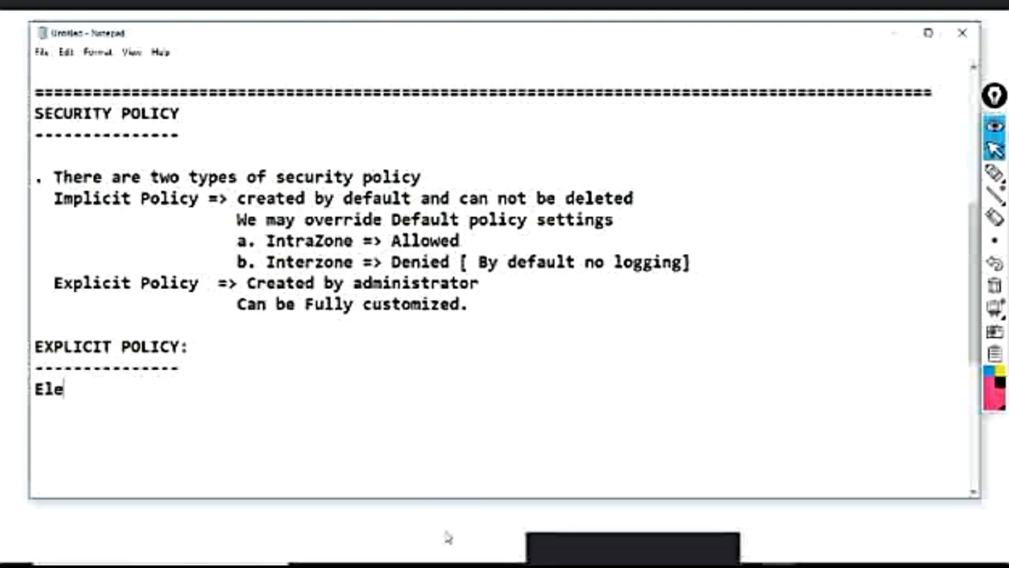
text(ments)
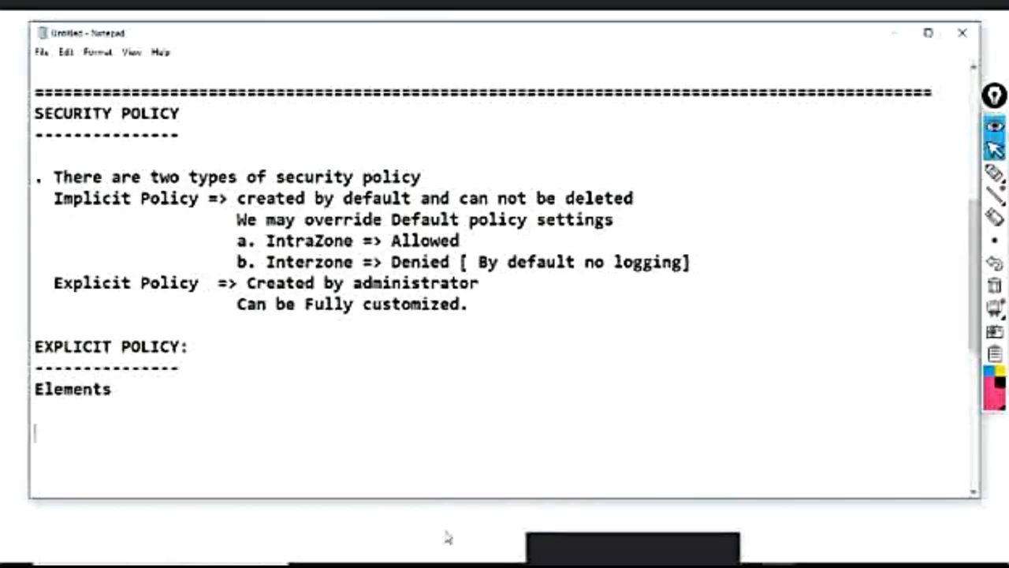
text(1. Name)
text(2.)
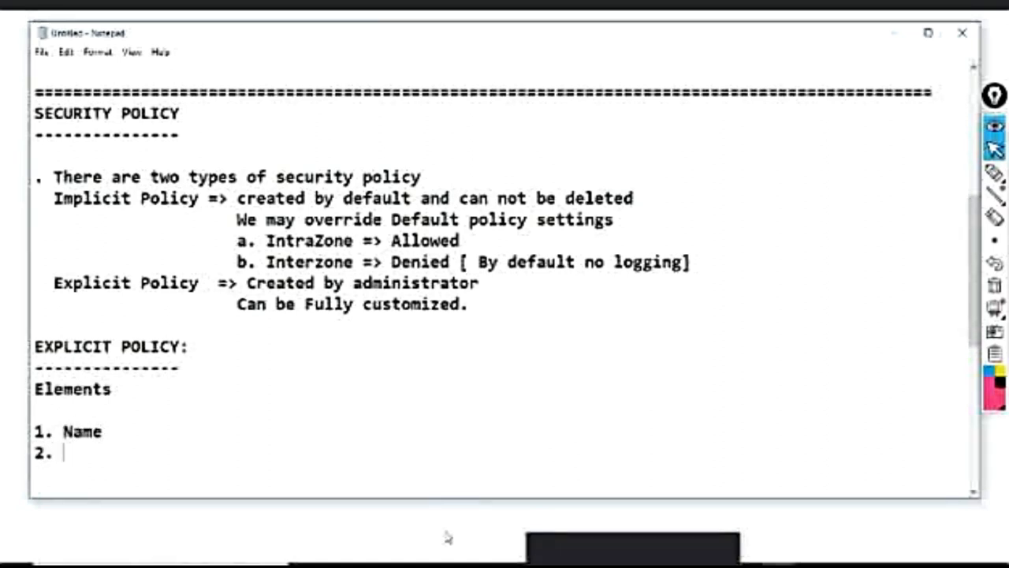
text(S)
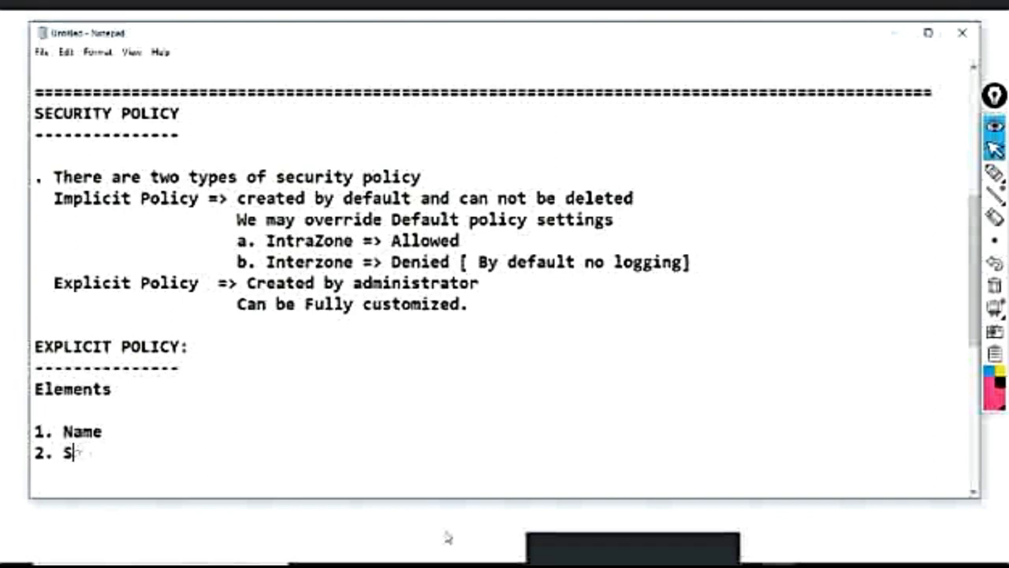
text(ype v)
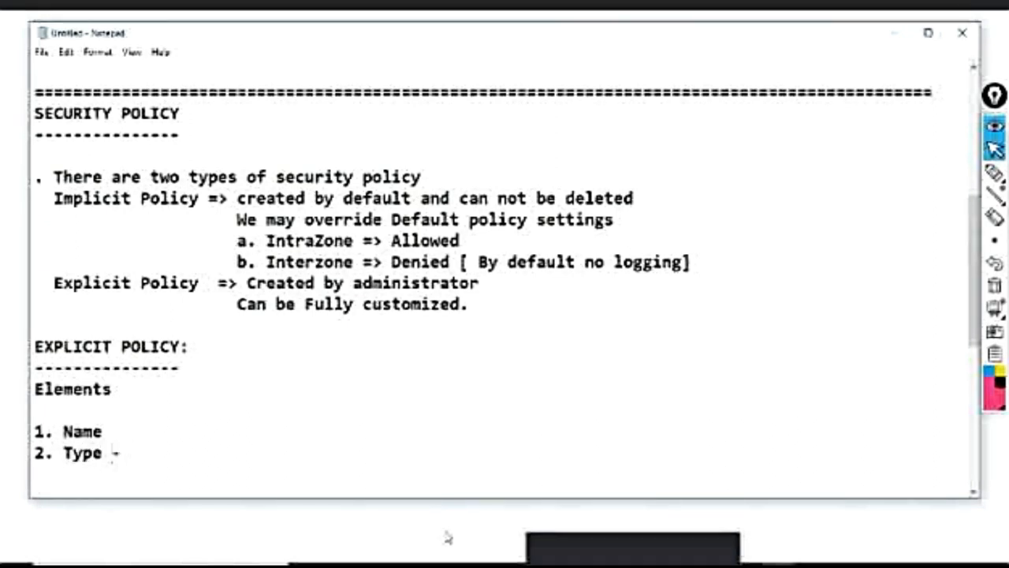
text(Intr)
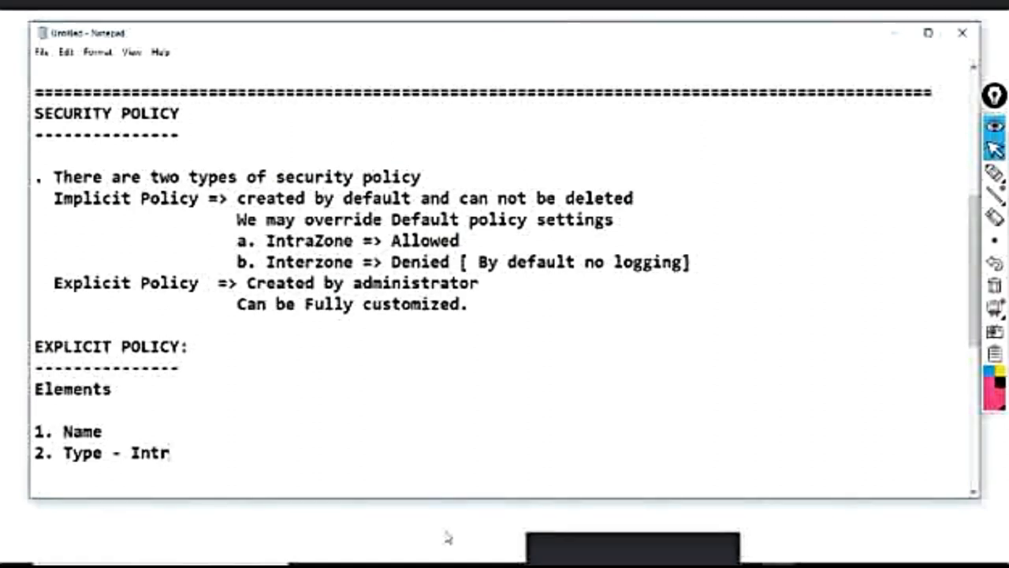
text(azone or)
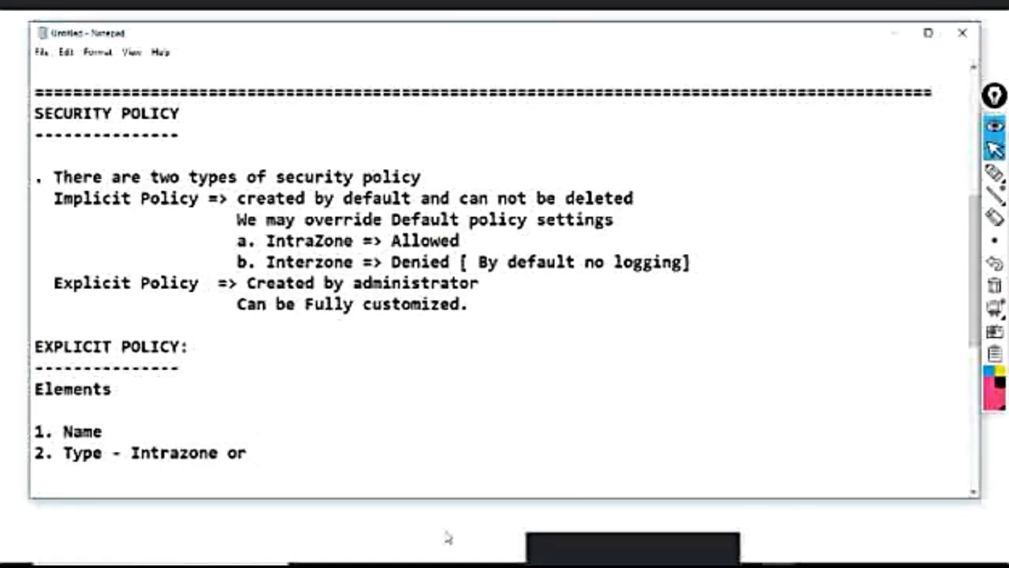
text(,)
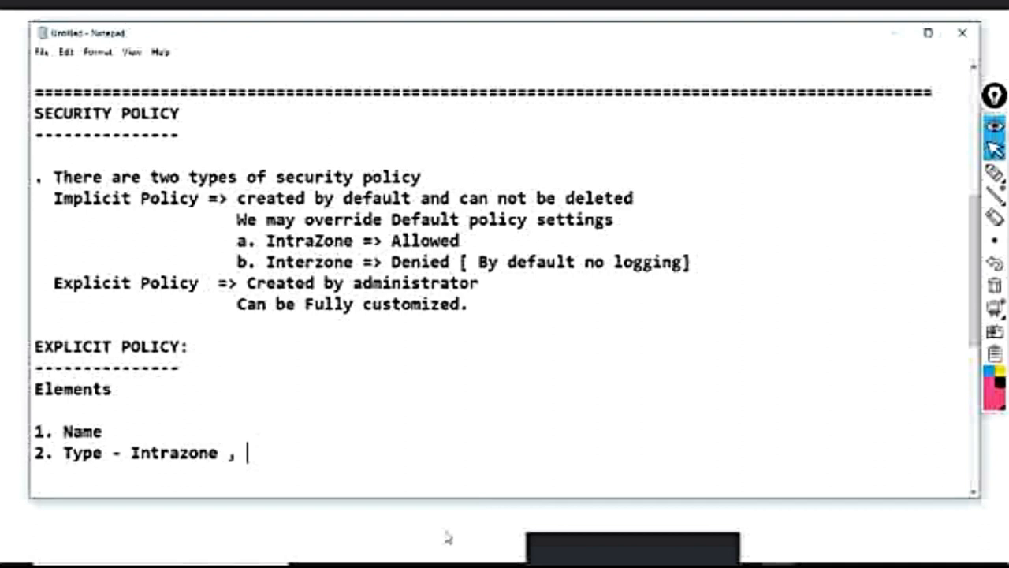
text(Interzone o)
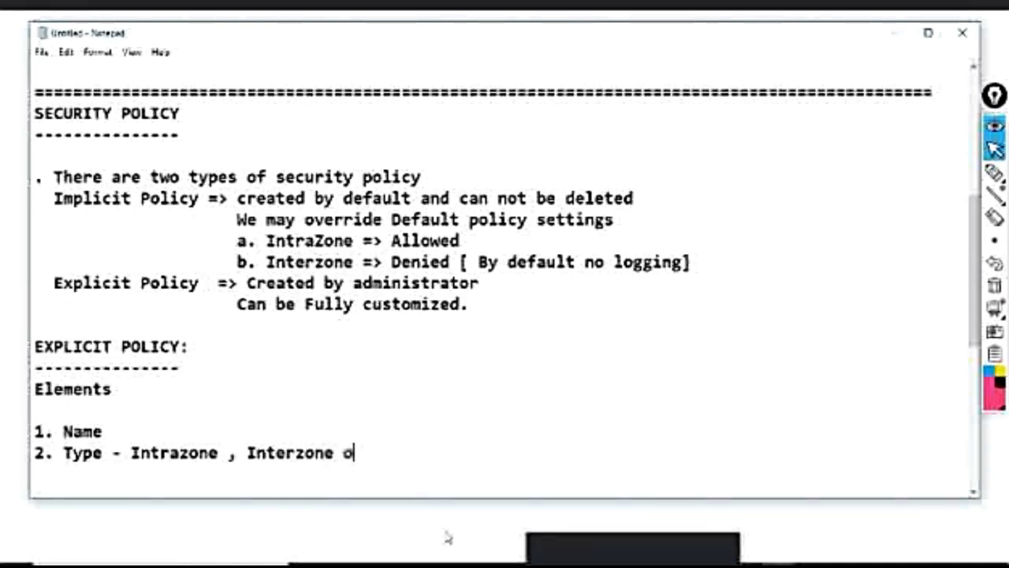
text(r)
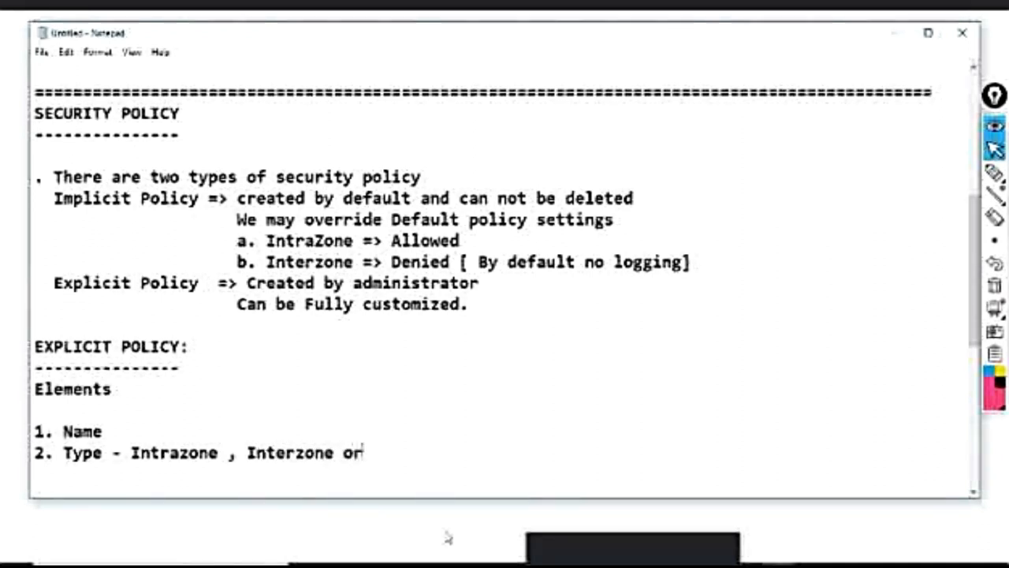
text(Unive)
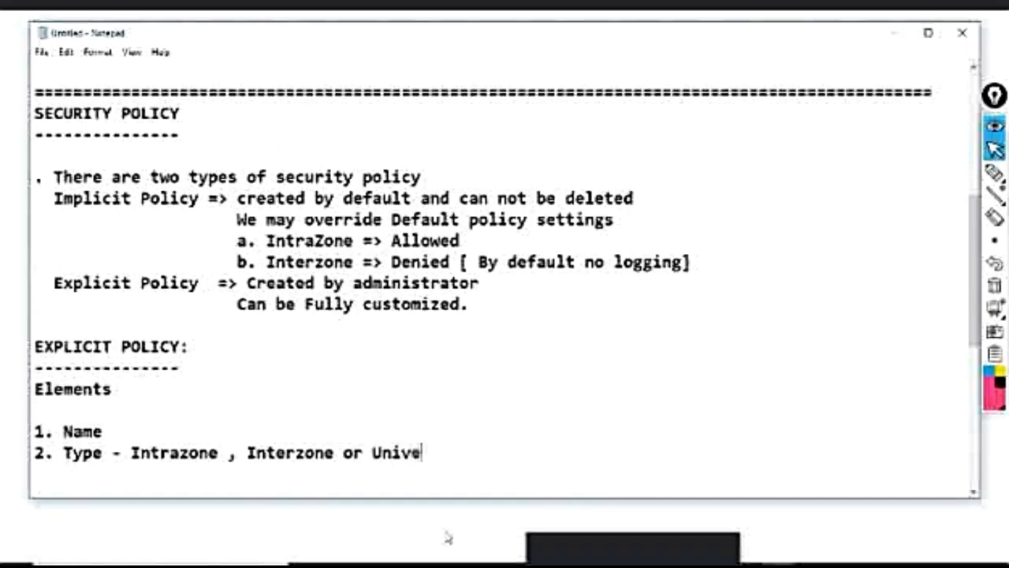
text(rsal)
text(3.)
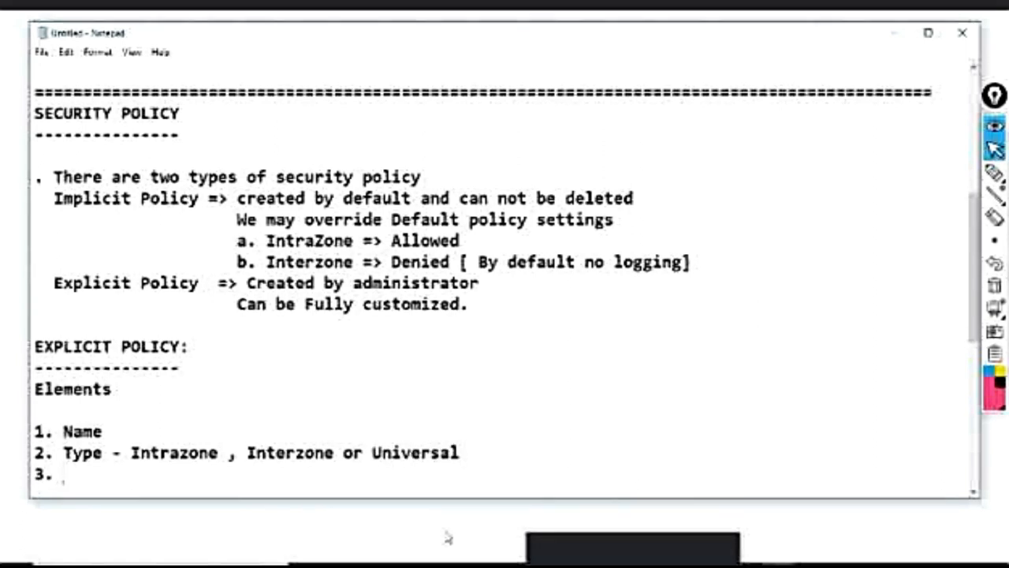
Step: Add 3. Source - Zone, Address and Destination - Zone, Address
text(Source)
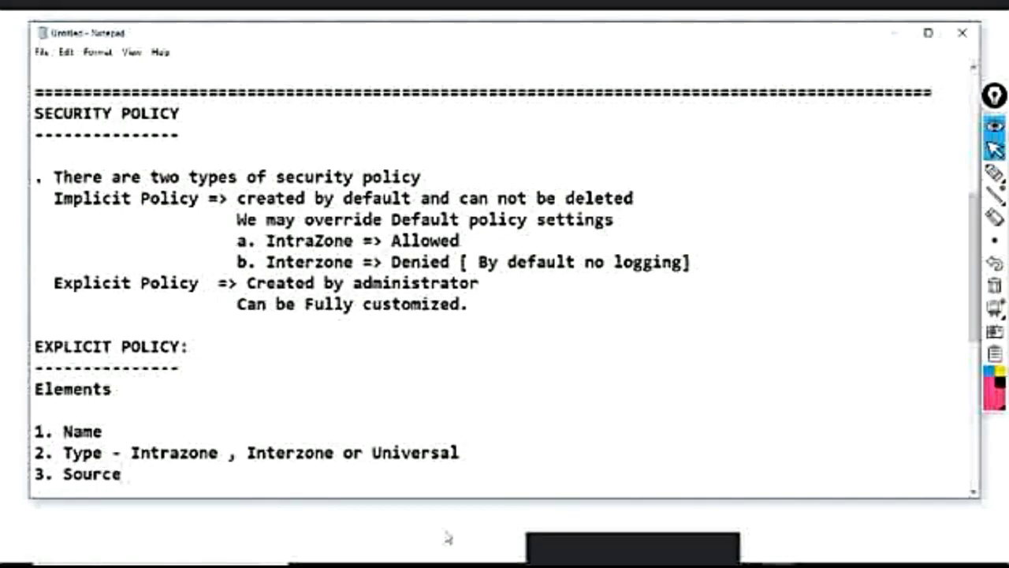
text(-)
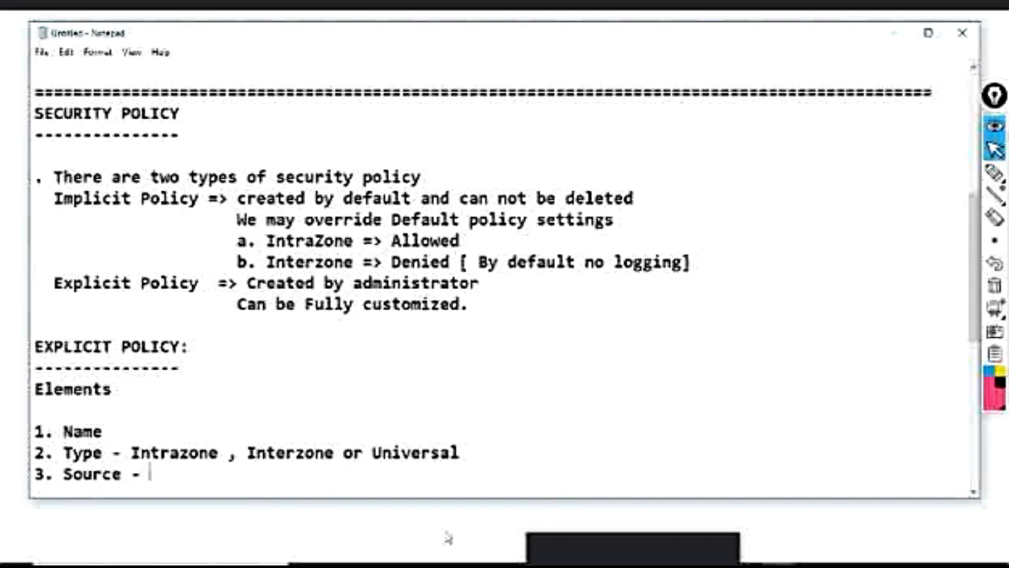
text(S)
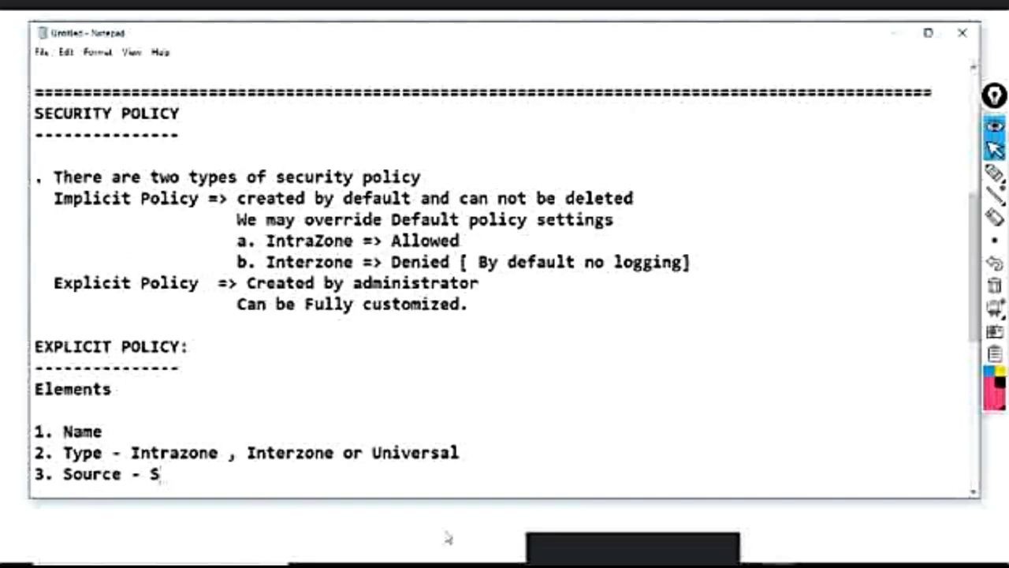
text(Zone ,)
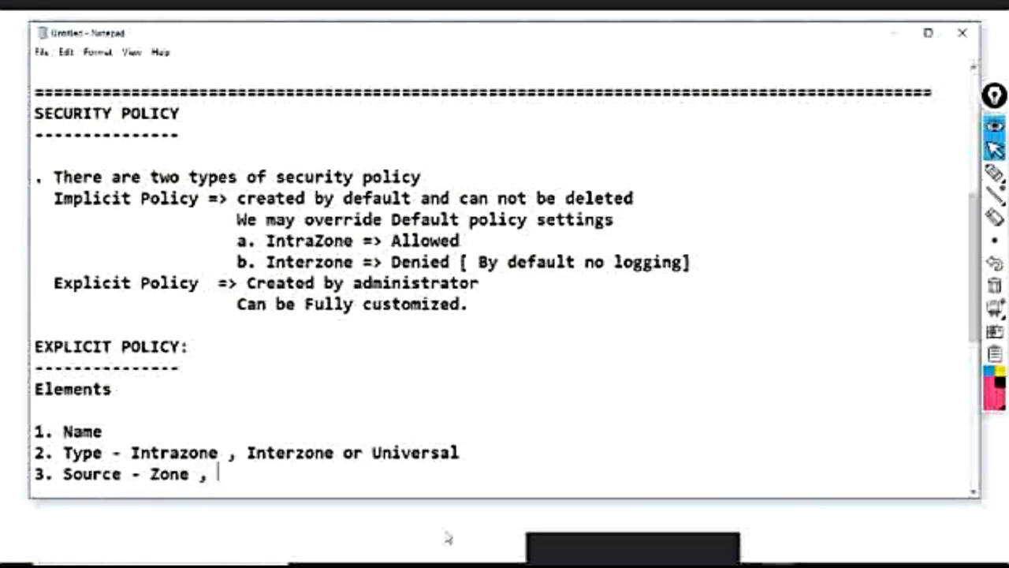
text(Address)
text(4)
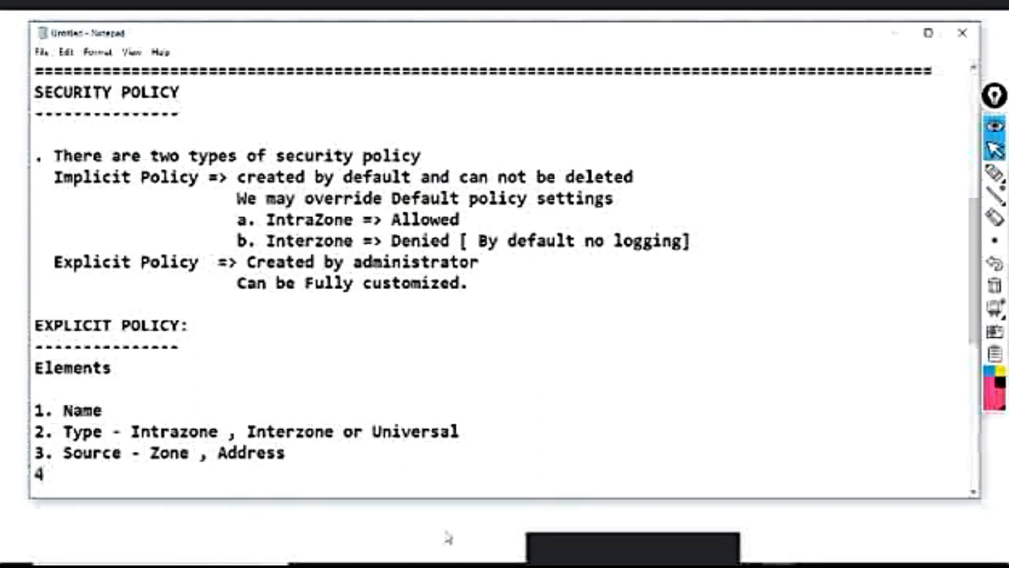
text(. Dest)
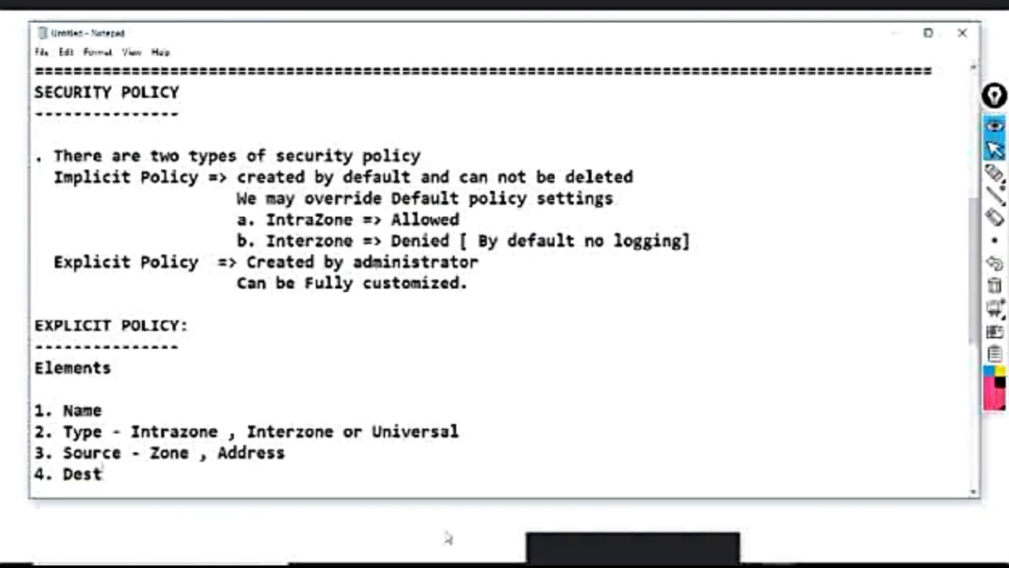
text(inat)
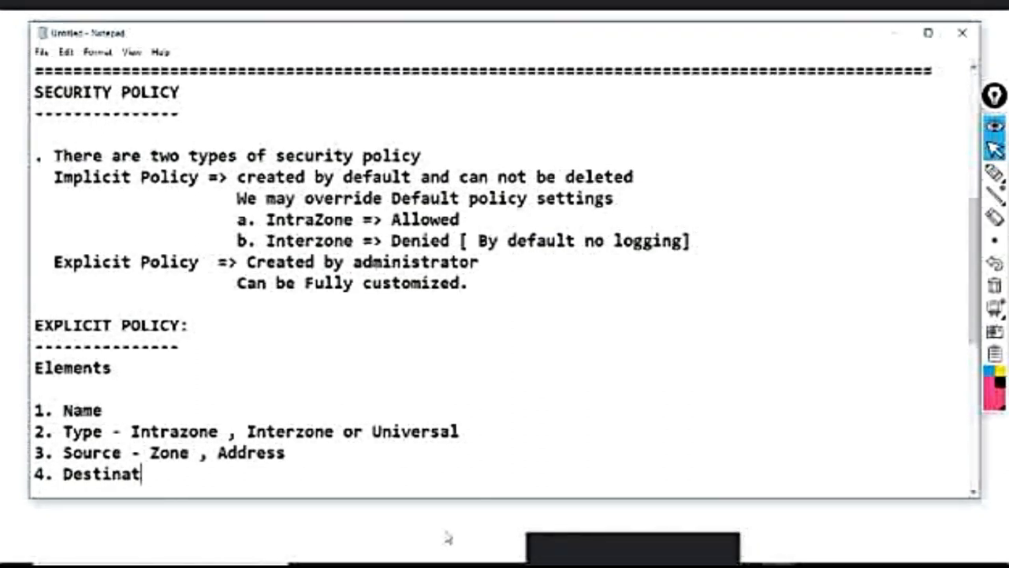
text(ion - Z)
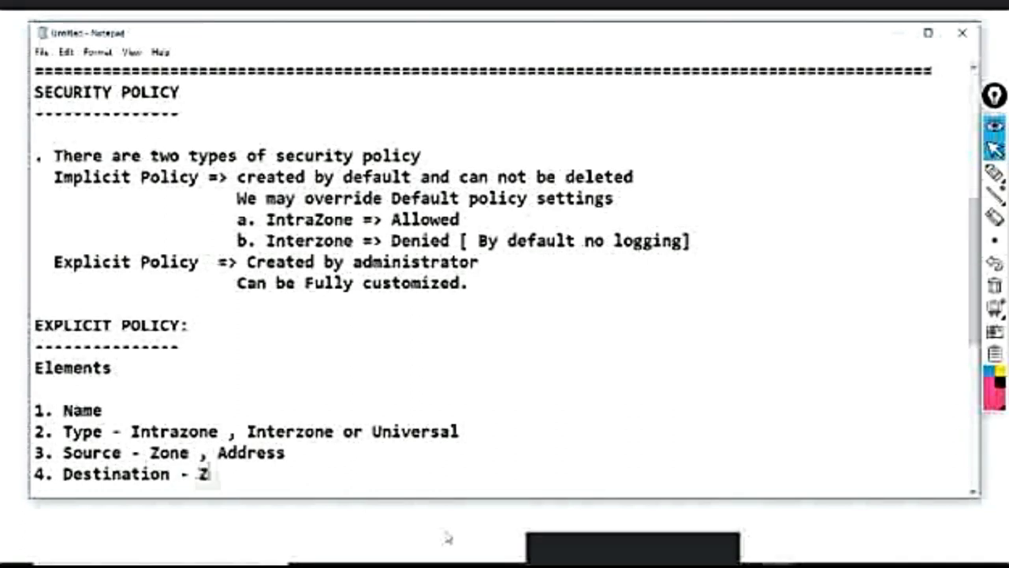
text(one , Address)
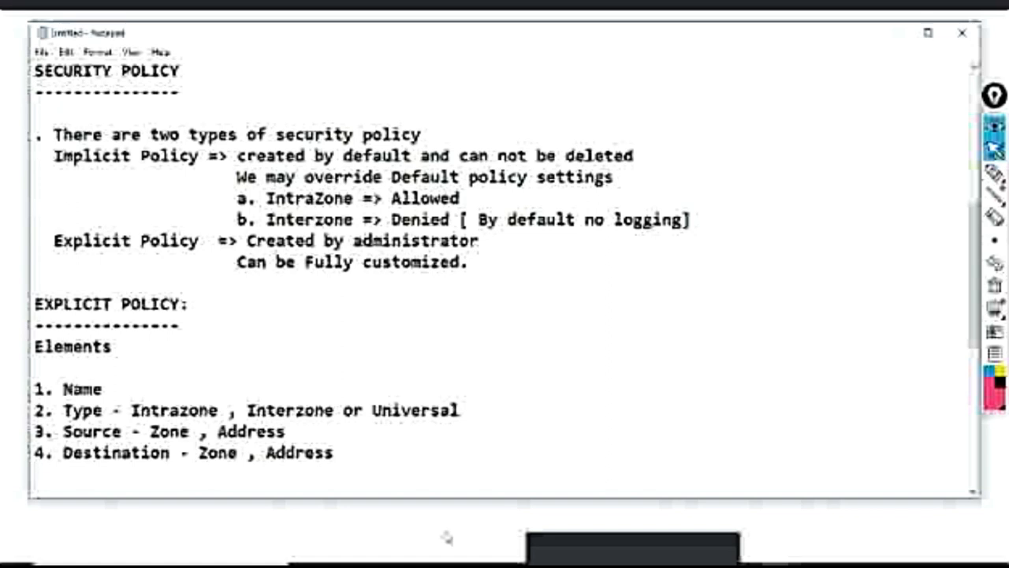
Step: Renumber Destination to 5 and insert 4. User ID - Optional above it
text(5.)
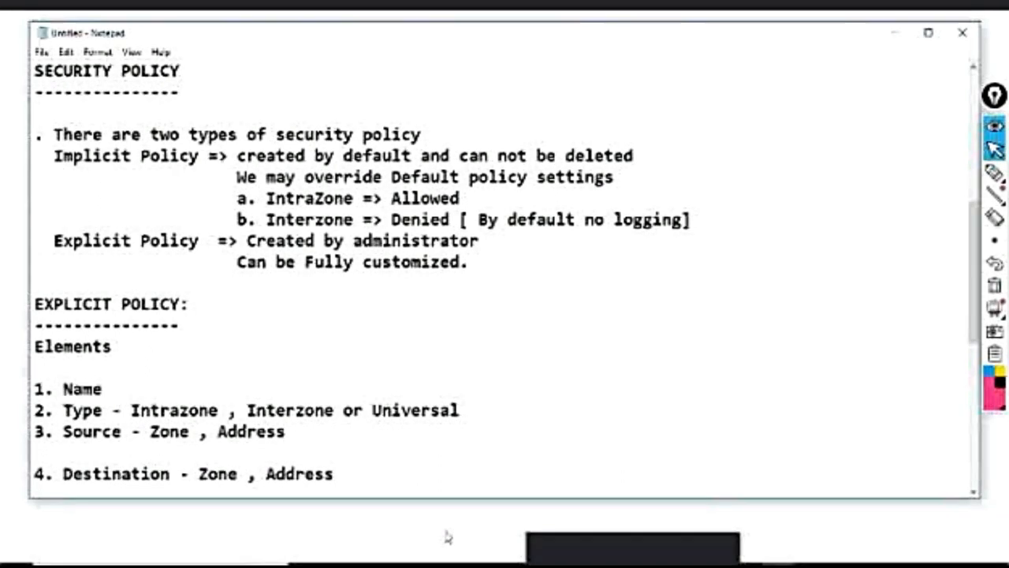
text(4. Us)
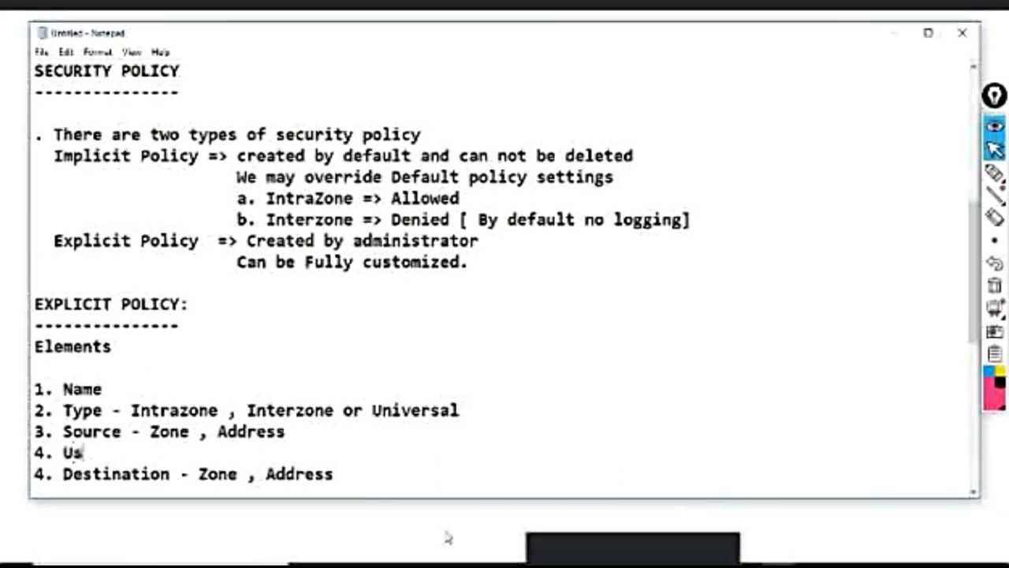
text(er ID)
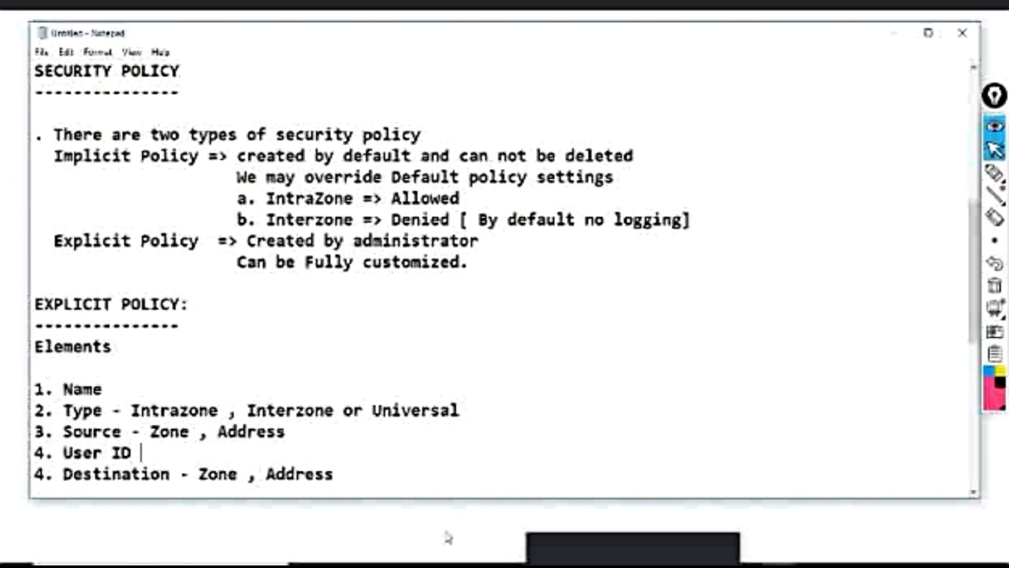
text(- Opt)
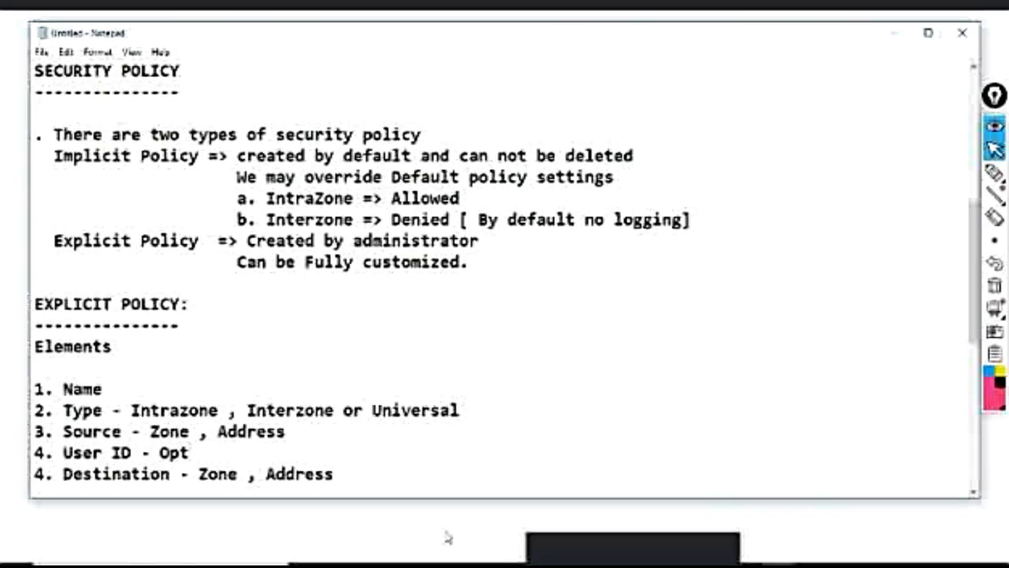
text(ional)
text(5)
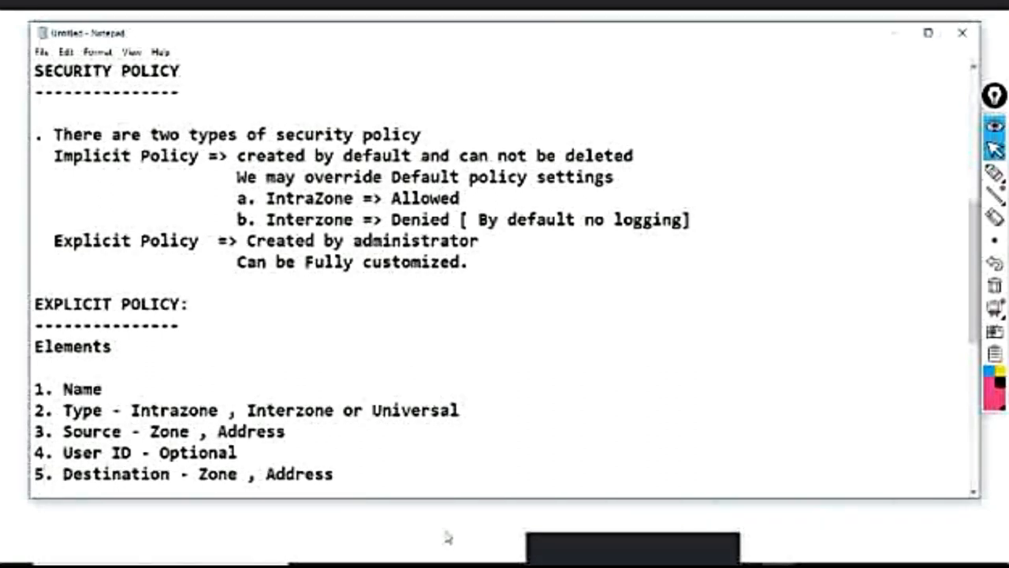
Step: Extend the Elements list with Application, 7. service and 8. Action, each followed by a dash
click(334, 473)
text(6)
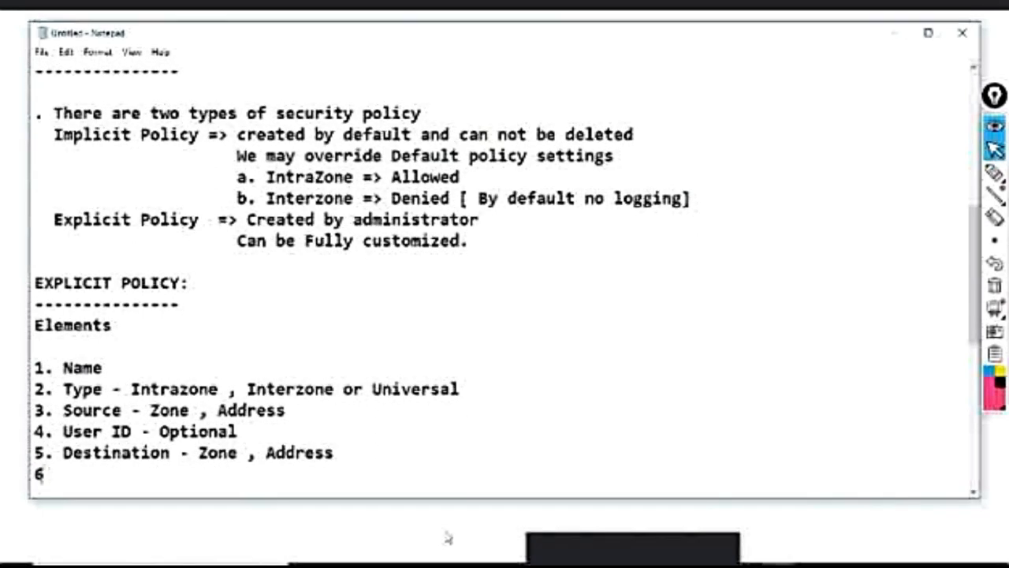
text(Ap)
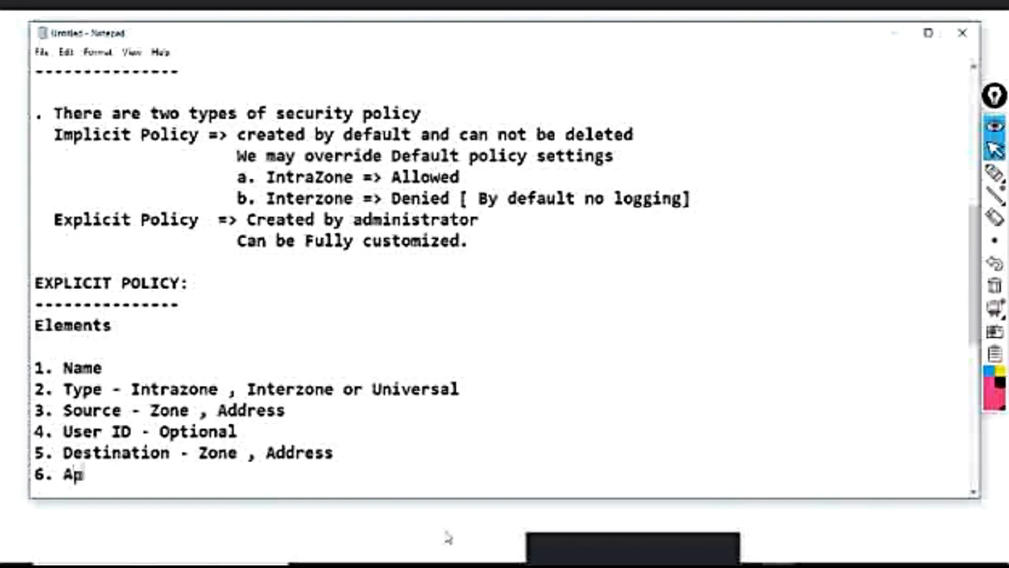
text(plication)
text(7.)
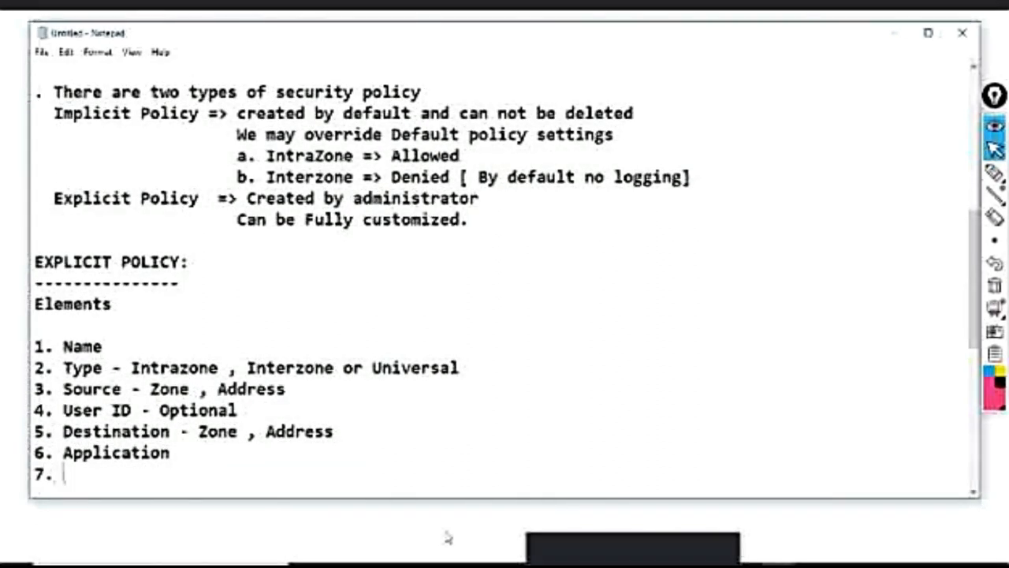
text(service)
text(8.)
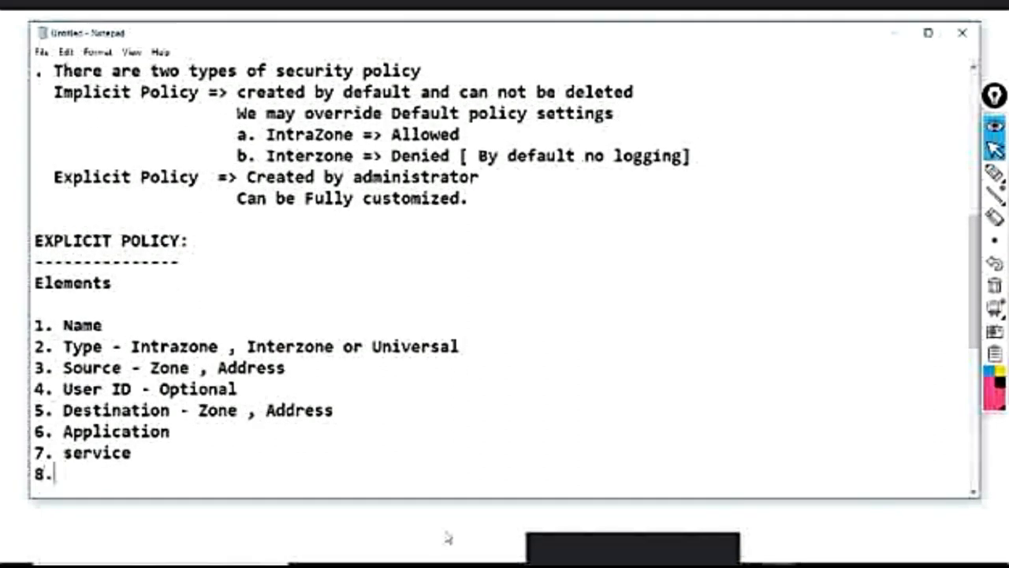
text(Actio)
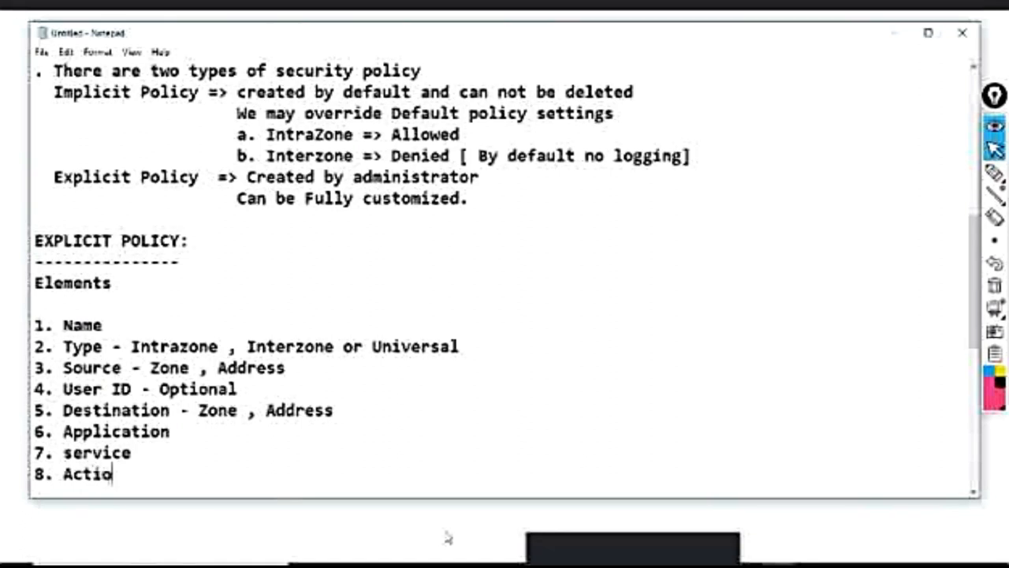
text(n)
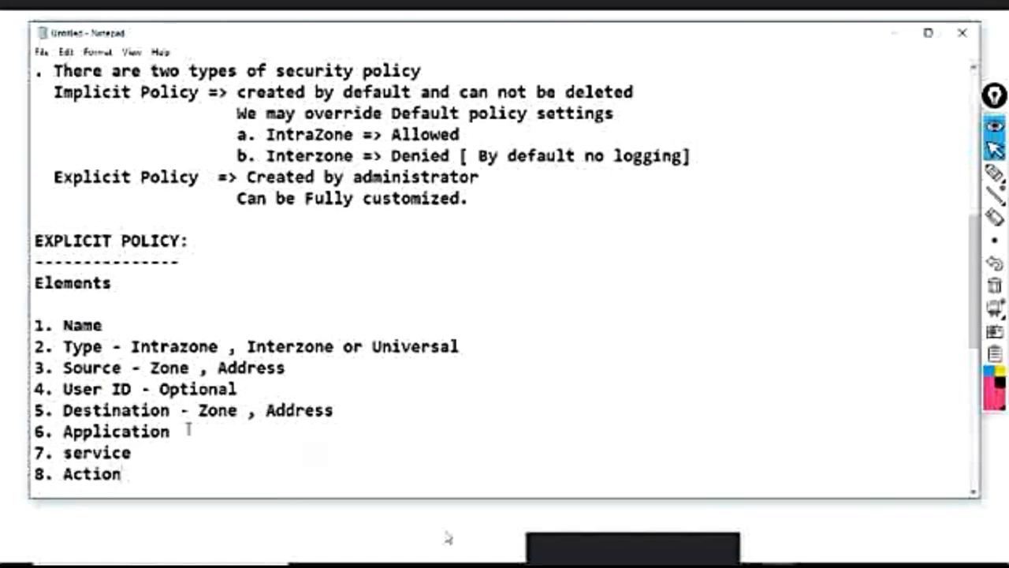
text(-)
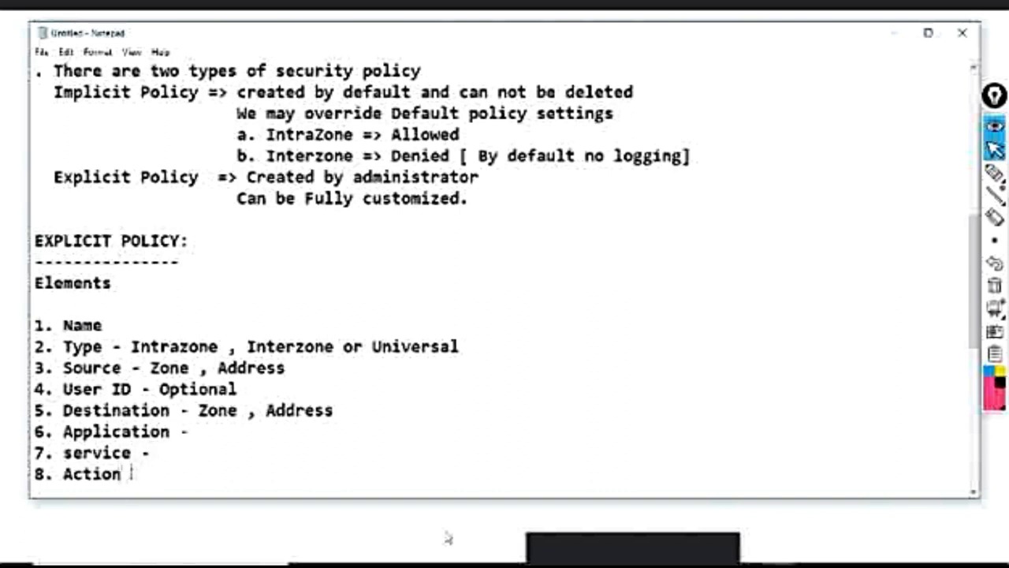
text(-)
click(182, 368)
text( [)
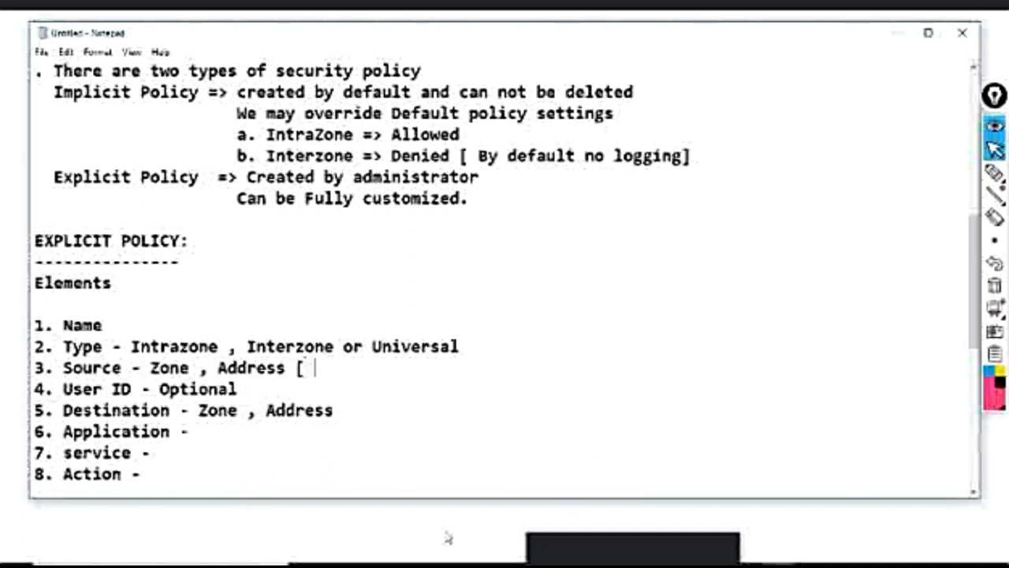
Step: Type the bracketed list 'Host address, network address, Subnet address, region' after Address on the Source line
text(Host address)
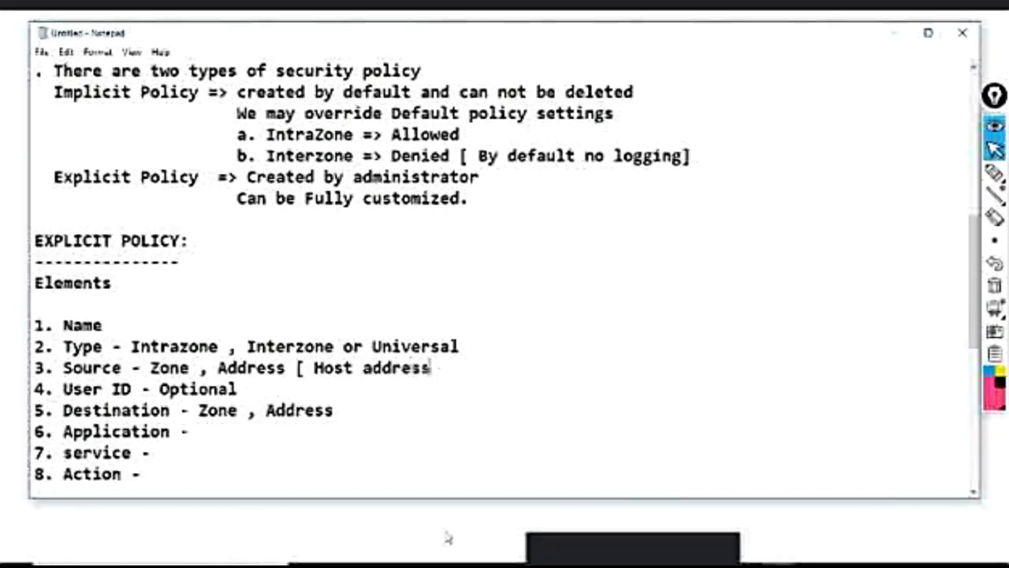
text(, network addres)
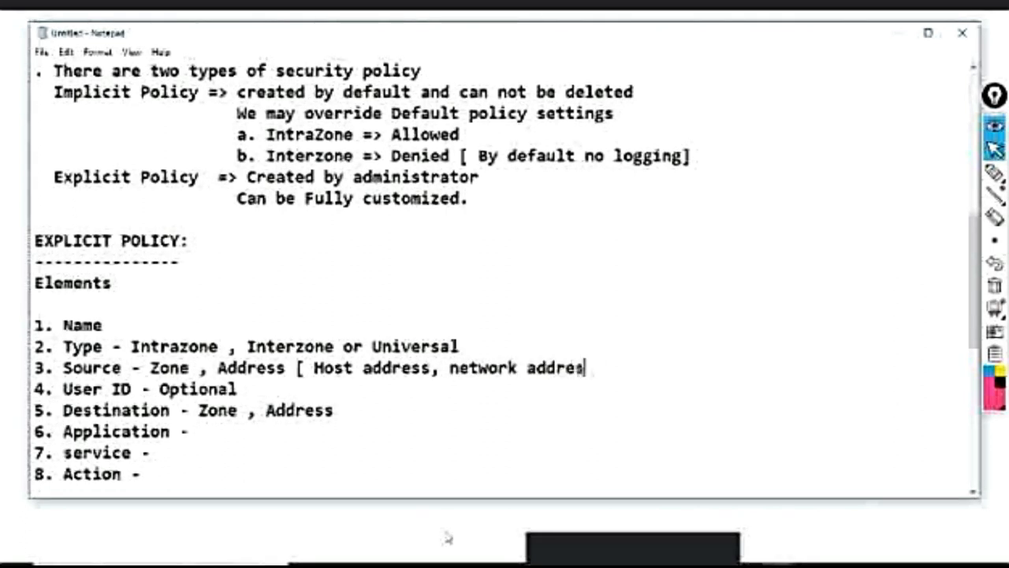
text(, Su)
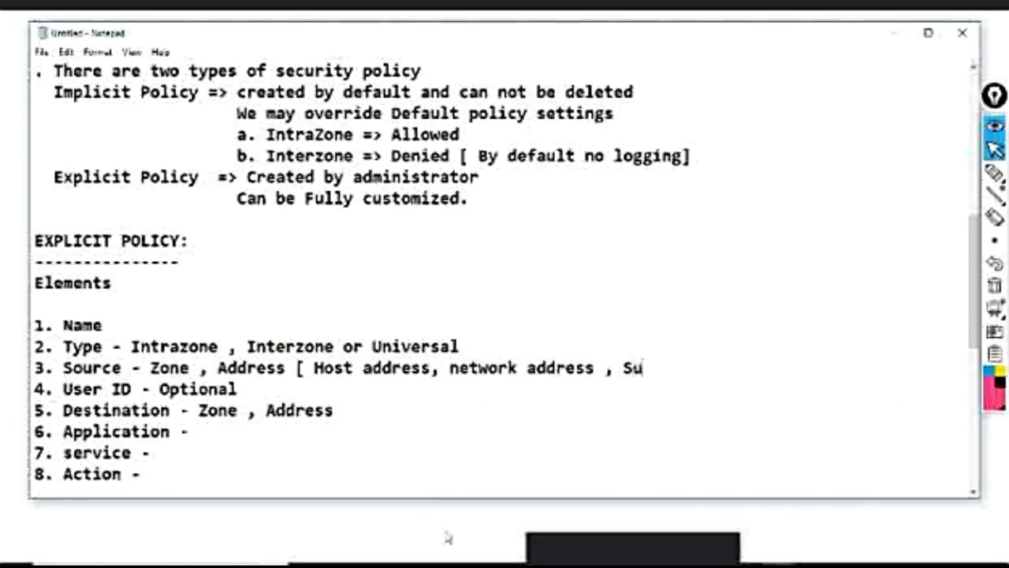
text(bnet a)
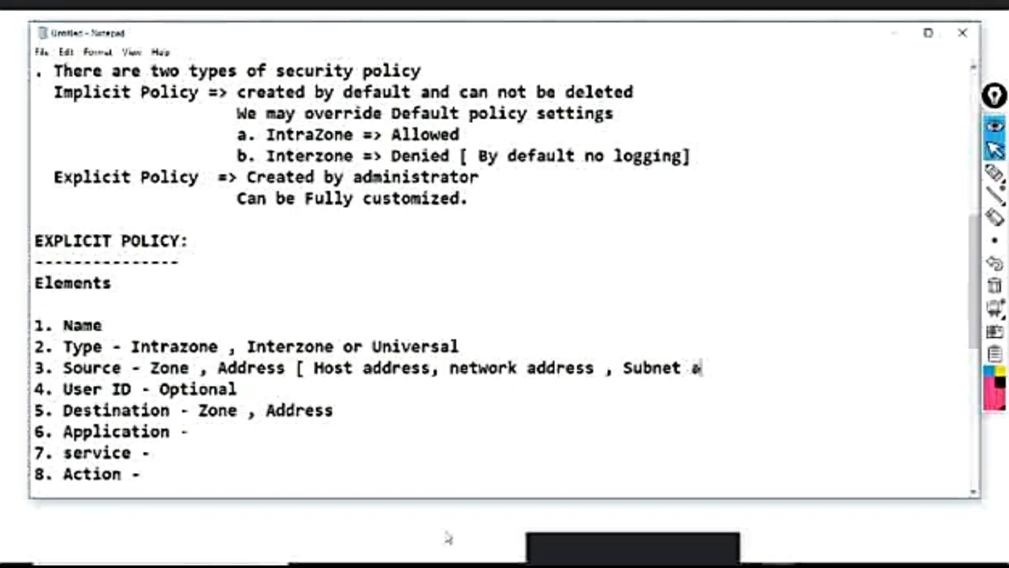
text(ddress , re)
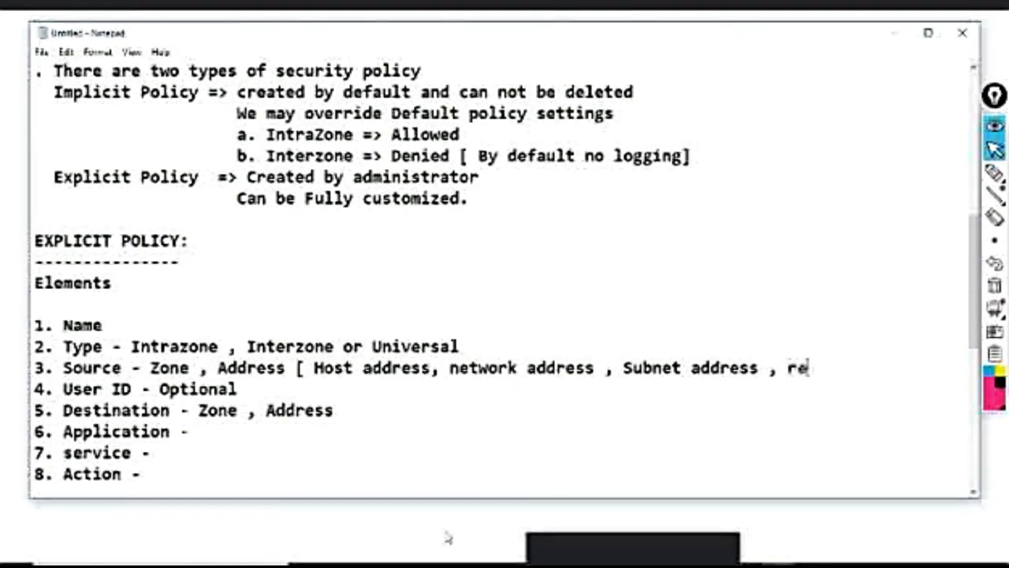
text(gion ])
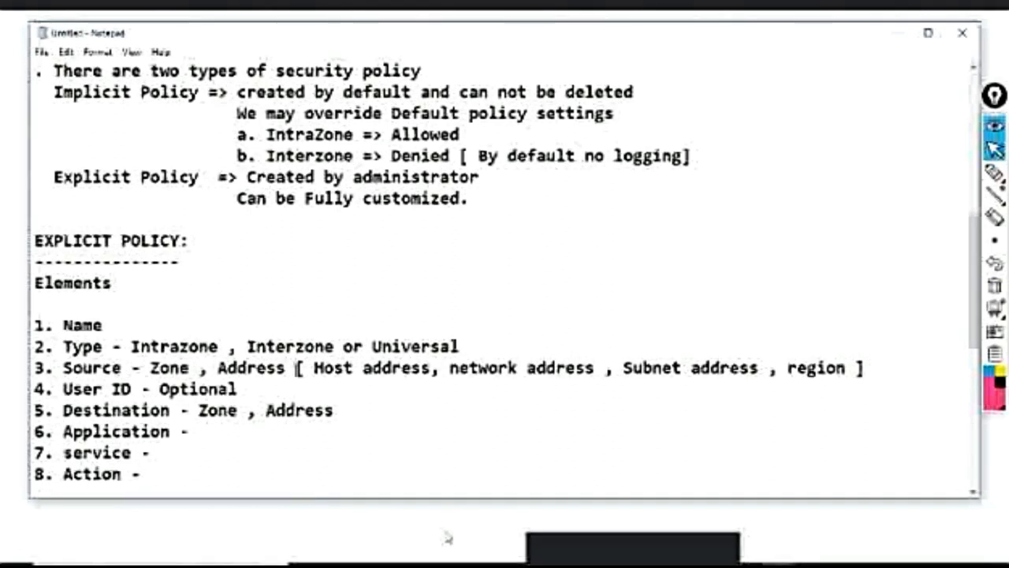
Step: Copy the Source line's bracketed address-type list and paste it after Address on the Destination line
drag(298, 368, 864, 368)
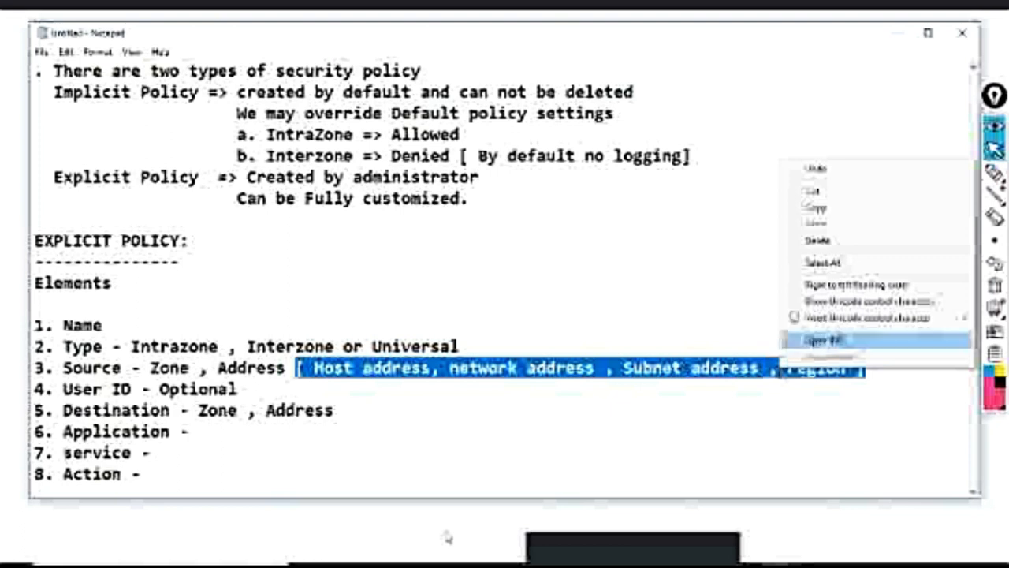
click(823, 341)
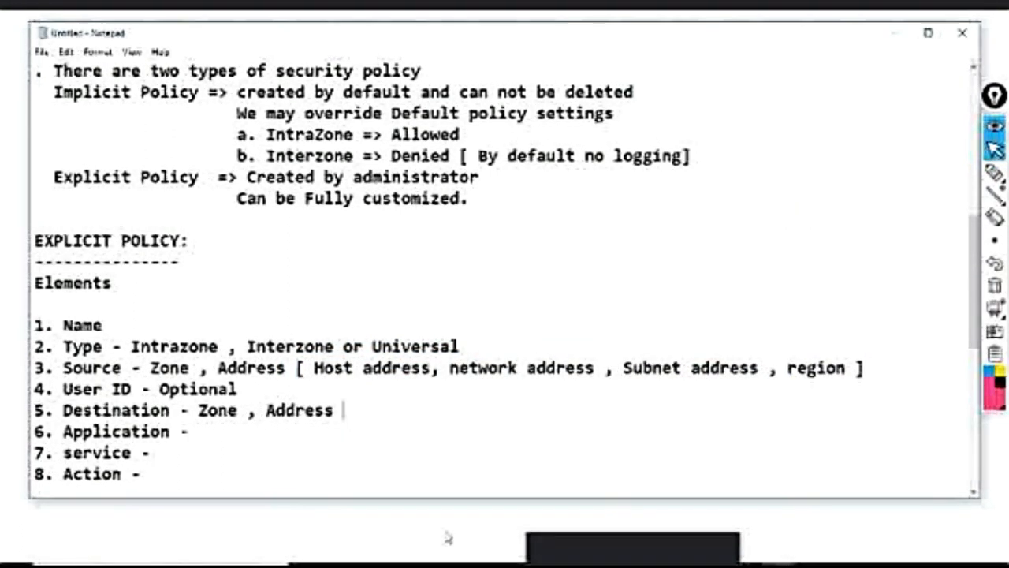
text([ Host address, network address , Subnet address , region ])
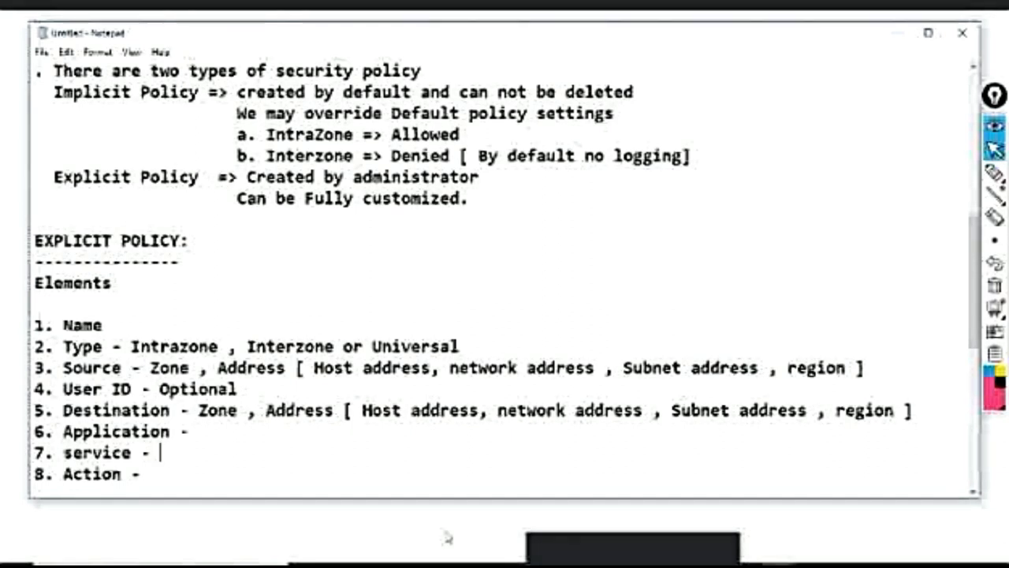
Step: Fill in service as HTTP (TCP 80), HTTPS (TCP 443), UDP 53
text(HTTP ,)
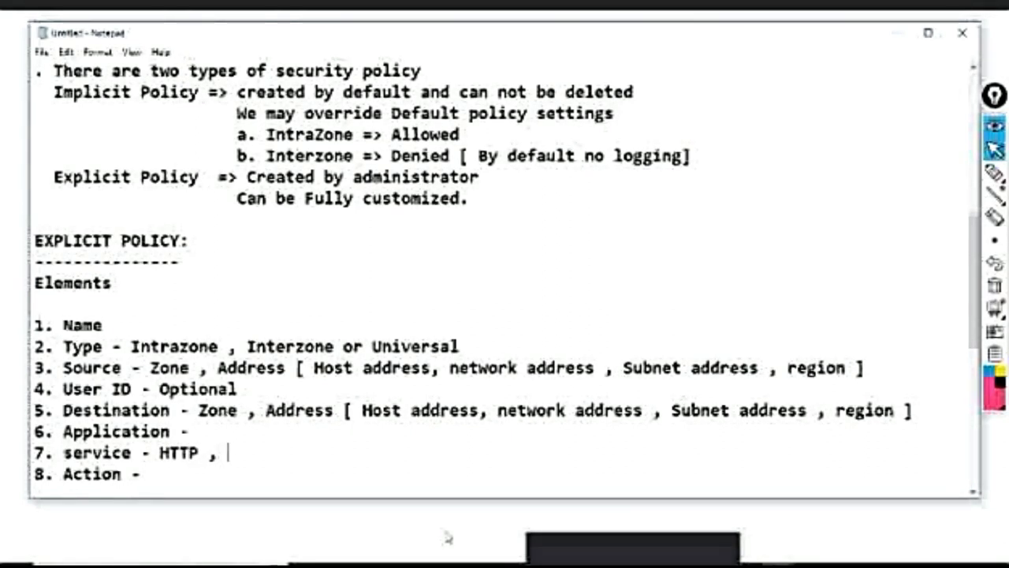
text(HTTPS ,)
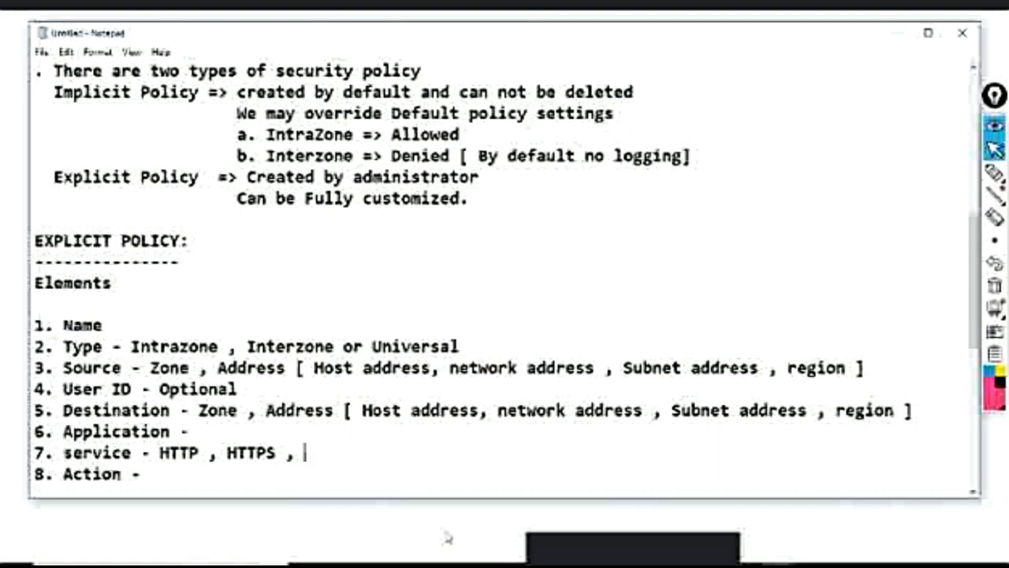
text(UD)
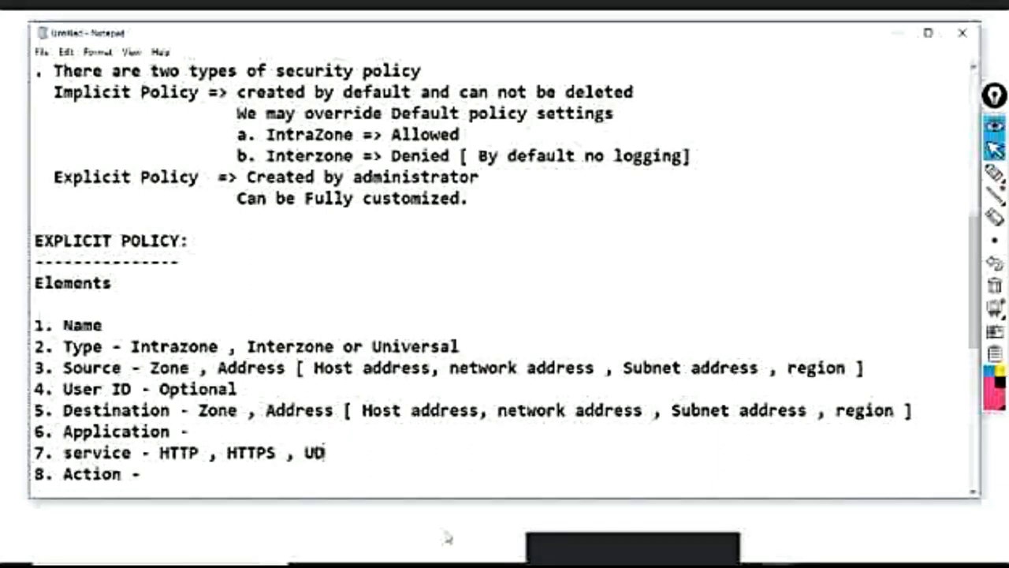
text(P 53)
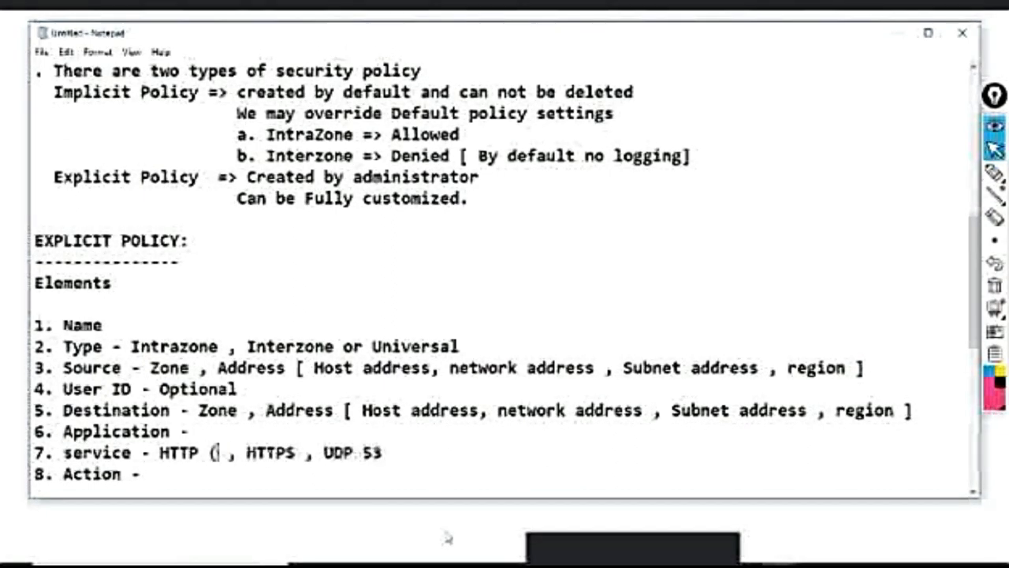
text(TCP 8)
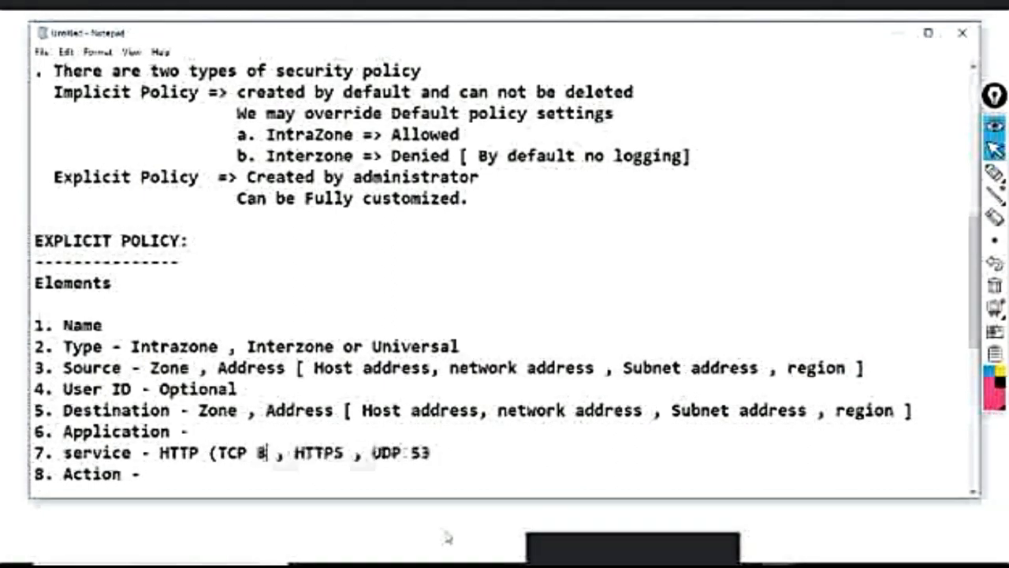
text(0))
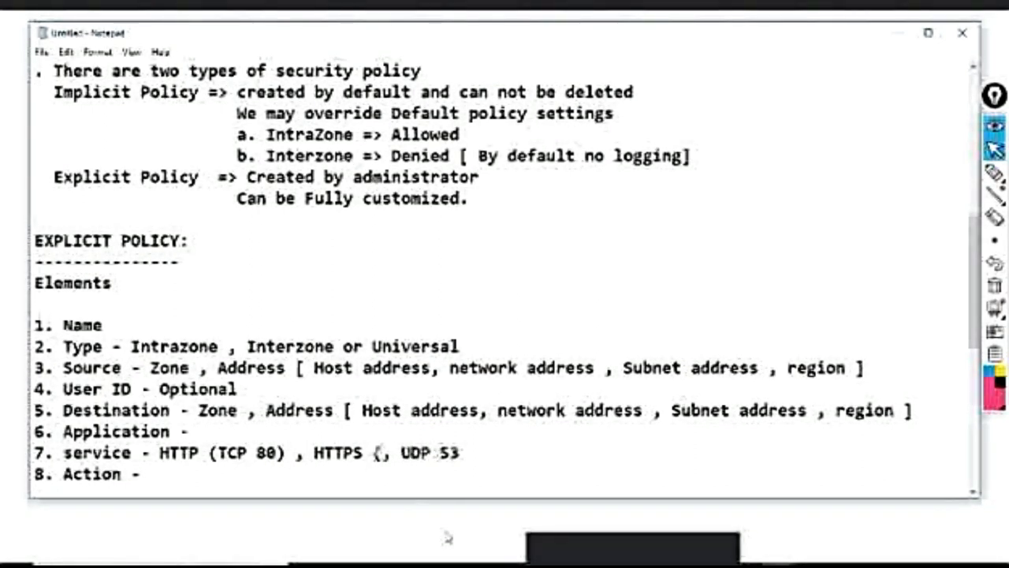
text(TCP 443,)
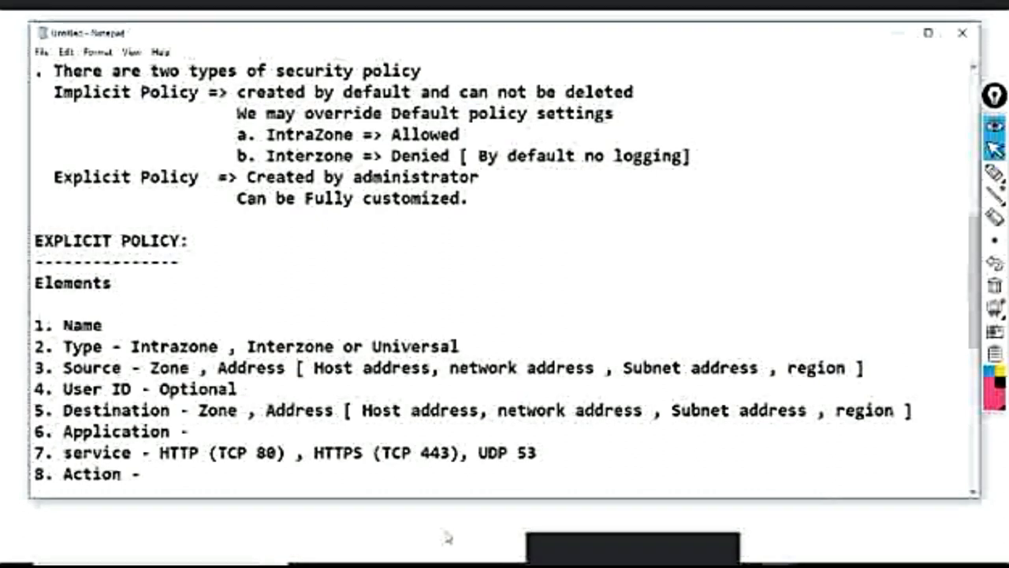
Step: Enter Any after Application and Allow after Action
text(Any)
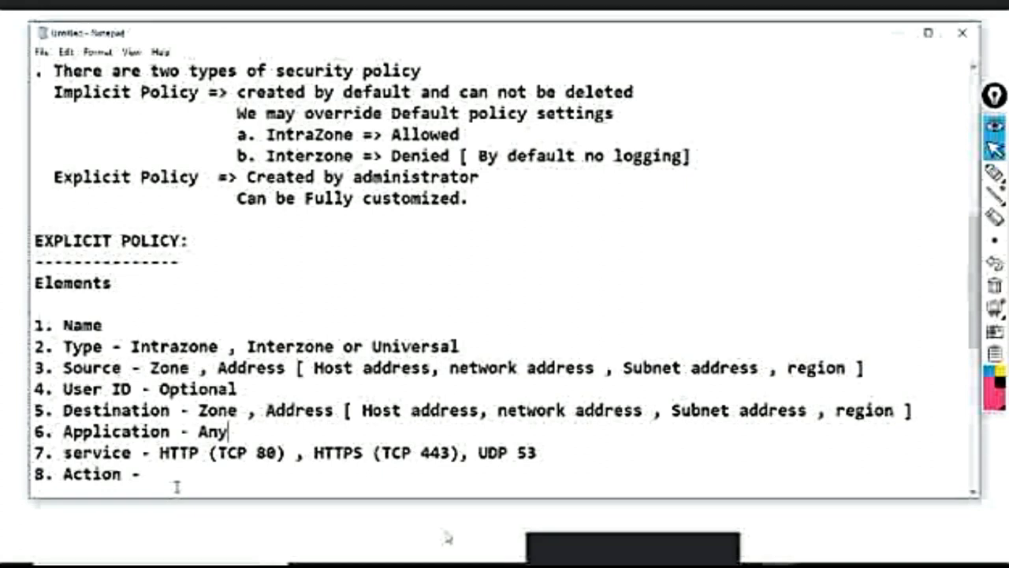
text(Allow)
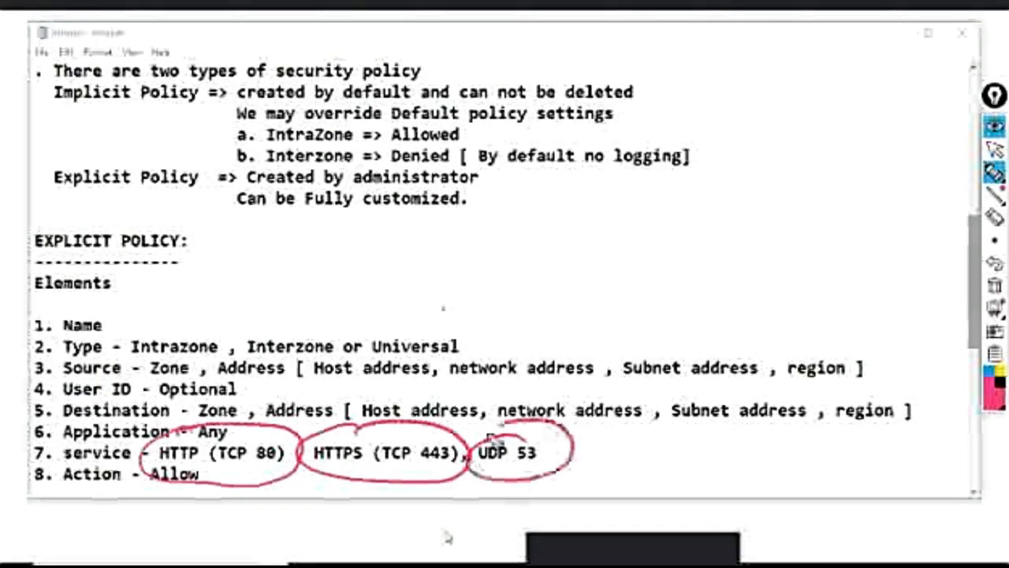
Step: Sketch a packet box with IP, L4 and APP L7 sections and a boxed PA label above it
drag(536, 197, 738, 298)
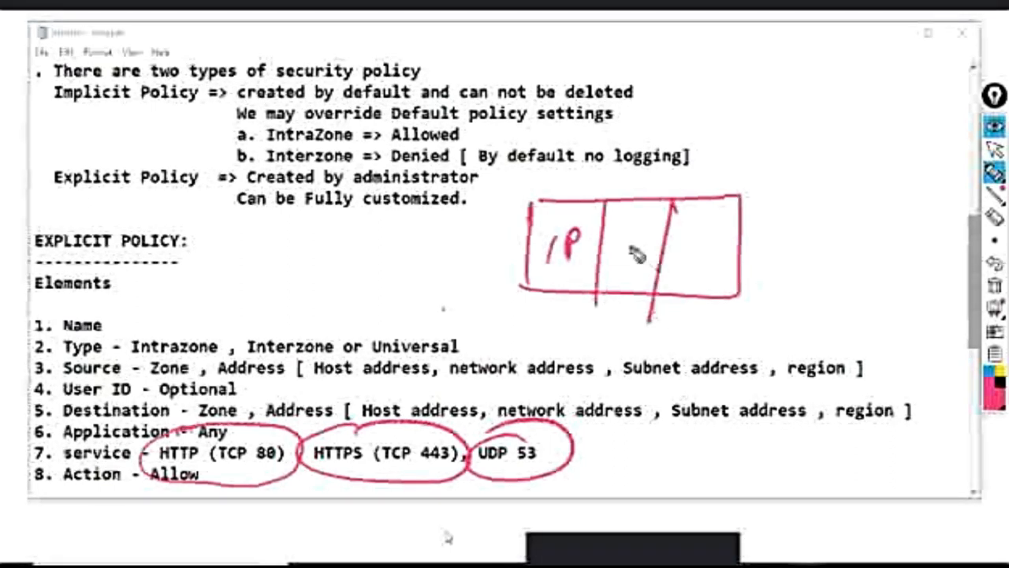
drag(623, 236, 694, 244)
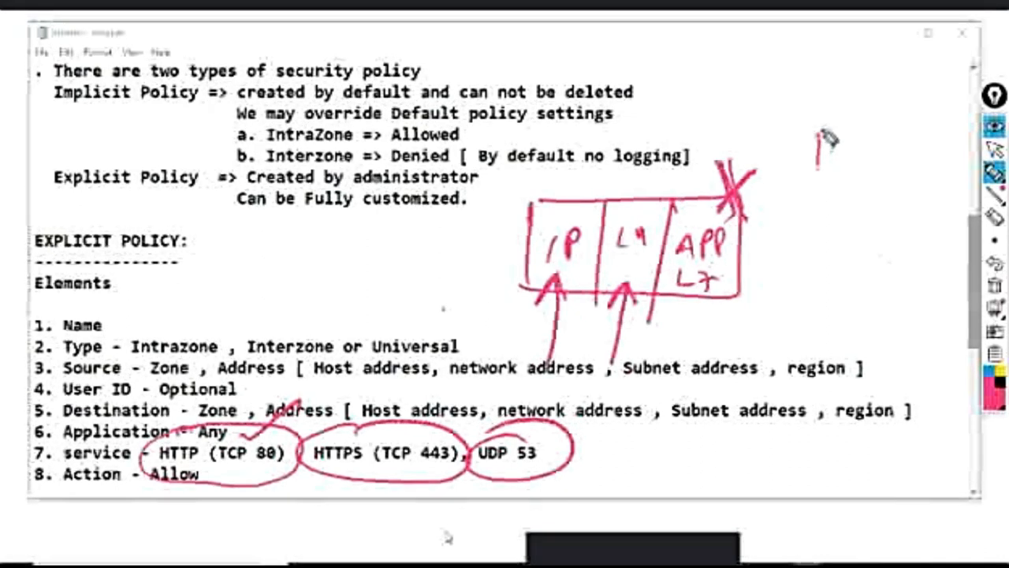
drag(820, 129, 891, 181)
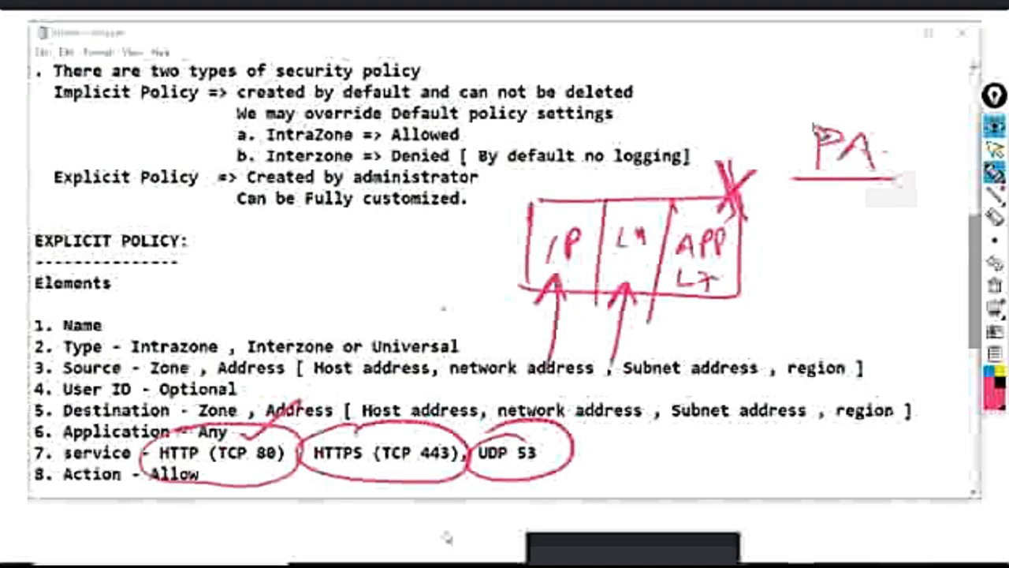
drag(801, 123, 907, 186)
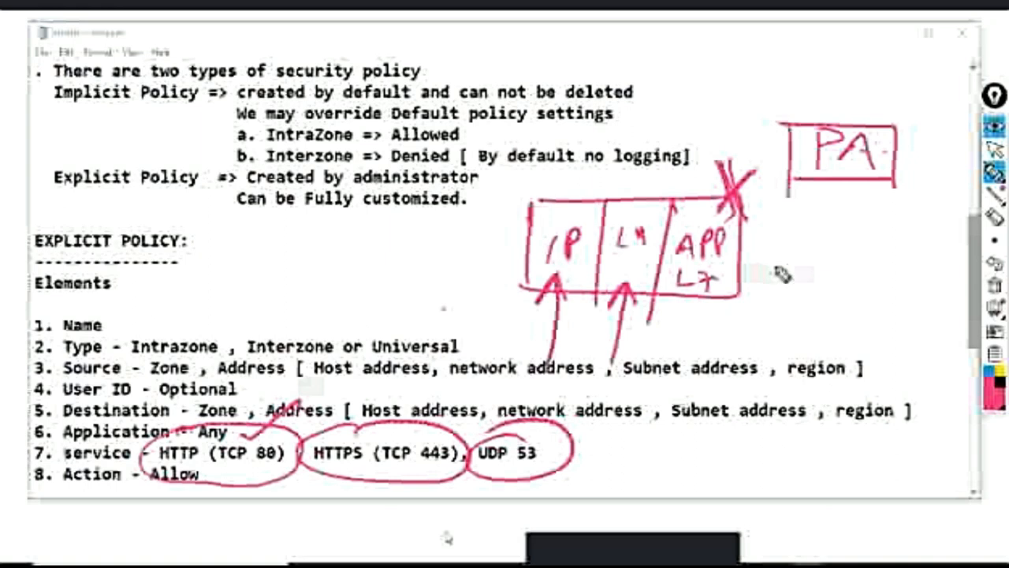
mouse_move(833, 243)
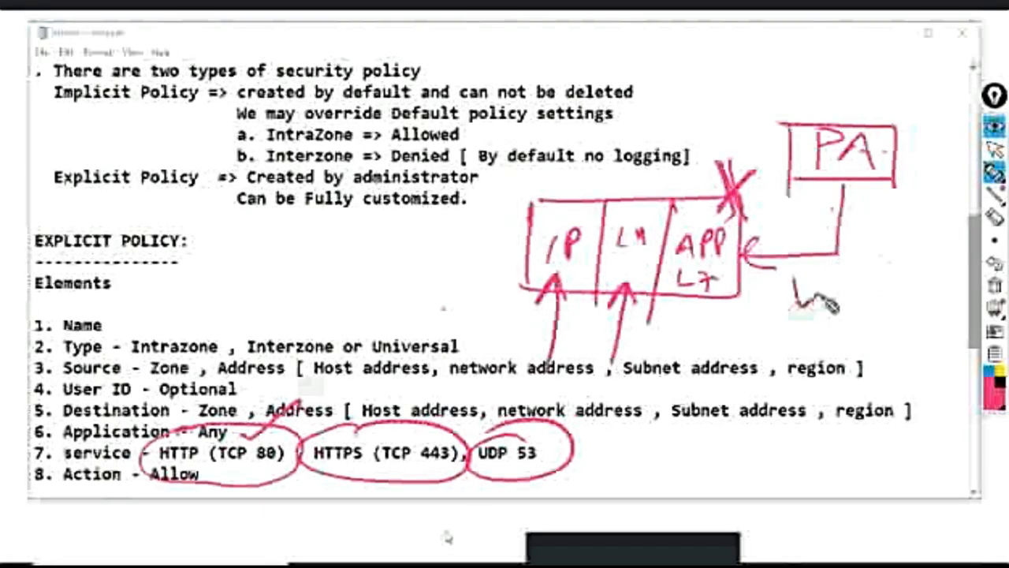
Step: Write a handwritten 'logging' note beside the packet sketch
drag(812, 308, 914, 316)
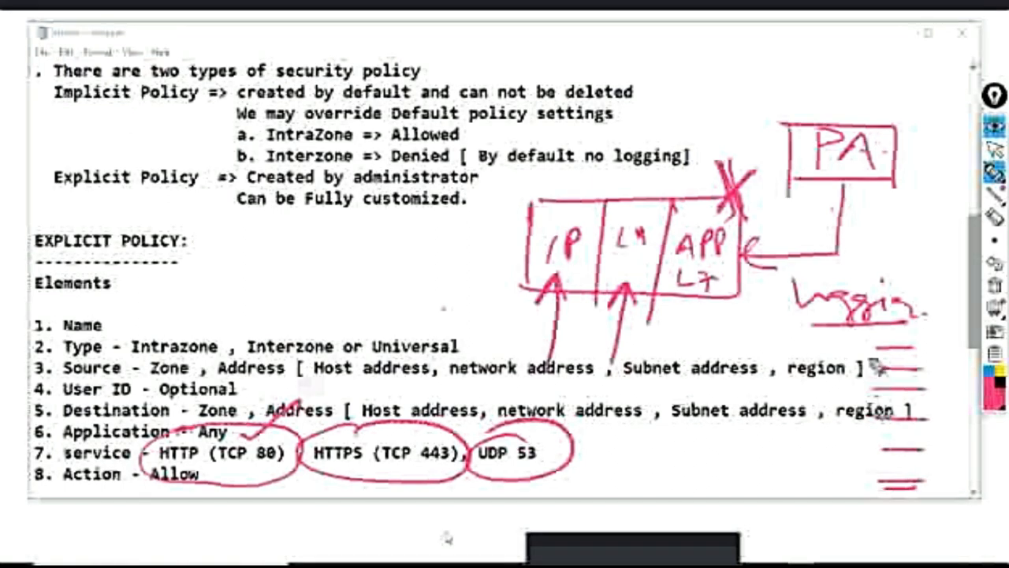
drag(867, 339, 867, 497)
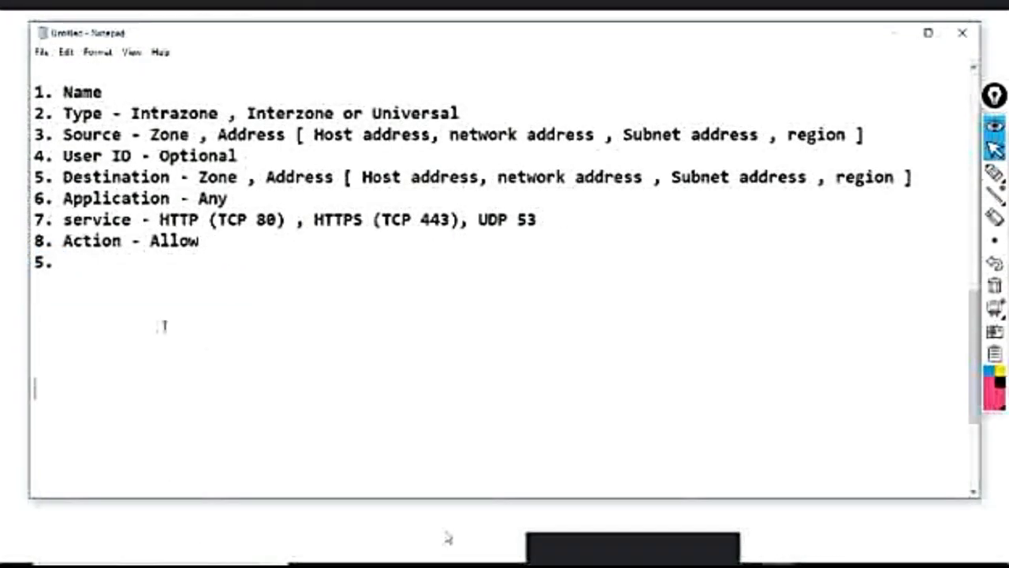
Step: Delete the stray 5. line and copy the eight policy elements for duplication below a dashed separator
key(Backspace)
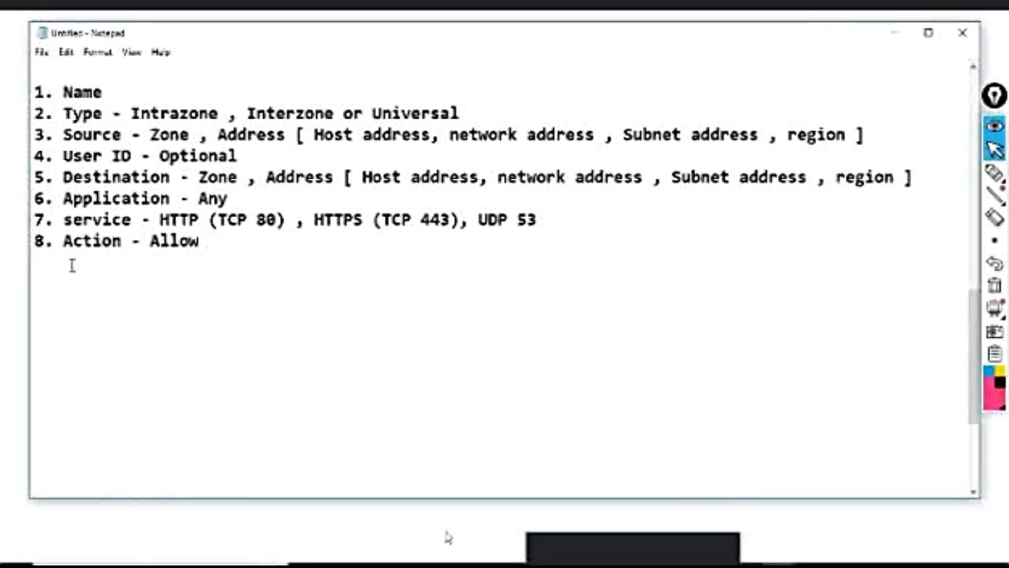
drag(65, 134, 199, 241)
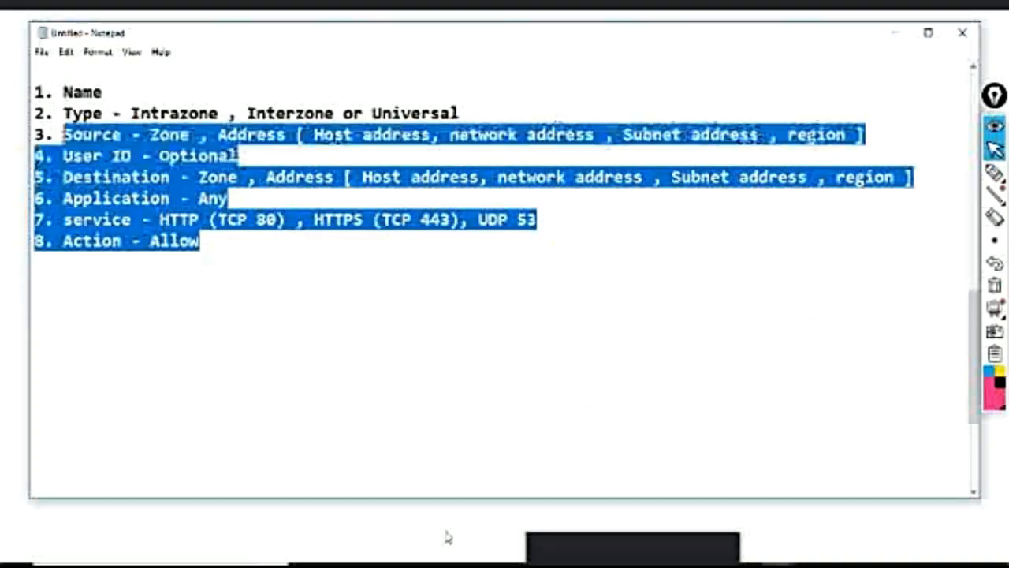
scroll(up, 3)
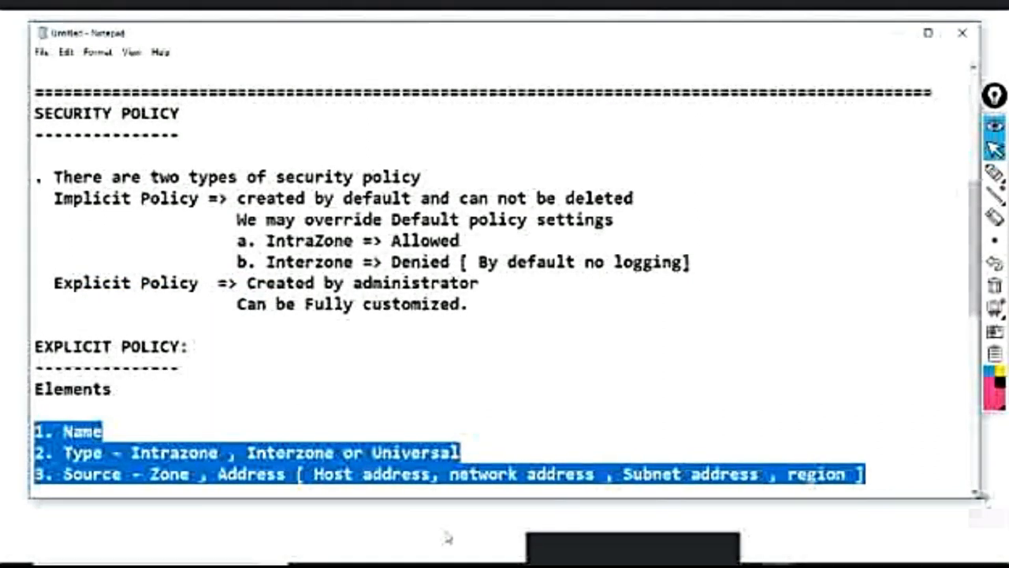
scroll(down, 3)
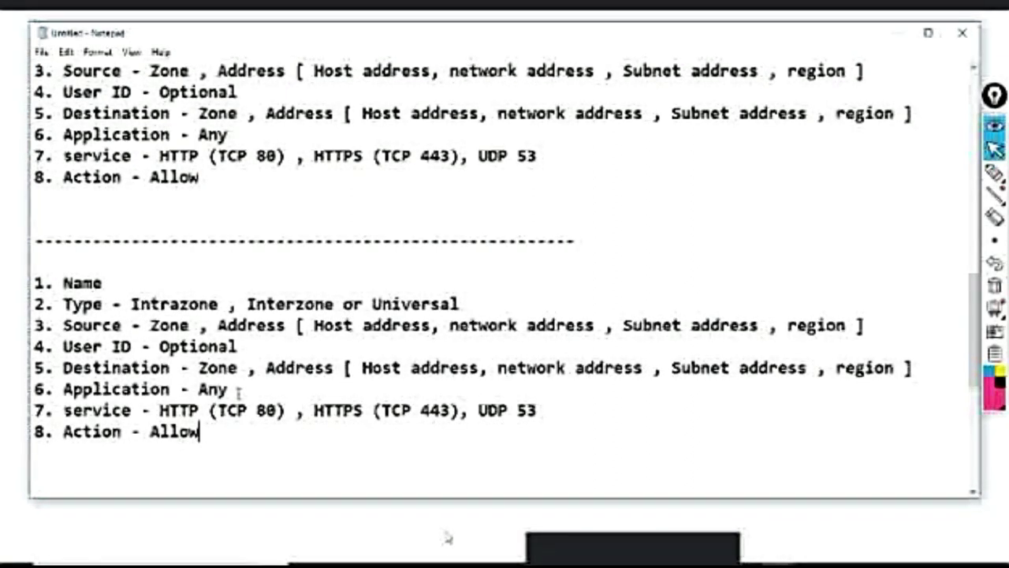
Step: Replace the copied rule's service values with Application-default
drag(161, 410, 534, 410)
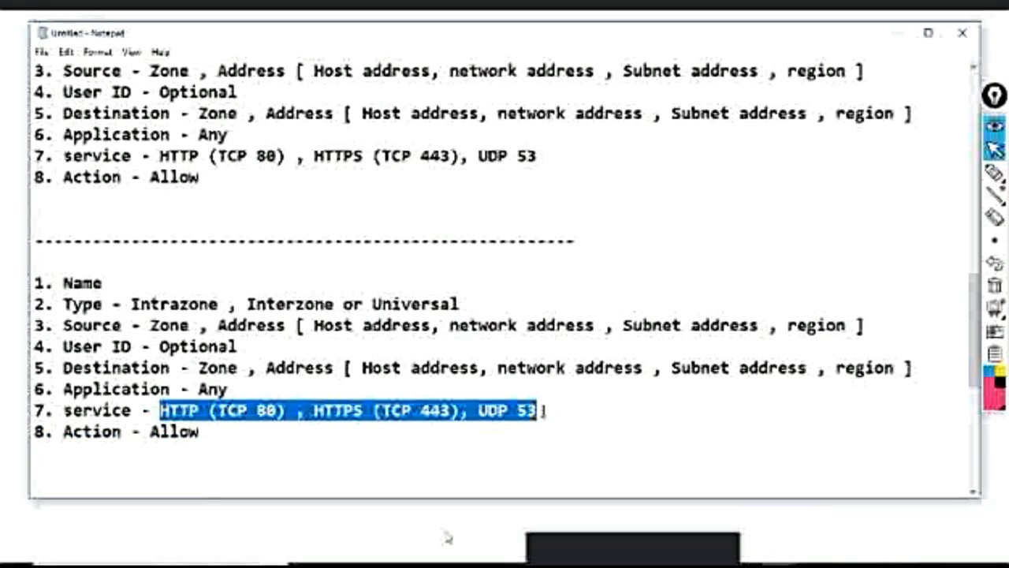
text(S)
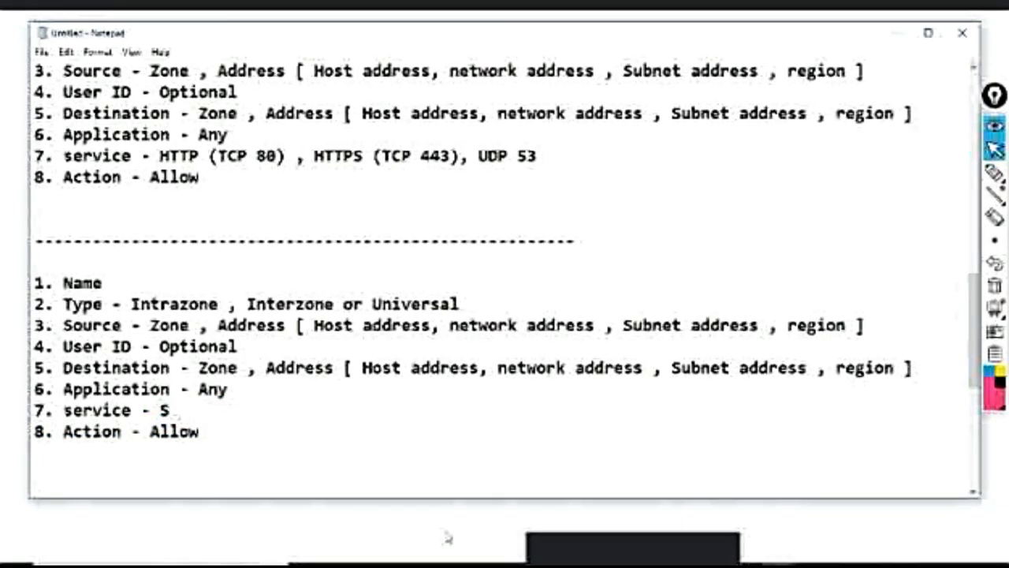
text(po)
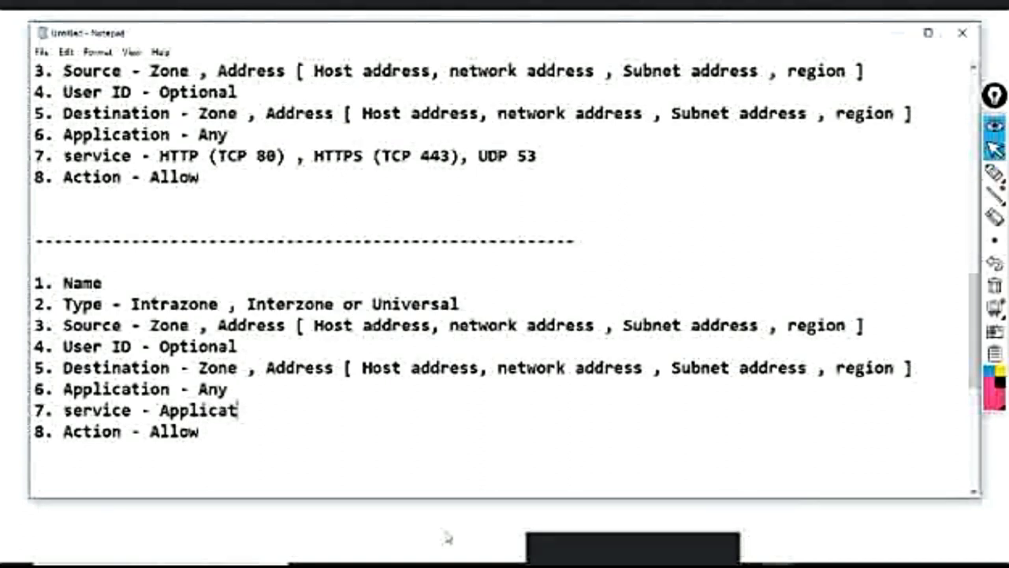
text(ion-de)
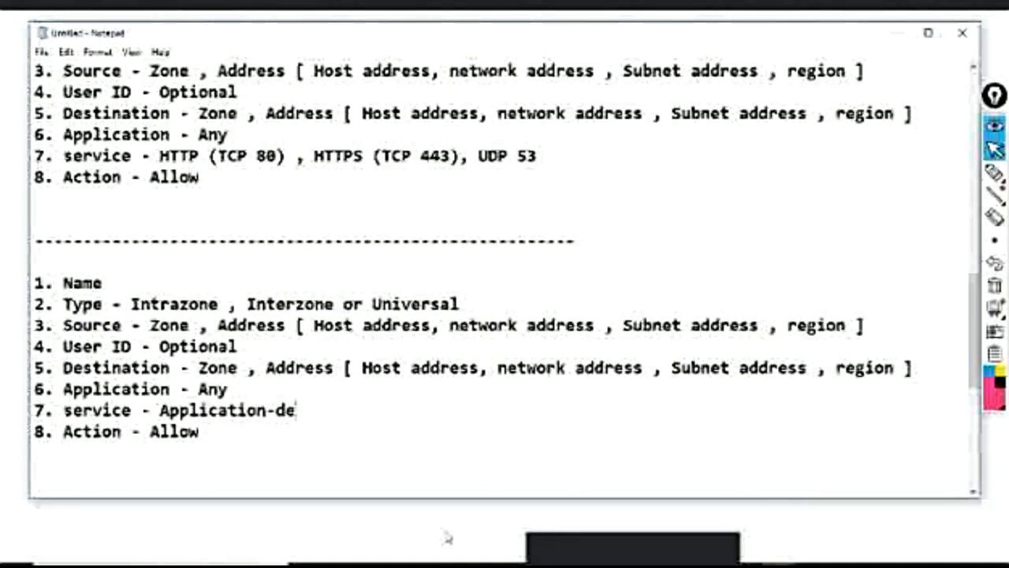
text(fault)
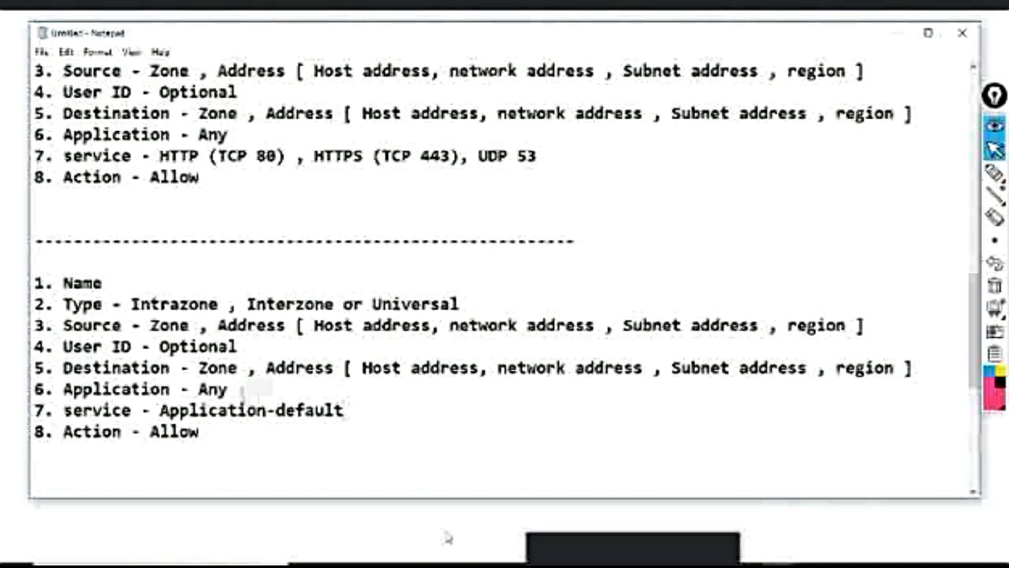
Step: Replace Any on the copied Application line with Web Browser , SSL , DNS
key(Backspace)
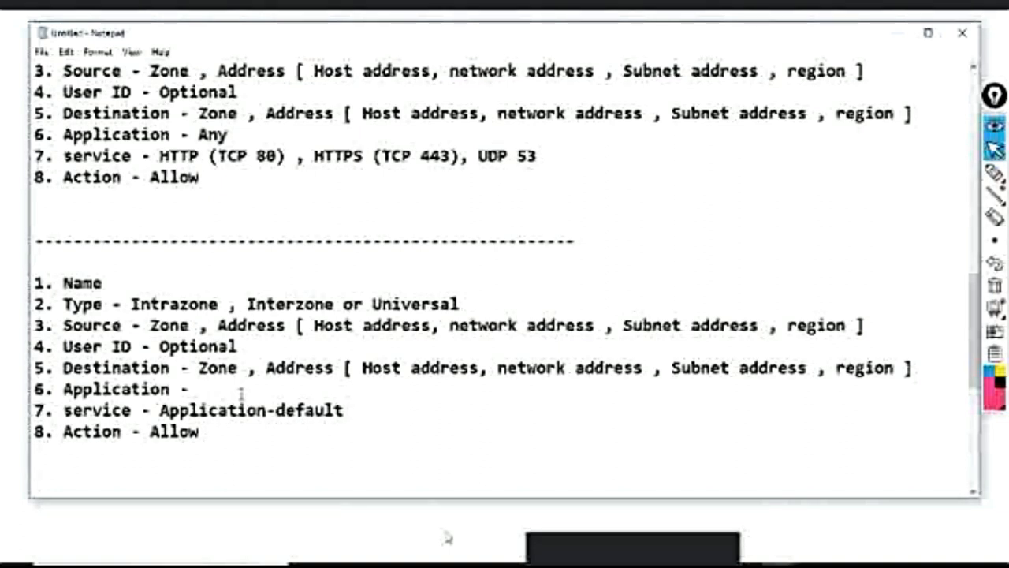
text(Web)
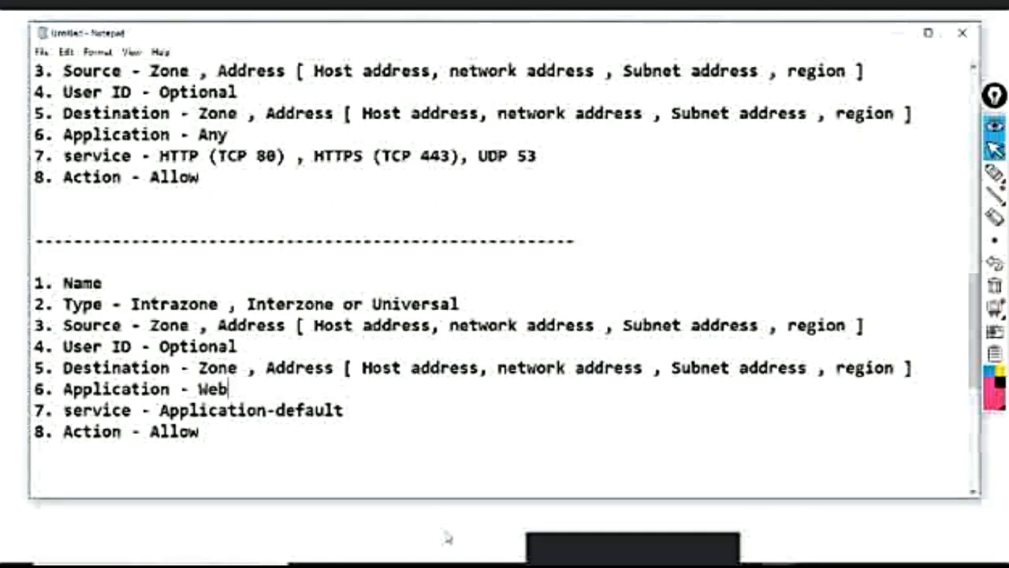
text(Brow)
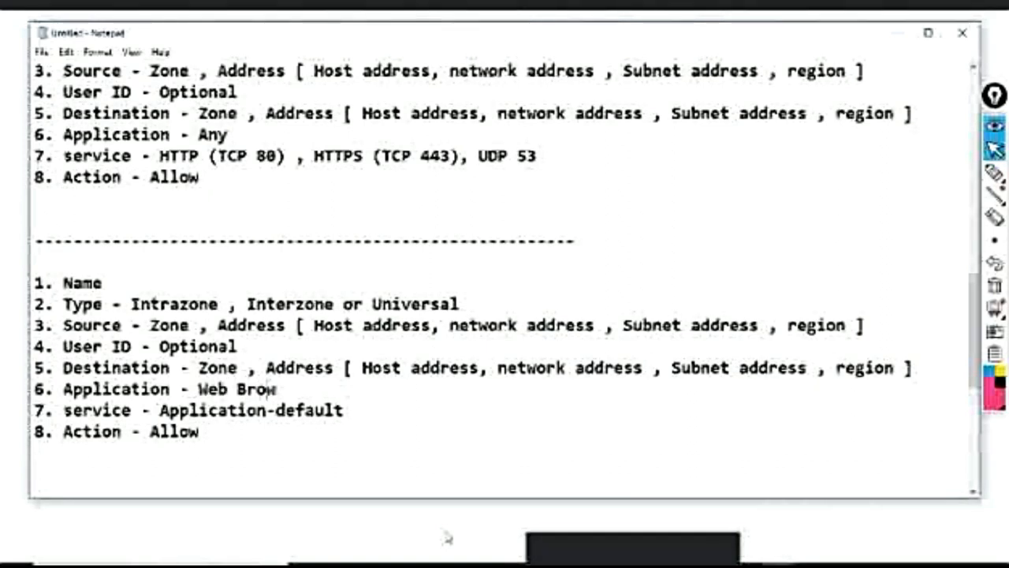
text(ser ,)
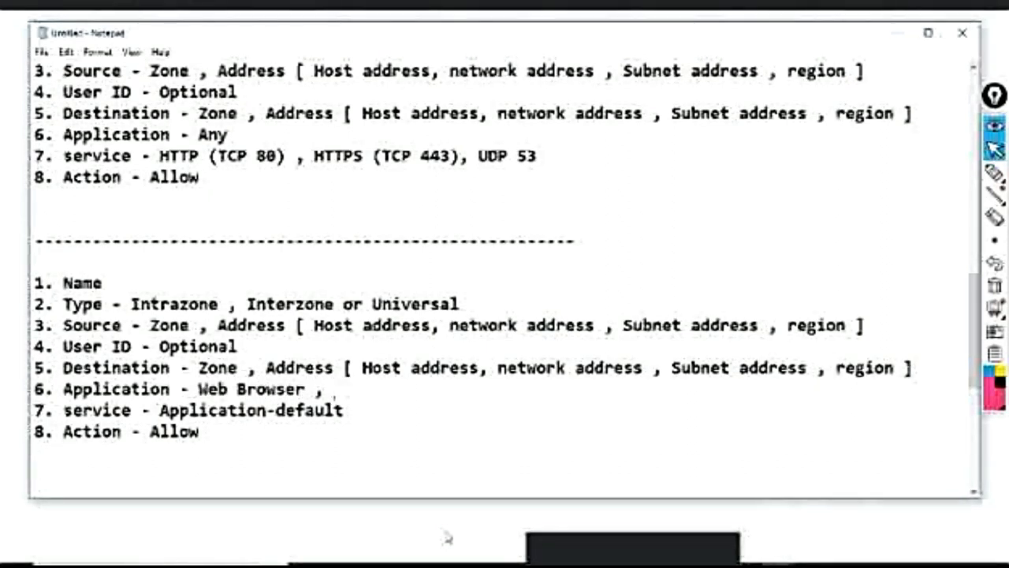
text(SSL ,)
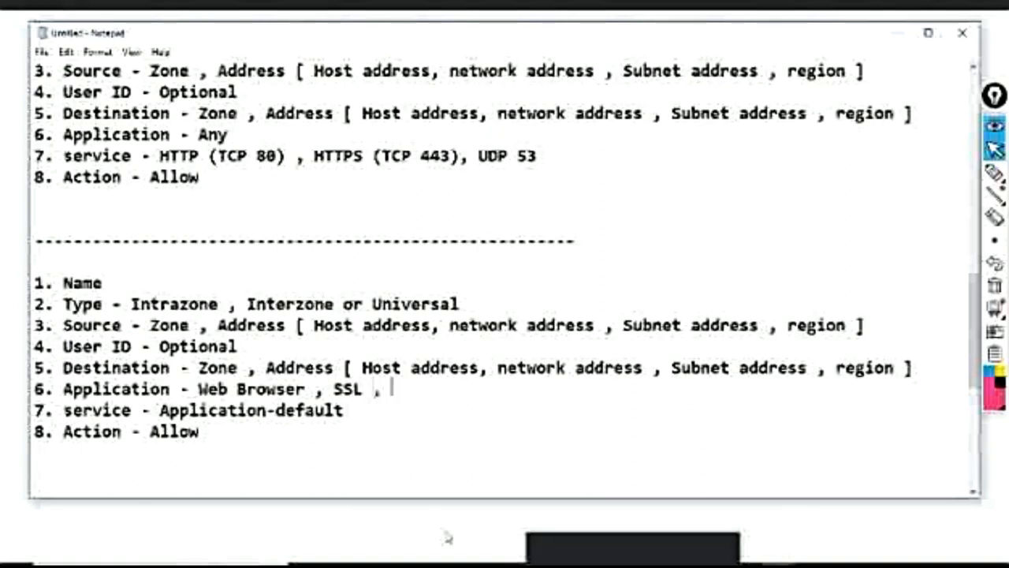
text(DNS)
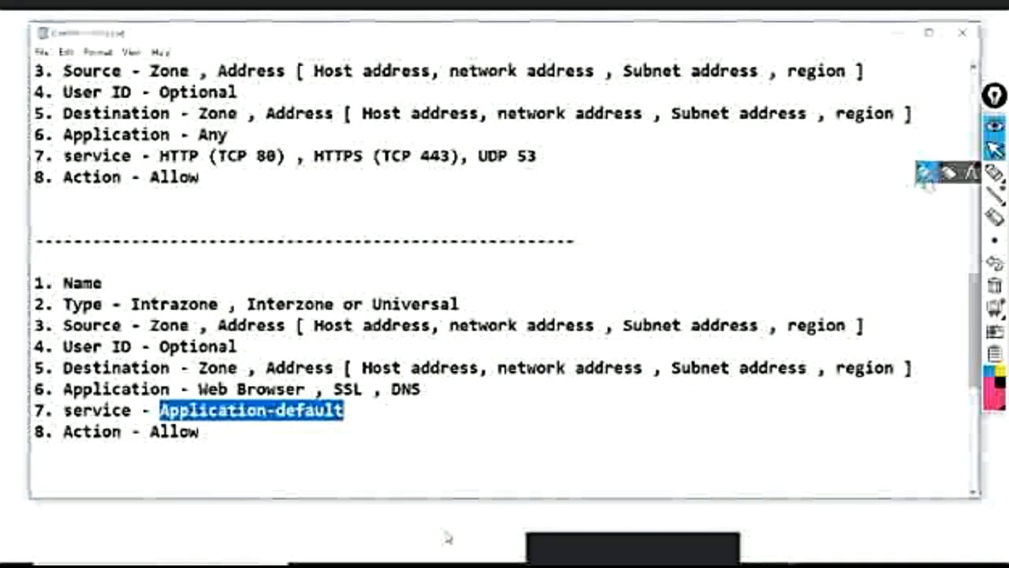
Step: Draw traffic arrows into a firewall box and a packet strip with IP and L4 (TCP/UDP) sections
drag(637, 181, 631, 260)
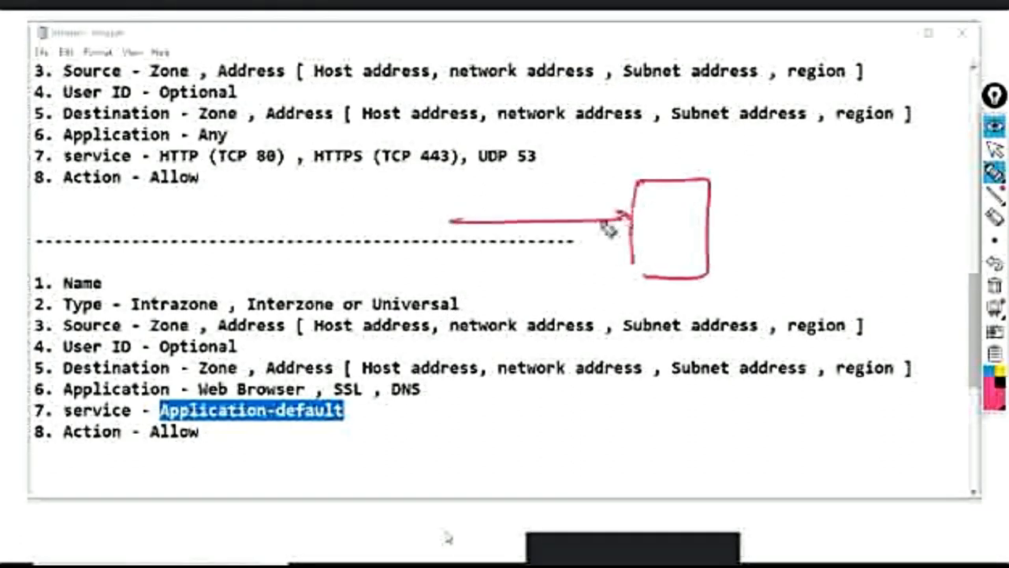
drag(445, 177, 445, 350)
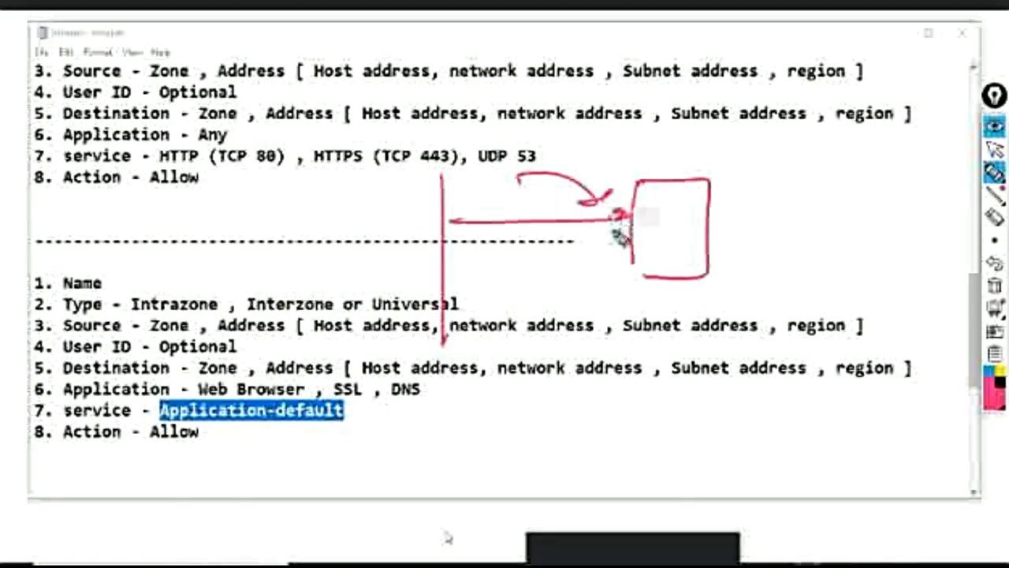
mouse_move(618, 229)
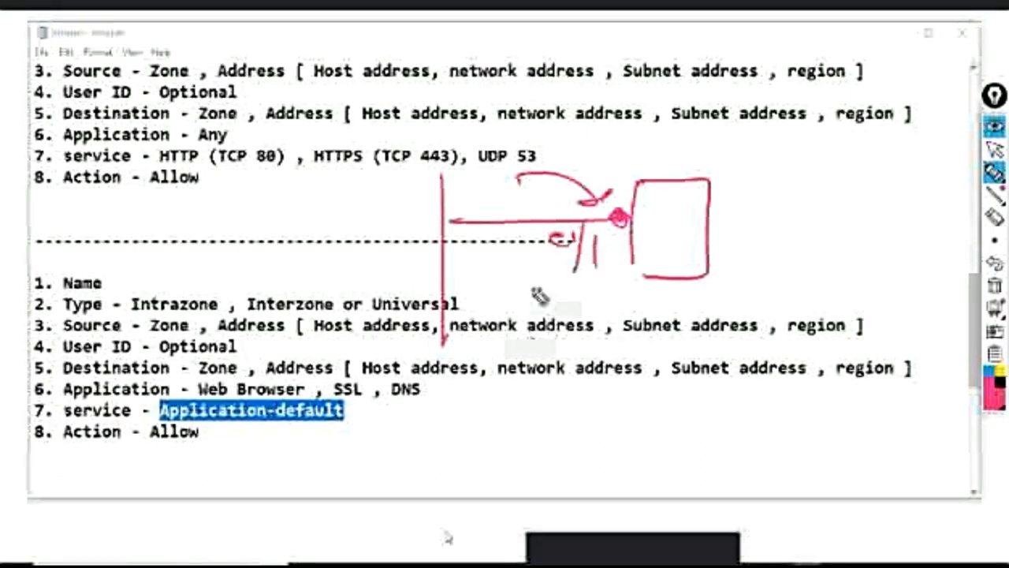
drag(512, 394, 518, 441)
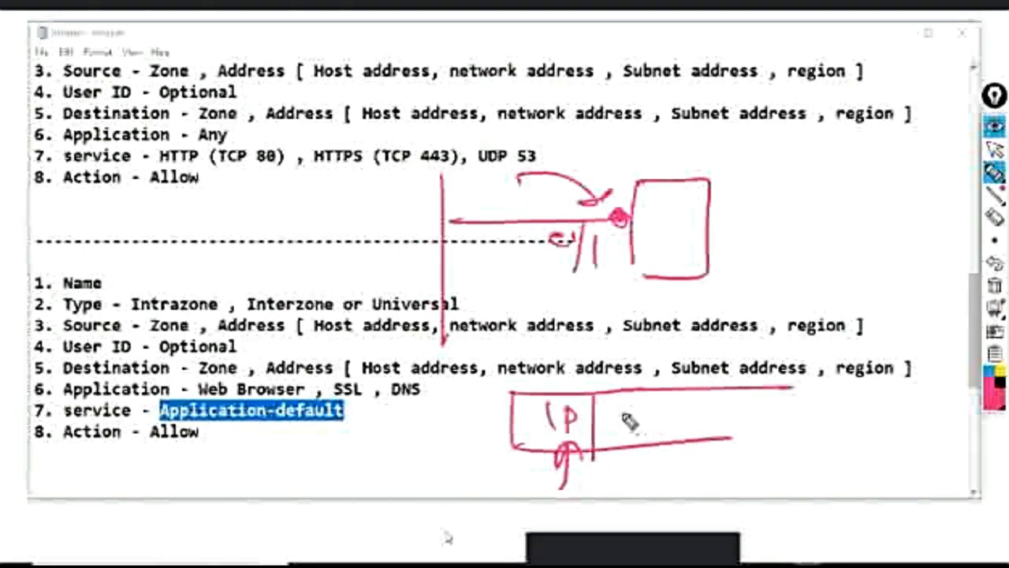
drag(607, 413, 675, 429)
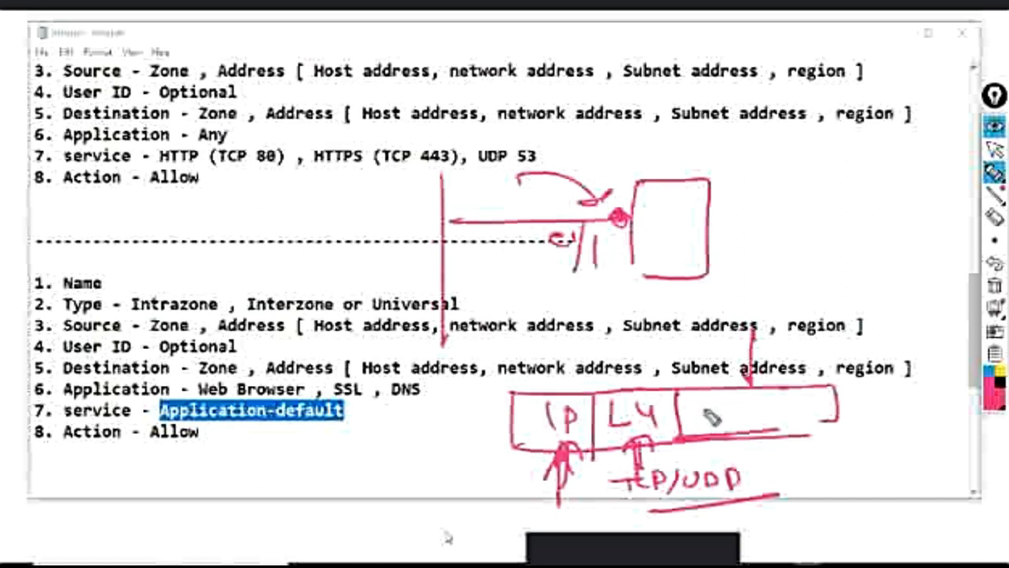
Step: Add L7 and port 53 details to the packet sketch and an outgoing arrow from the PA box to a cloud
drag(694, 426, 749, 410)
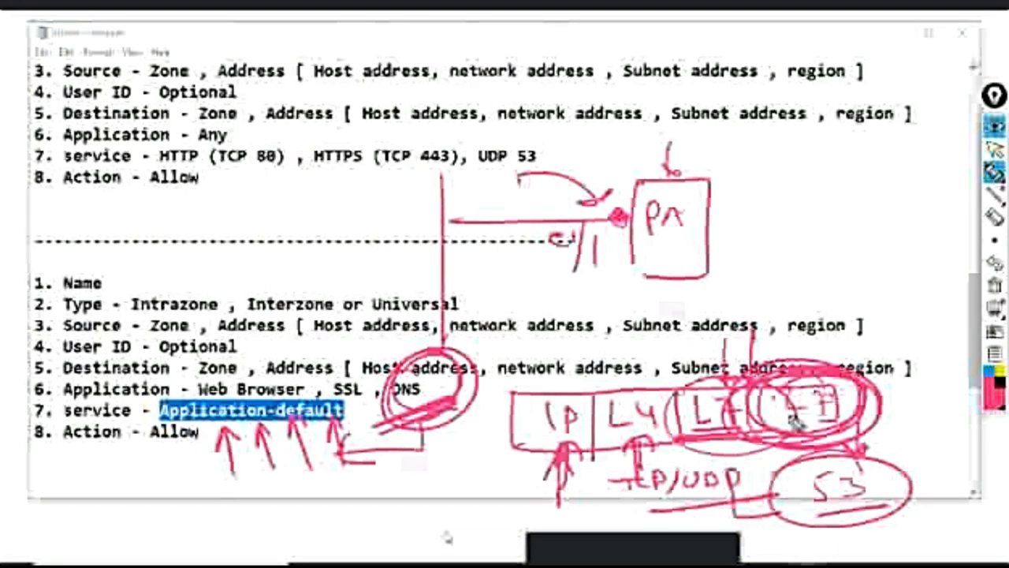
drag(709, 218, 848, 217)
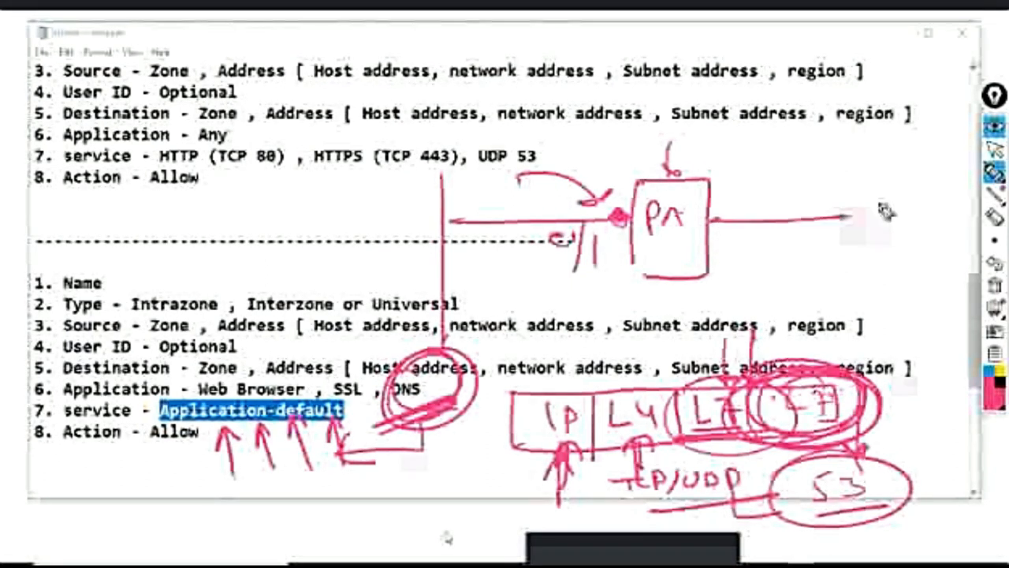
drag(828, 229, 946, 224)
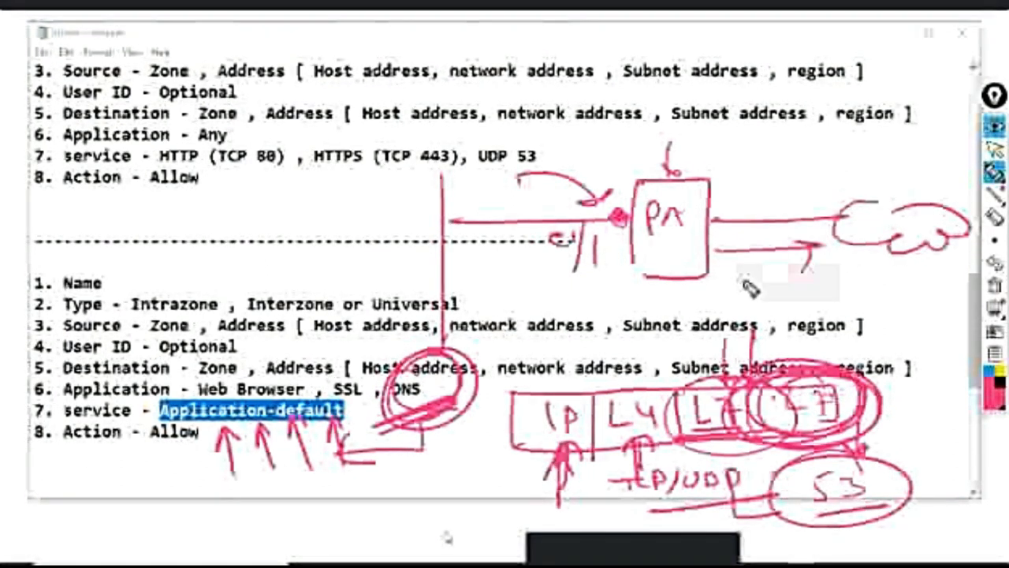